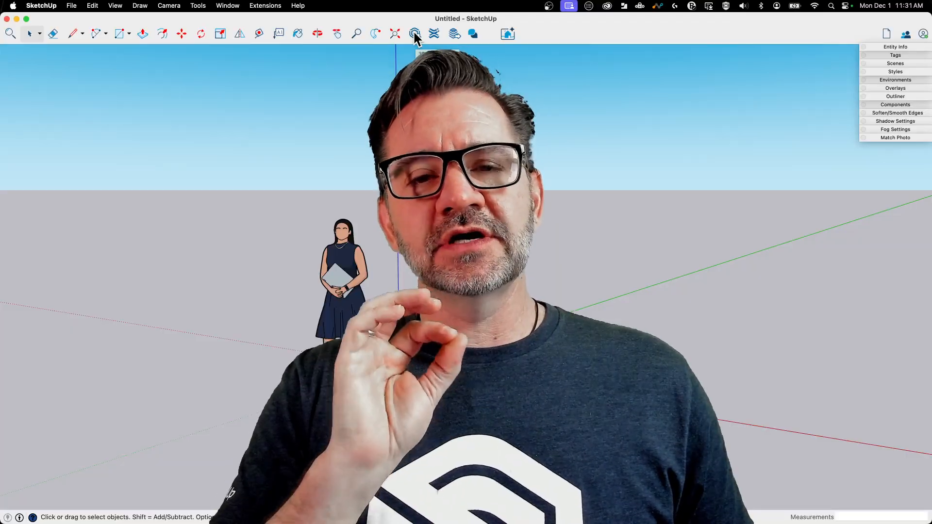
pyautogui.moveTo(415, 34)
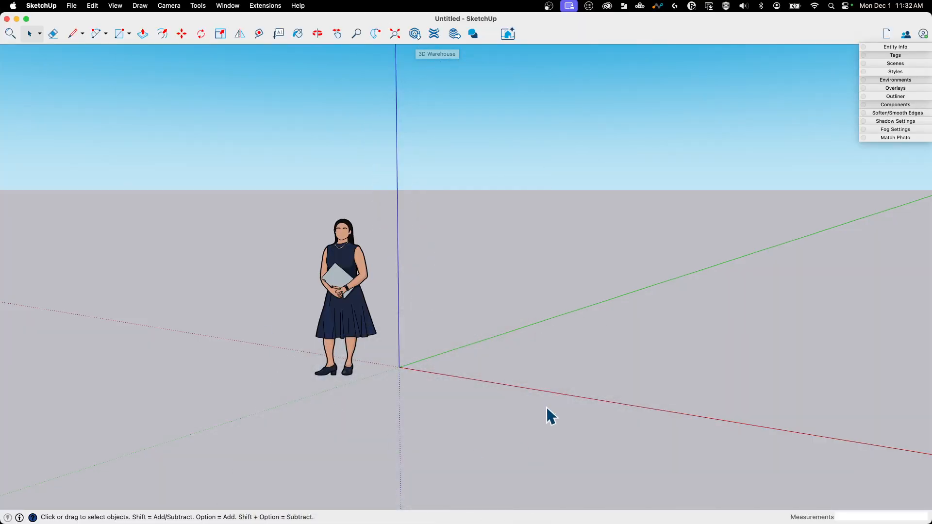
pyautogui.moveTo(267, 158)
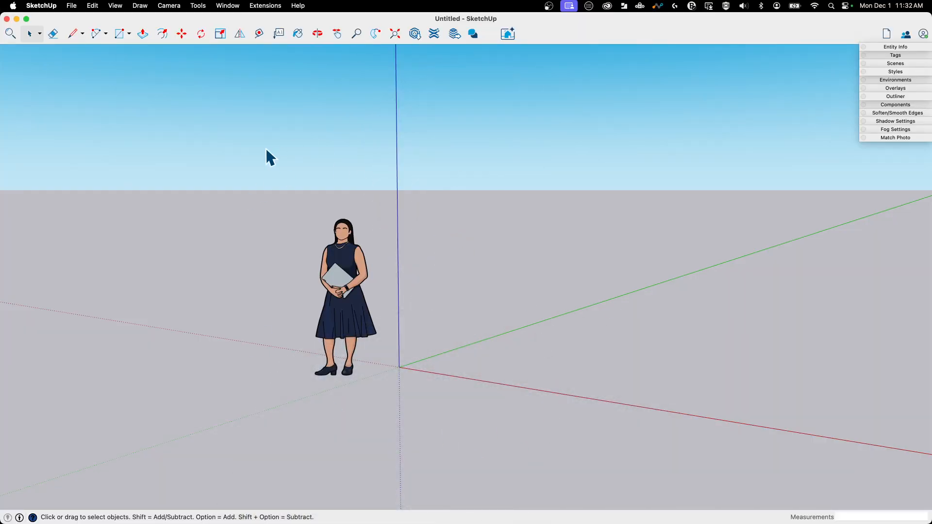
pyautogui.moveTo(411, 310)
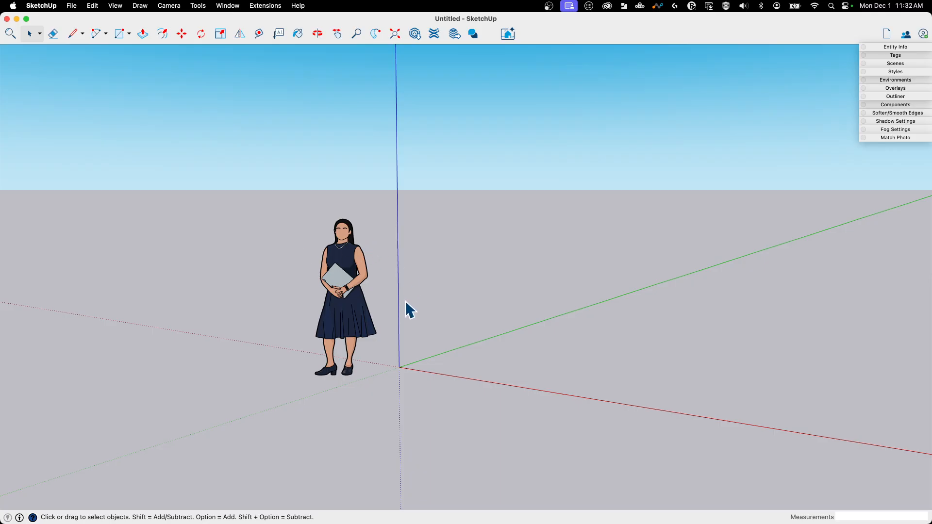
pyautogui.moveTo(163, 178)
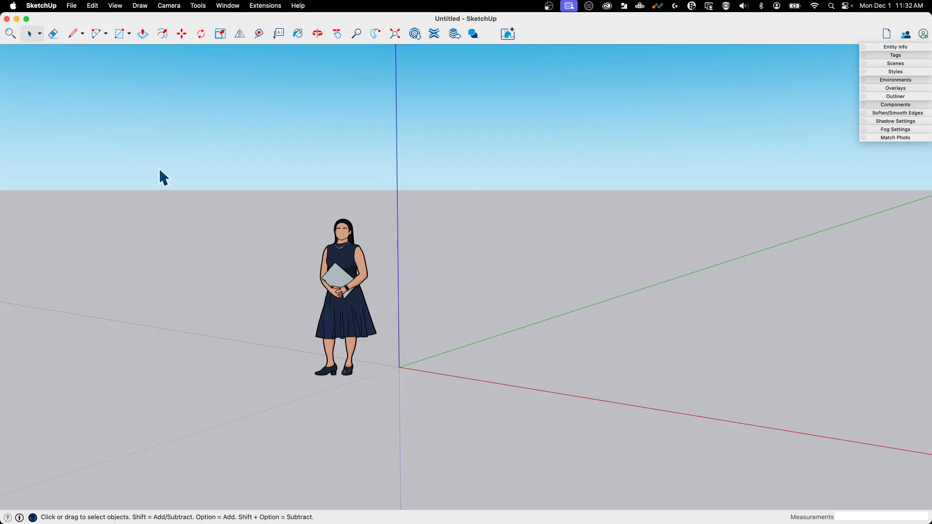
# Open the 3D Warehouse window from the toolbar icon.
pyautogui.click(318, 33)
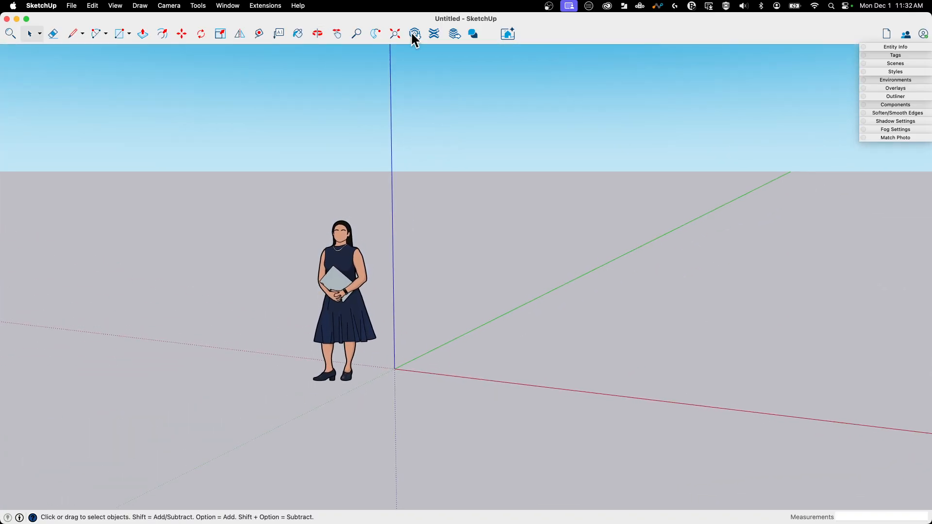
pyautogui.moveTo(415, 34)
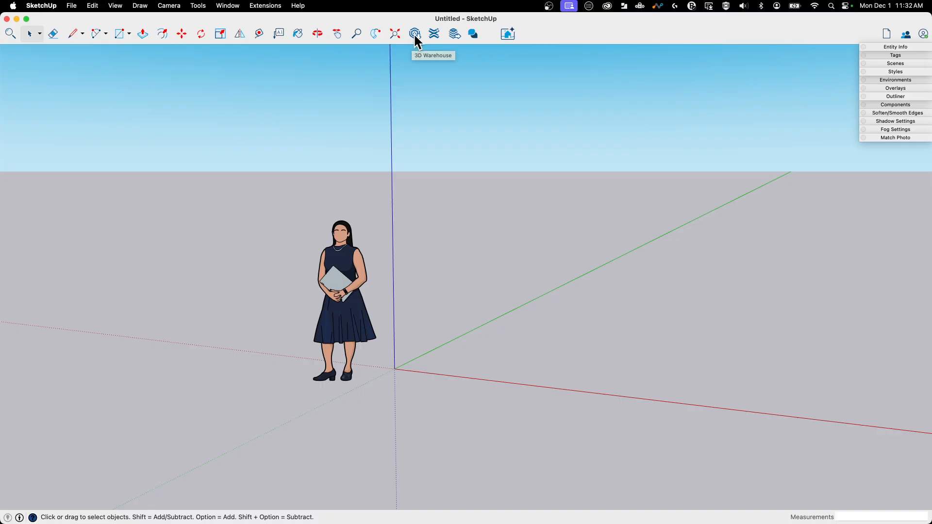
pyautogui.moveTo(781, 174)
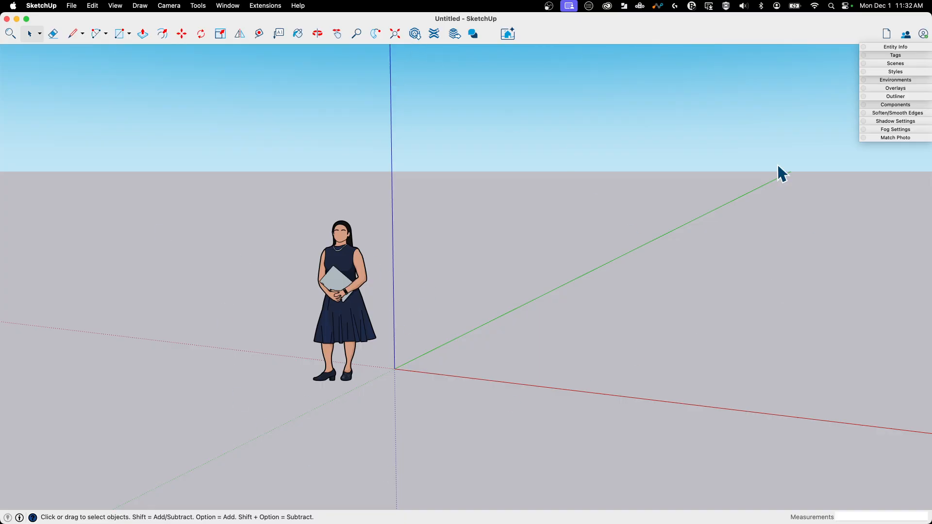
pyautogui.moveTo(479, 182)
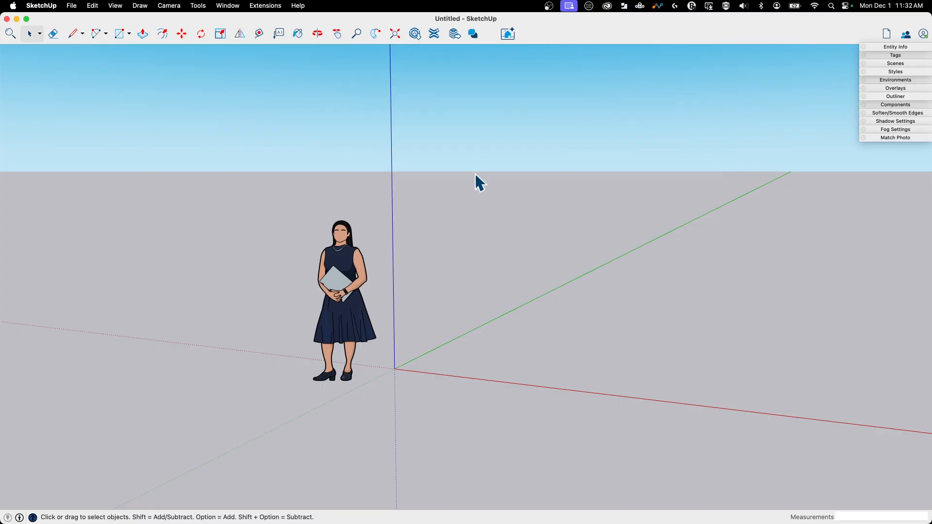
pyautogui.moveTo(749, 142)
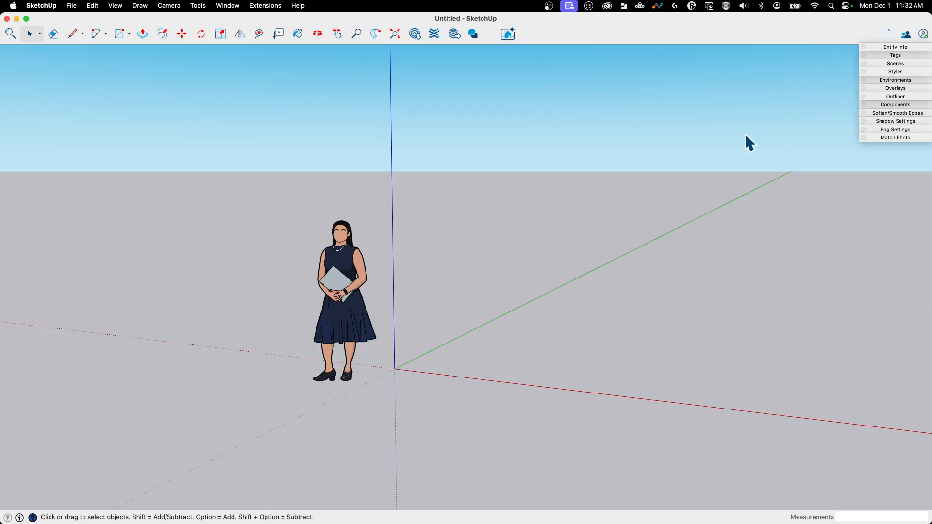
pyautogui.moveTo(444, 499)
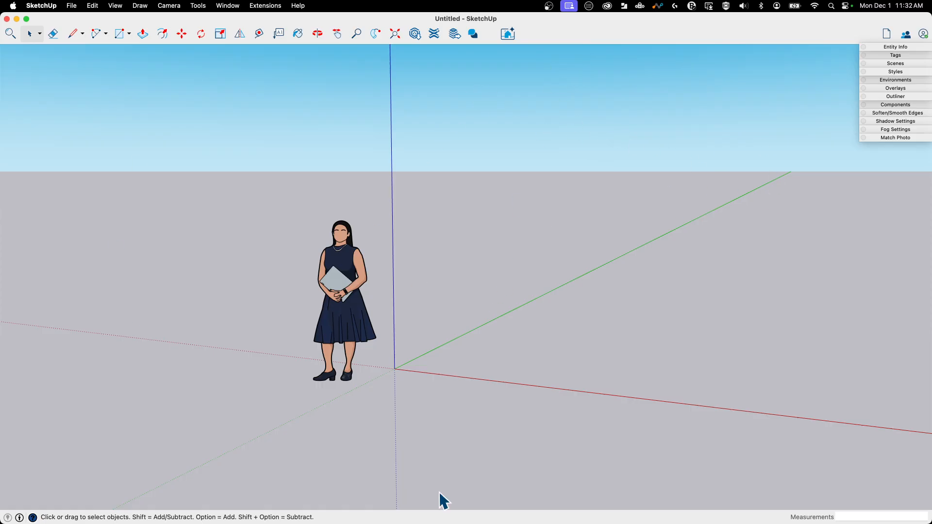
pyautogui.moveTo(409, 46)
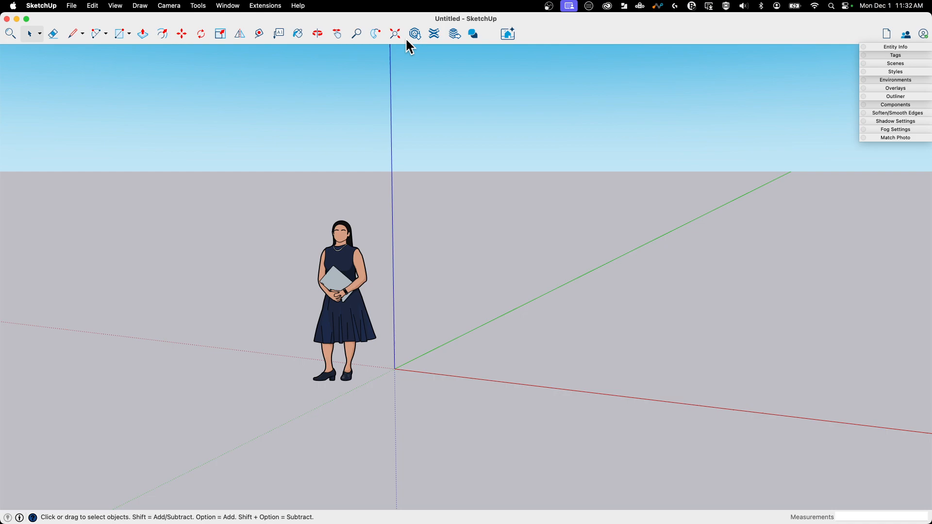
pyautogui.moveTo(506, 286)
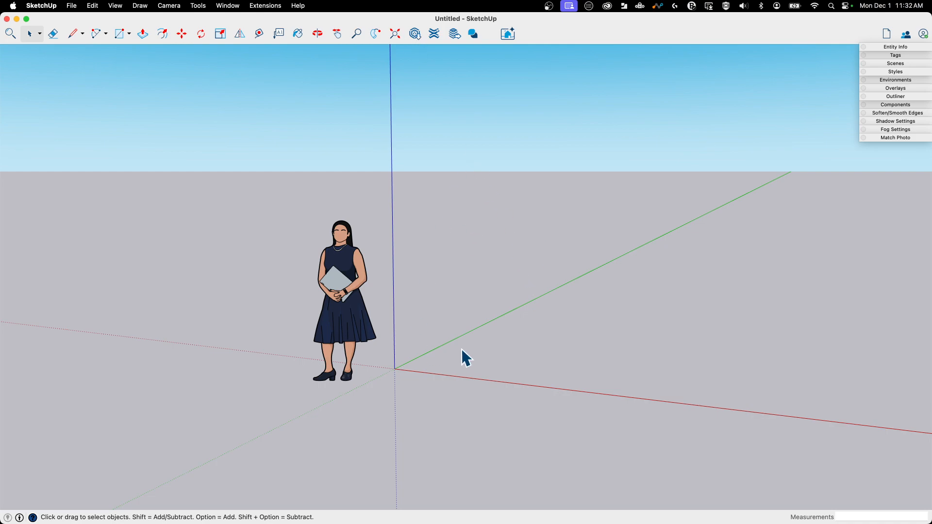
pyautogui.moveTo(440, 230)
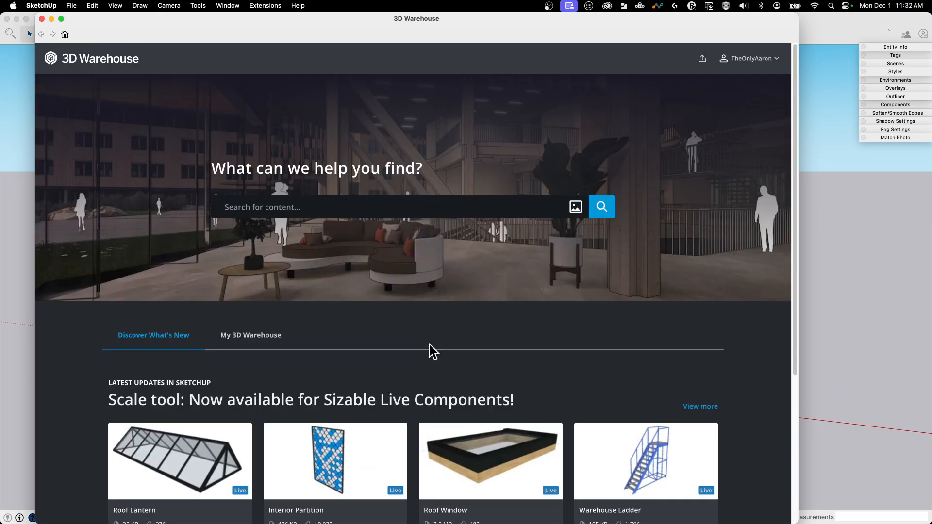
pyautogui.moveTo(662, 187)
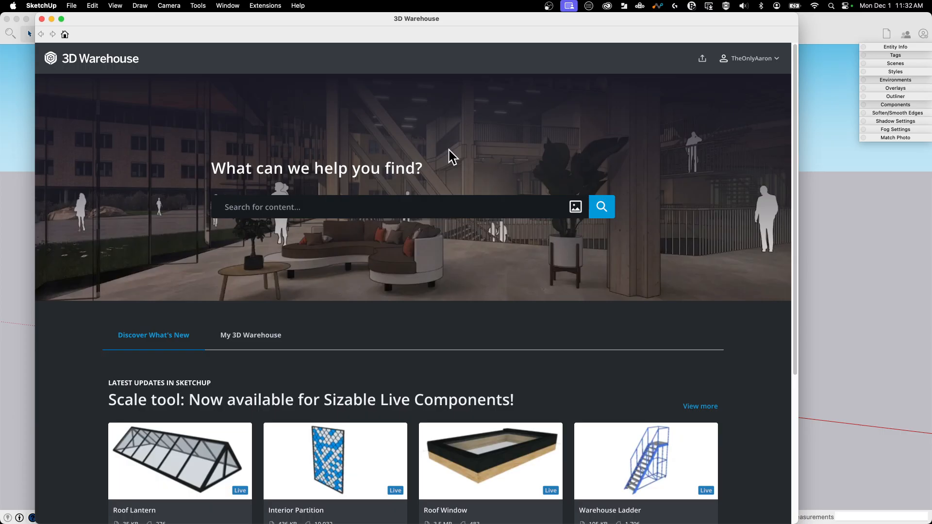
pyautogui.moveTo(506, 165)
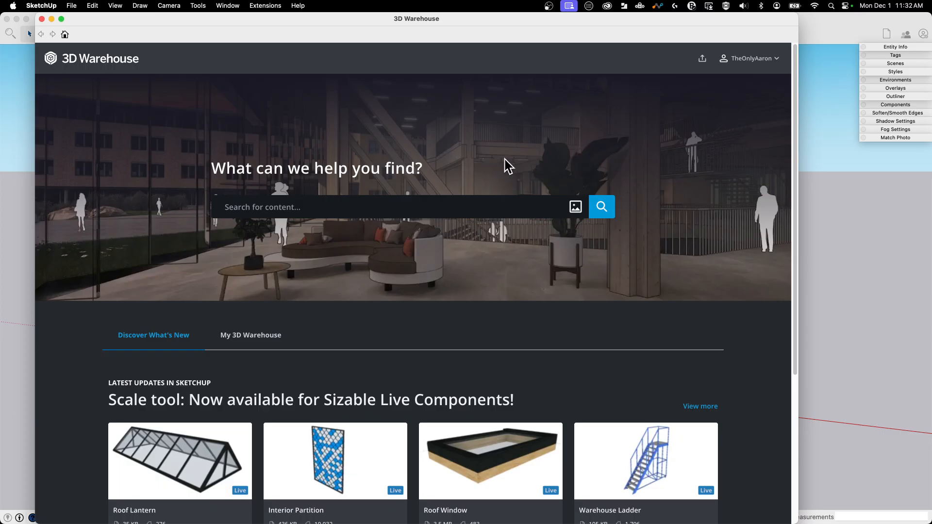
pyautogui.moveTo(433, 180)
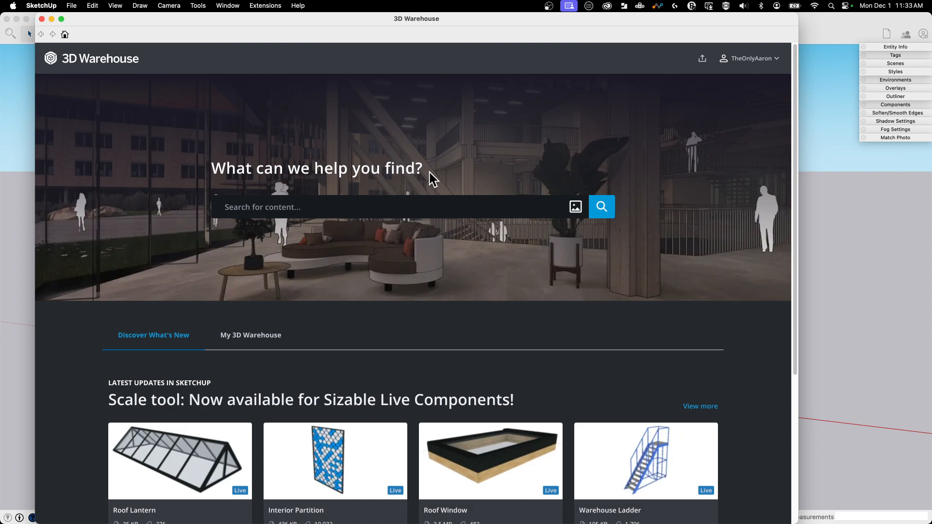
pyautogui.moveTo(448, 166)
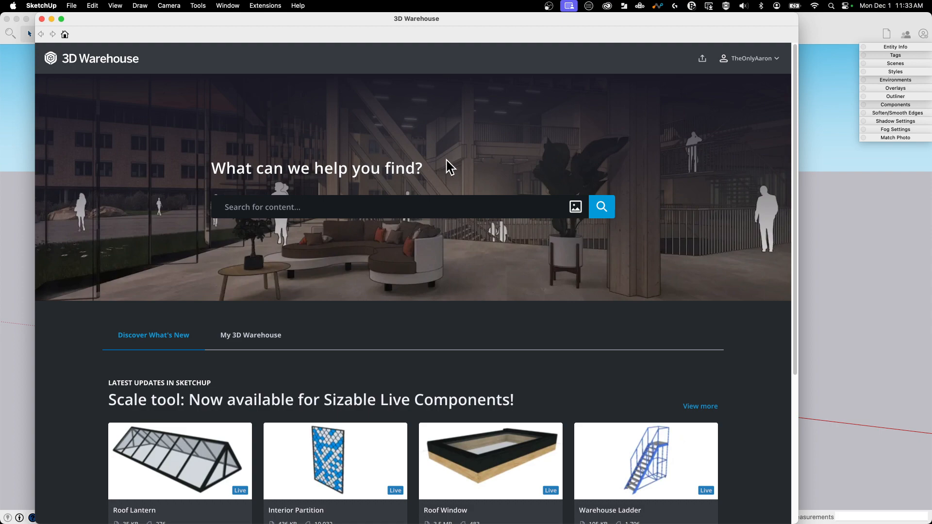
pyautogui.moveTo(320, 286)
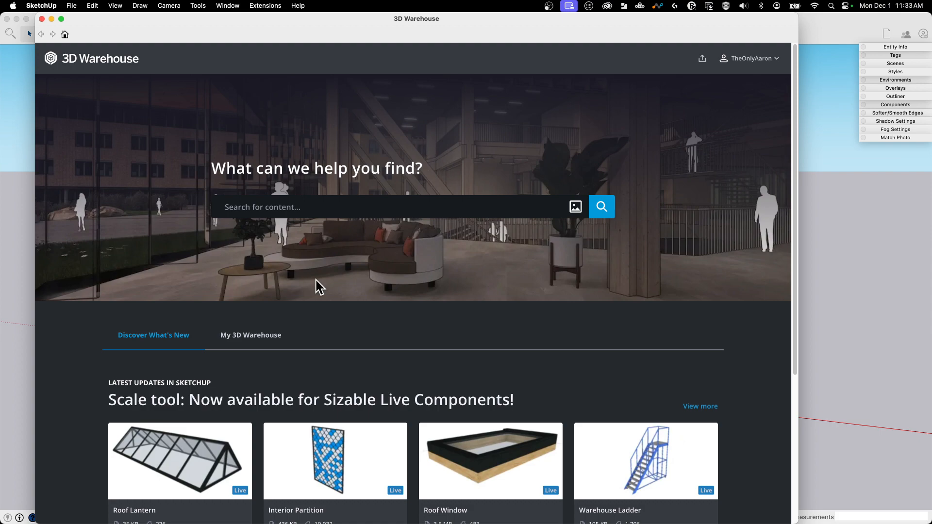
pyautogui.moveTo(686, 172)
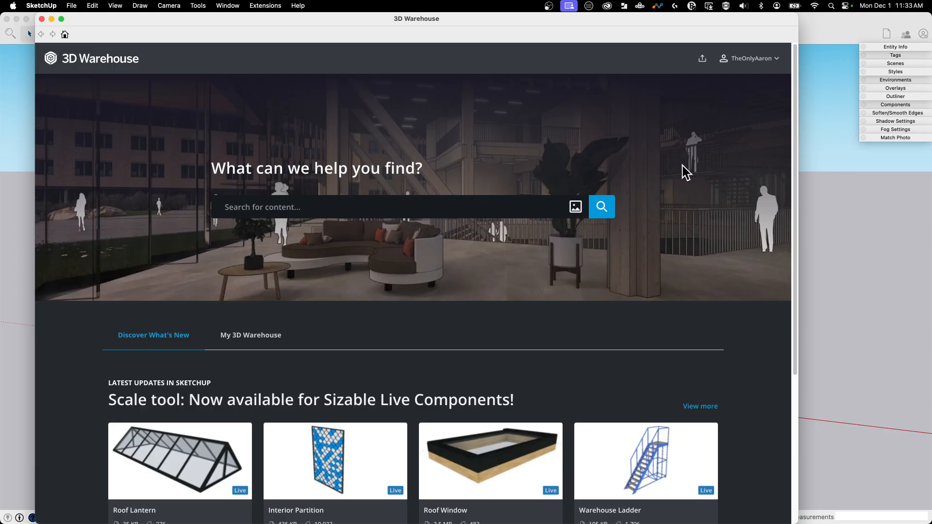
pyautogui.moveTo(5, 167)
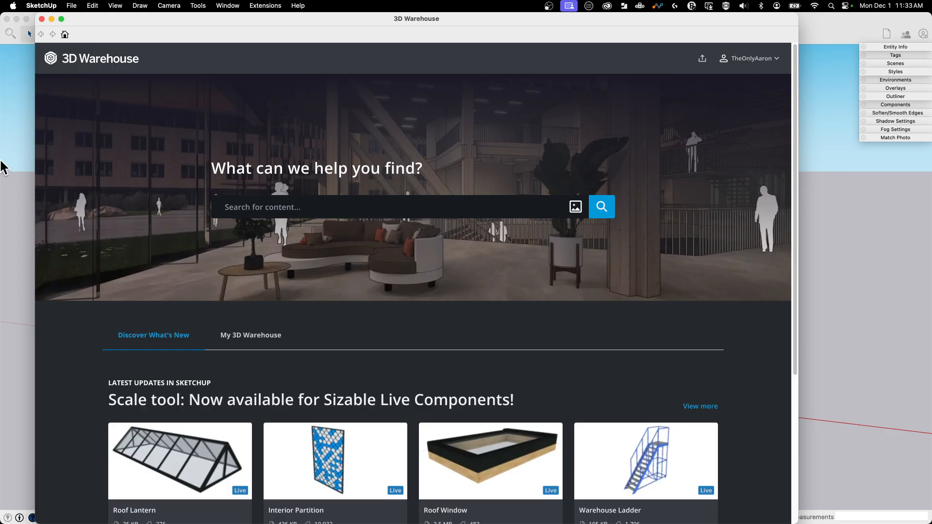
pyautogui.moveTo(709, 288)
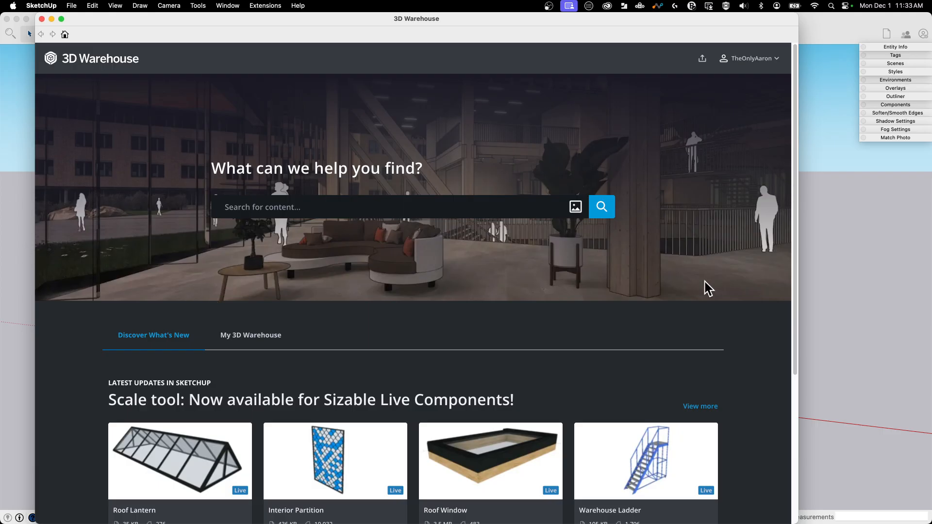
pyautogui.moveTo(323, 266)
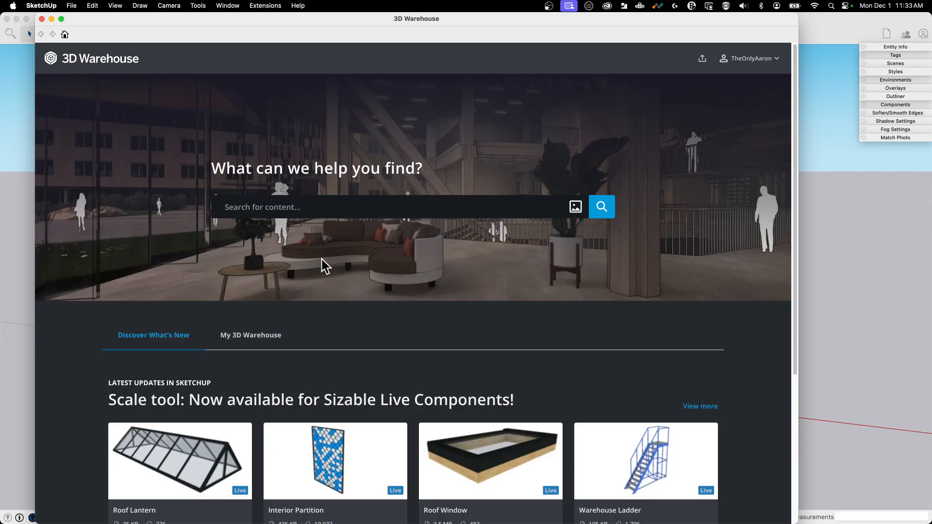
pyautogui.moveTo(602, 180)
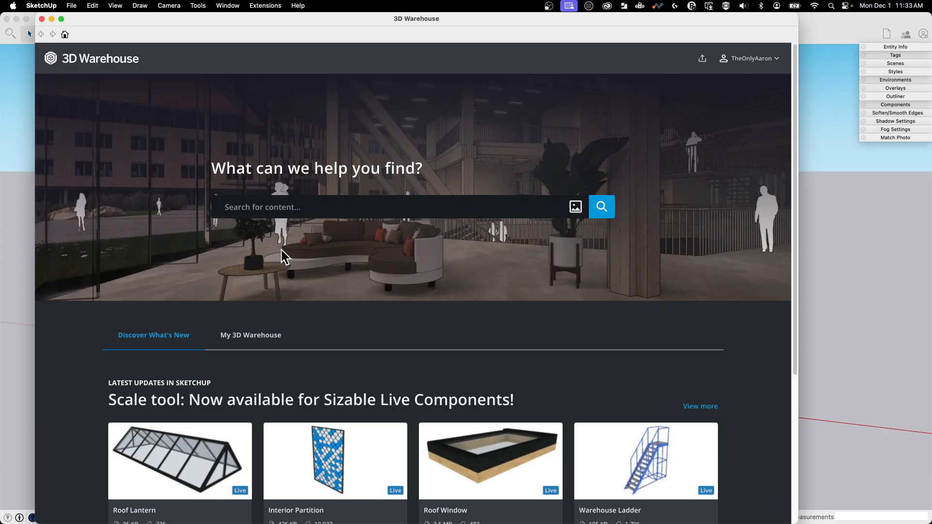
pyautogui.moveTo(431, 187)
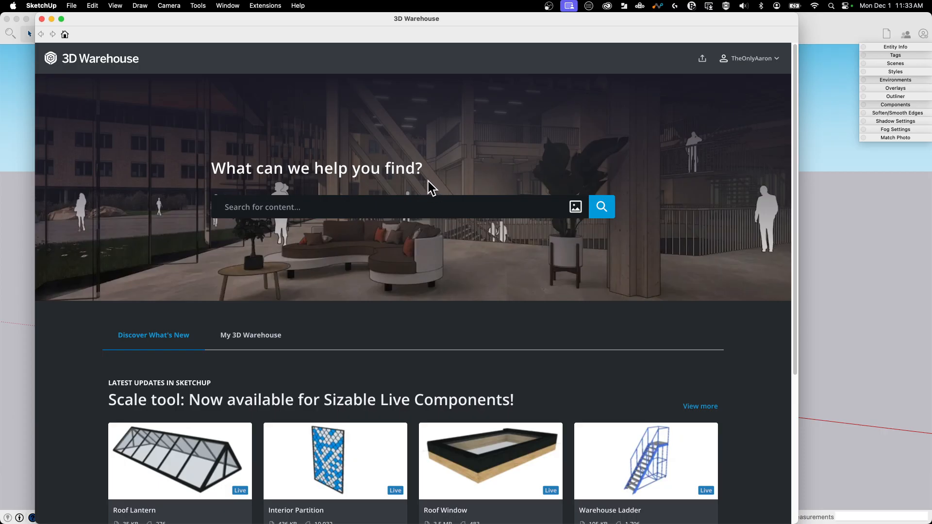
pyautogui.moveTo(347, 145)
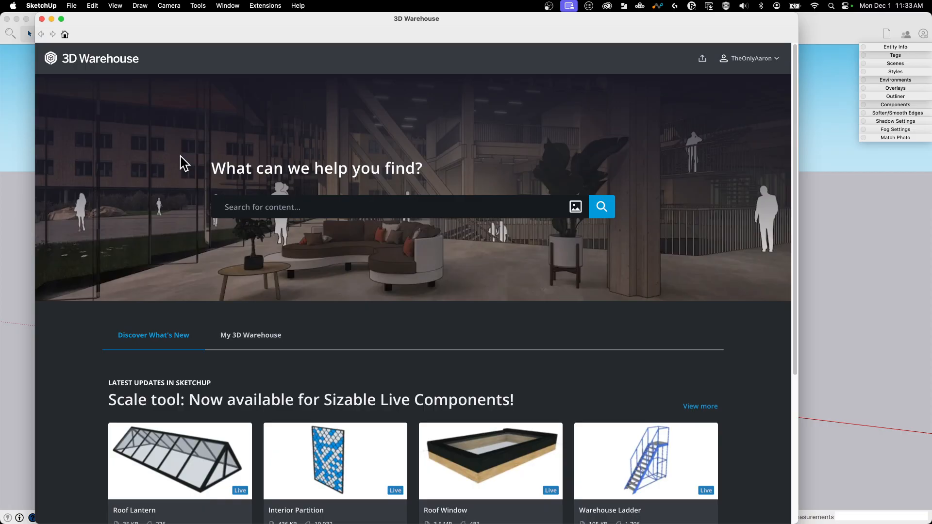
pyautogui.moveTo(658, 225)
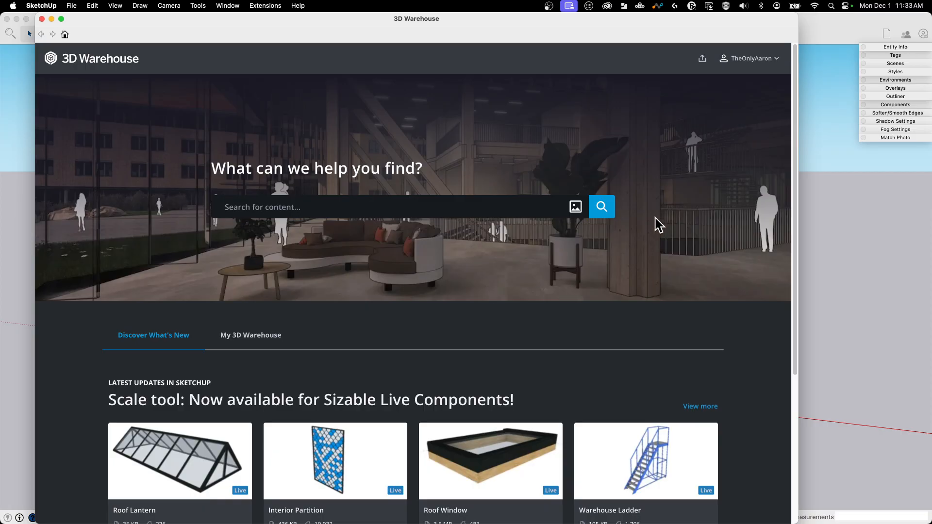
pyautogui.moveTo(520, 278)
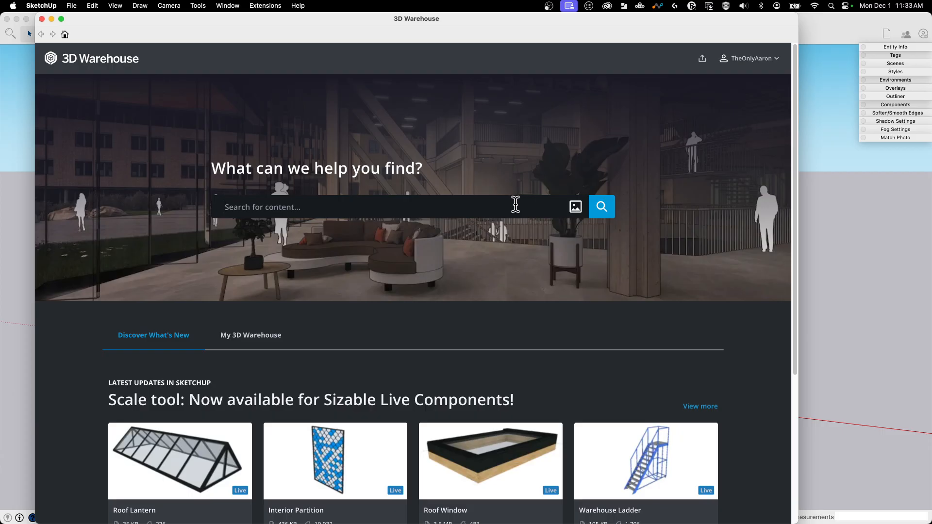
# Search 3D Warehouse for 'sofa' to list its 113,147 model results.
pyautogui.write('sofa')
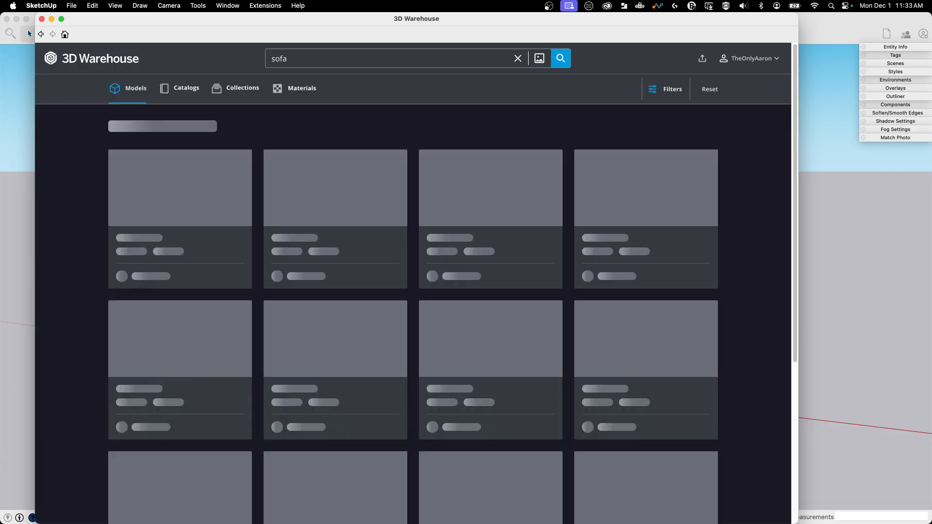
pyautogui.click(560, 58)
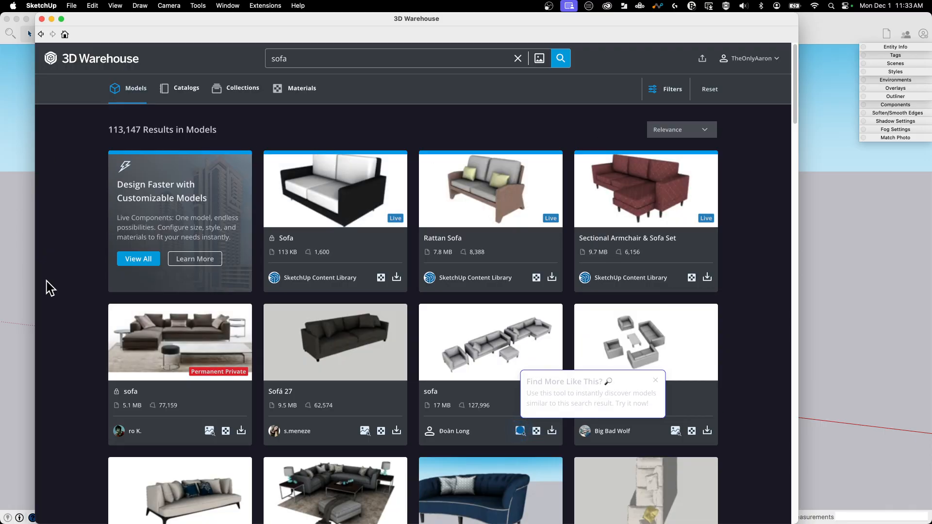
pyautogui.moveTo(115, 64)
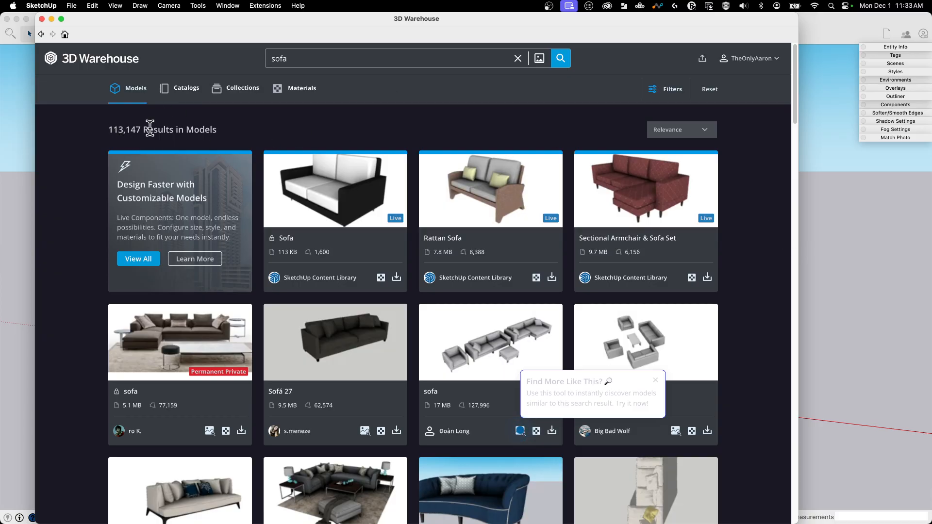
pyautogui.moveTo(233, 123)
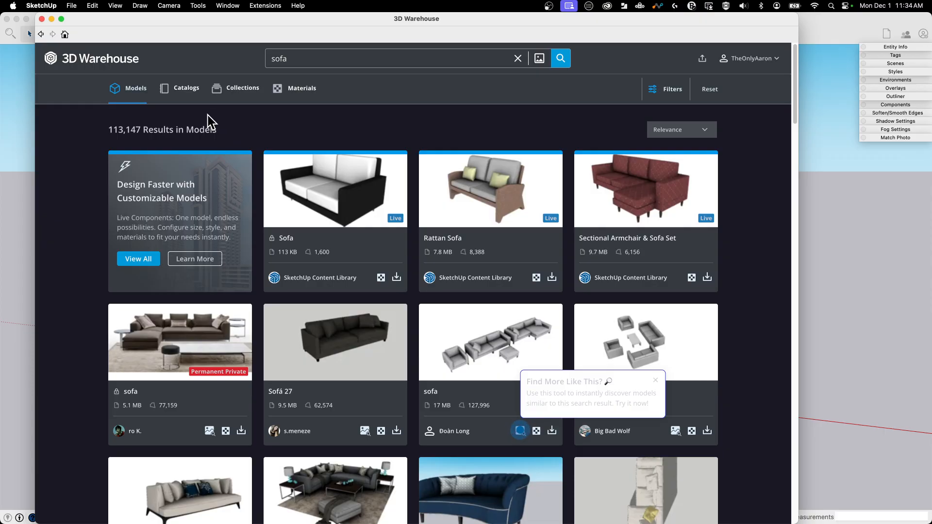
pyautogui.moveTo(254, 123)
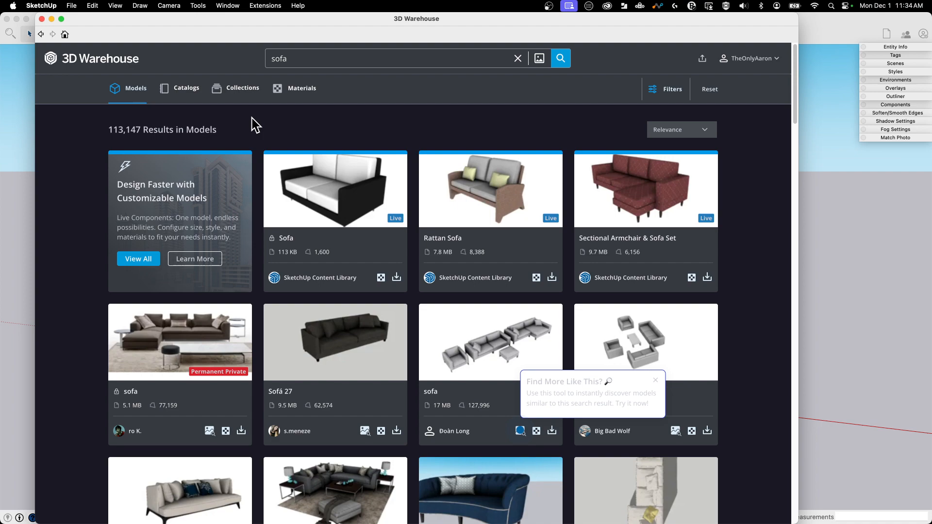
pyautogui.moveTo(237, 143)
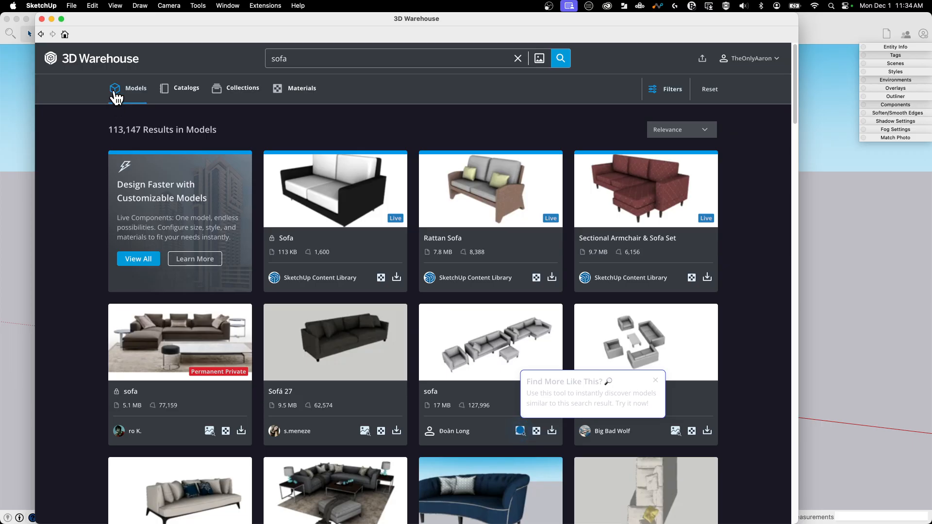
pyautogui.moveTo(156, 95)
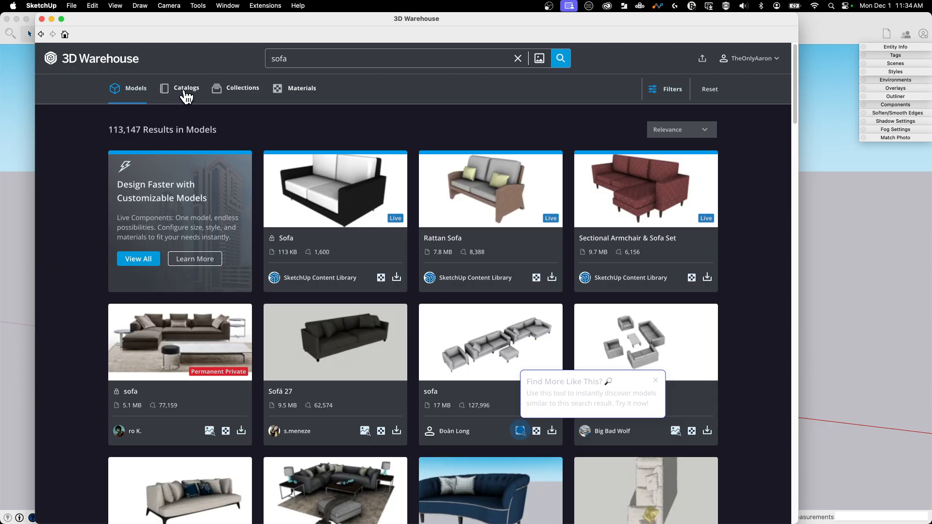
# Switch the sofa results to Catalogs and scroll through the 19 catalogs.
pyautogui.click(186, 87)
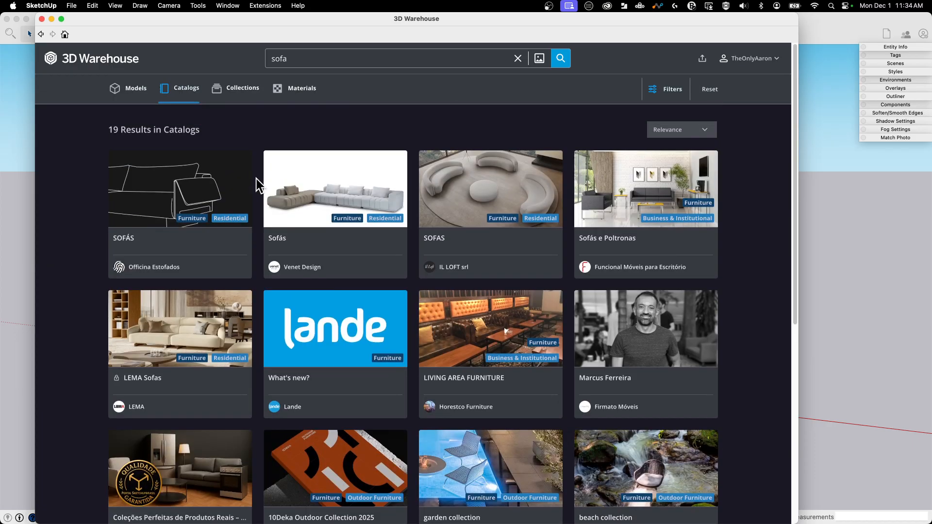
pyautogui.moveTo(231, 142)
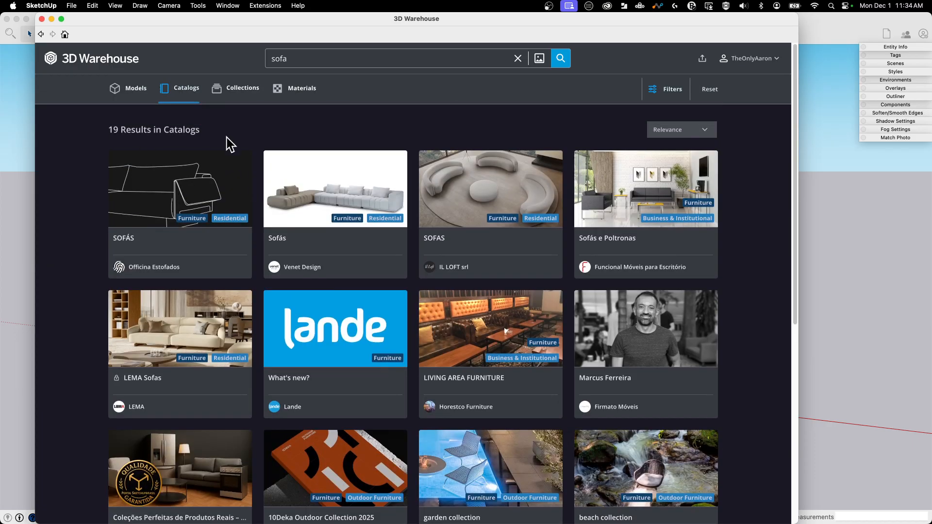
pyautogui.moveTo(153, 170)
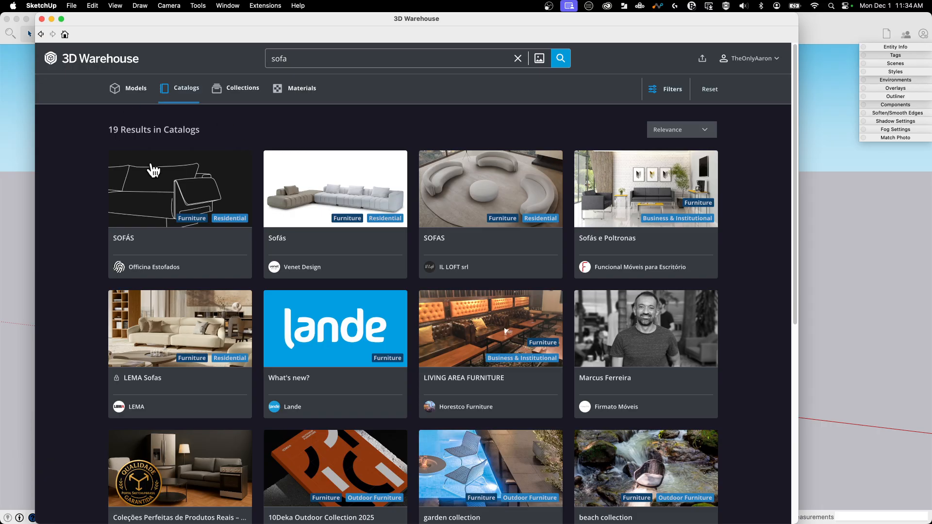
pyautogui.moveTo(166, 202)
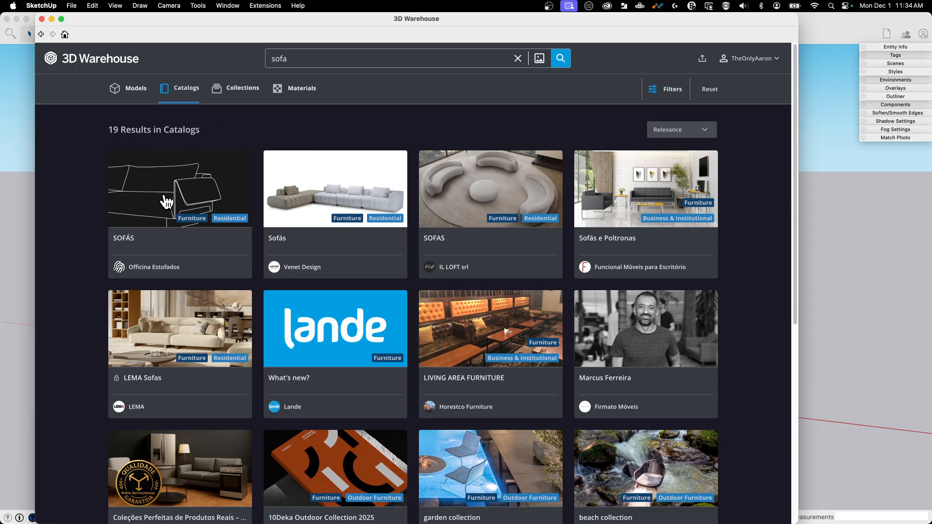
pyautogui.scroll(-3)
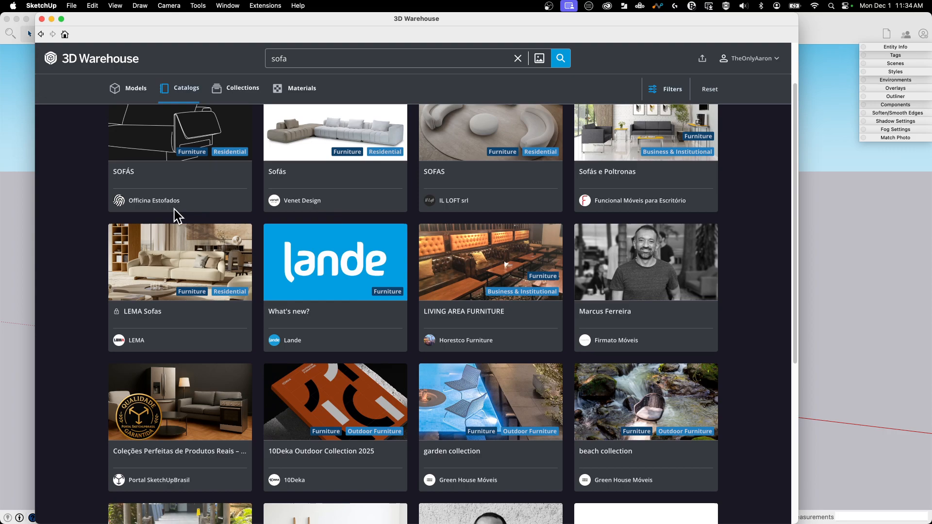
pyautogui.scroll(-3)
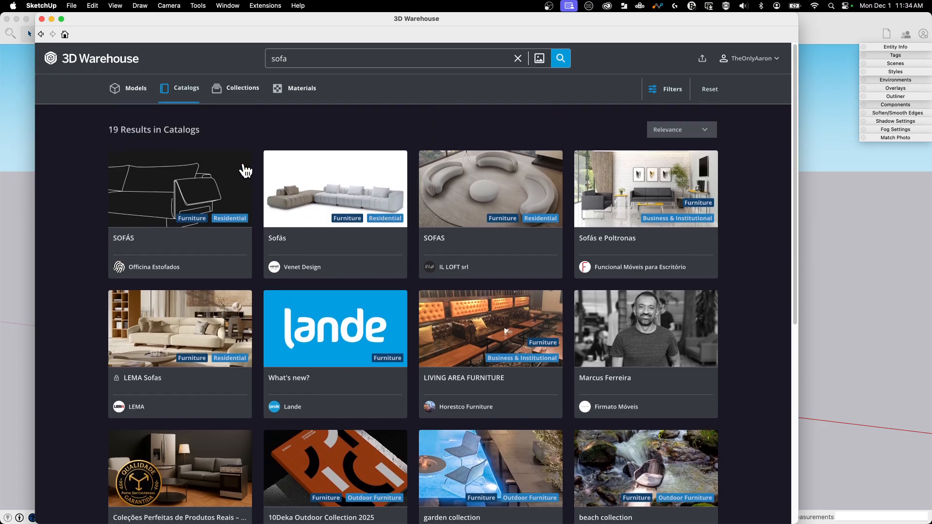
pyautogui.moveTo(201, 156)
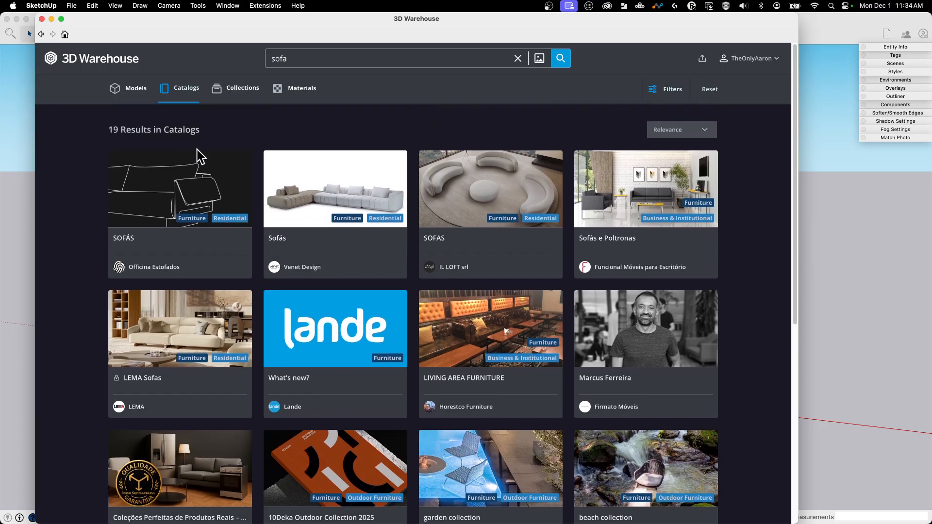
pyautogui.moveTo(334, 121)
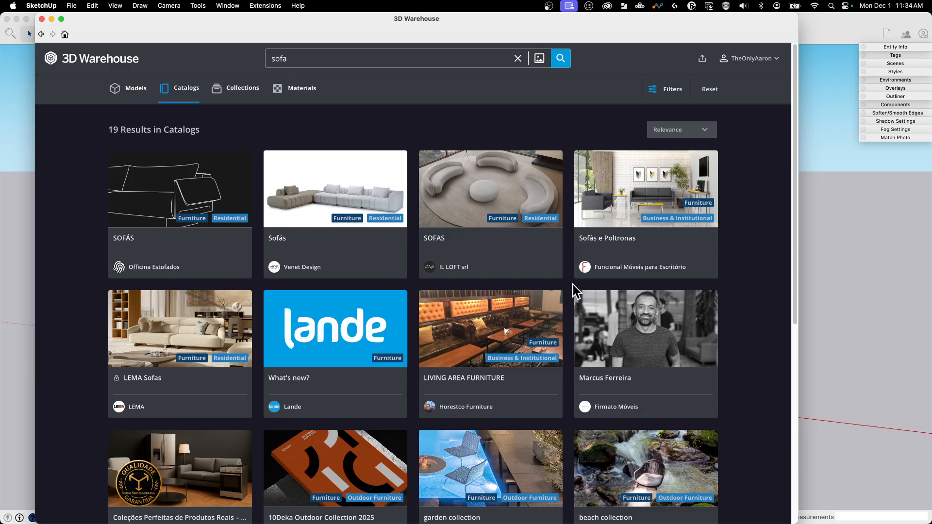
pyautogui.moveTo(98, 192)
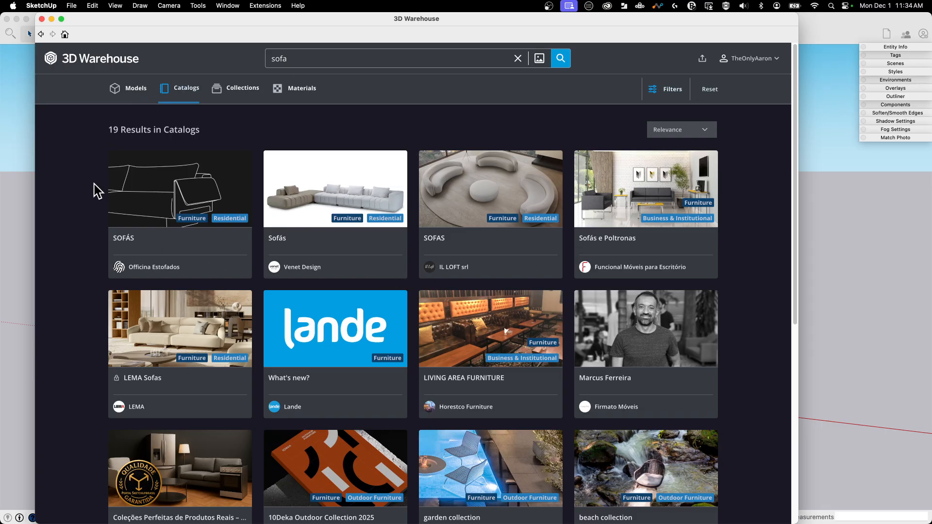
pyautogui.moveTo(239, 169)
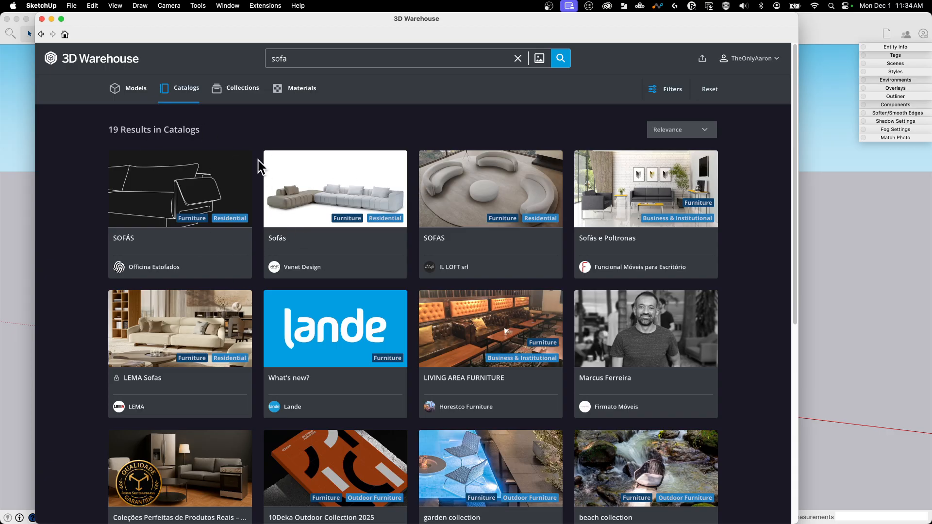
pyautogui.moveTo(238, 96)
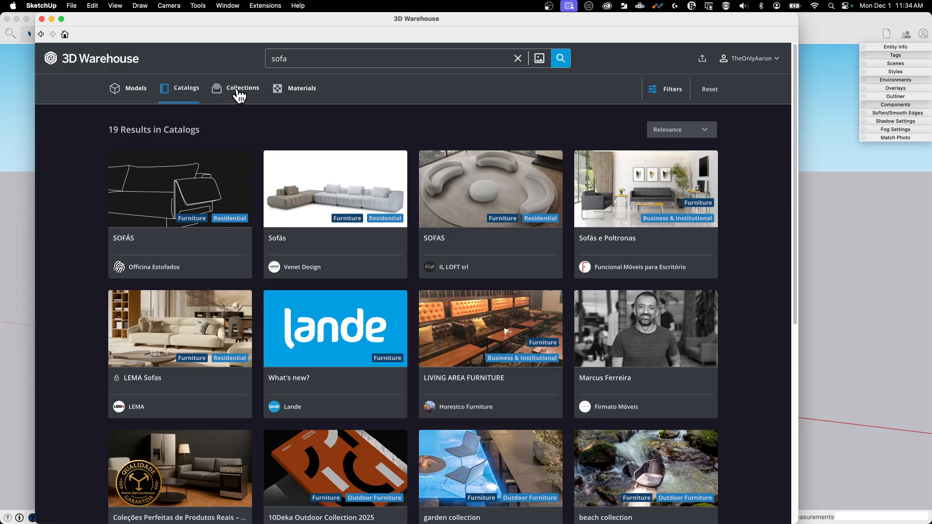
# Switch the sofa results to Collections, then Materials showing two fabric textures.
pyautogui.click(242, 88)
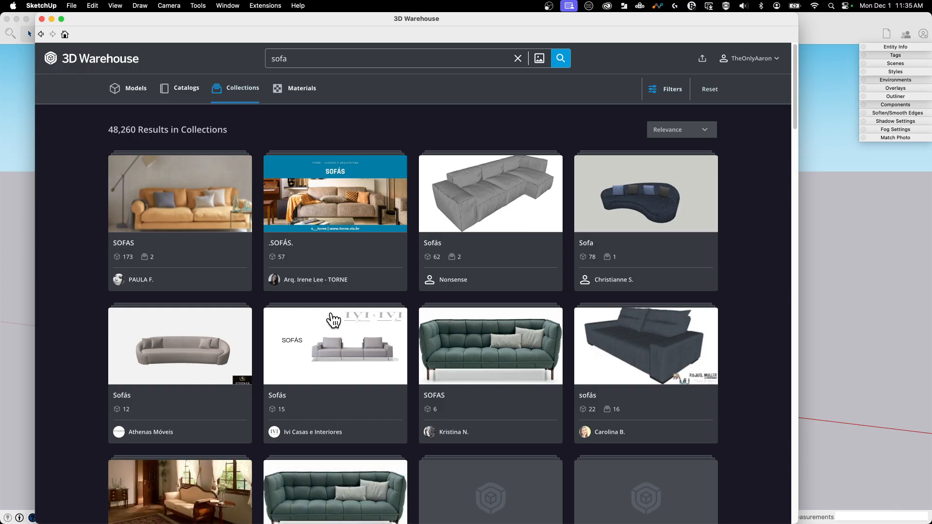
pyautogui.moveTo(386, 129)
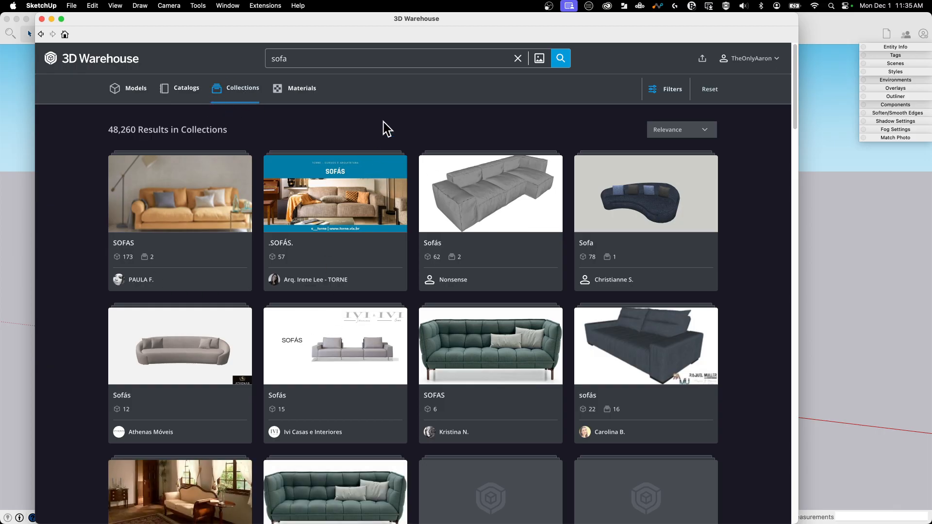
pyautogui.moveTo(232, 135)
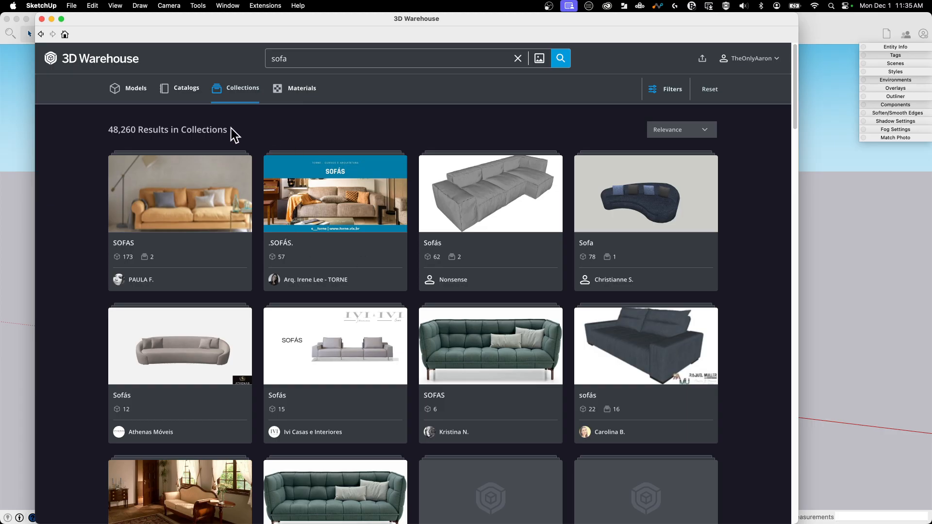
pyautogui.moveTo(159, 257)
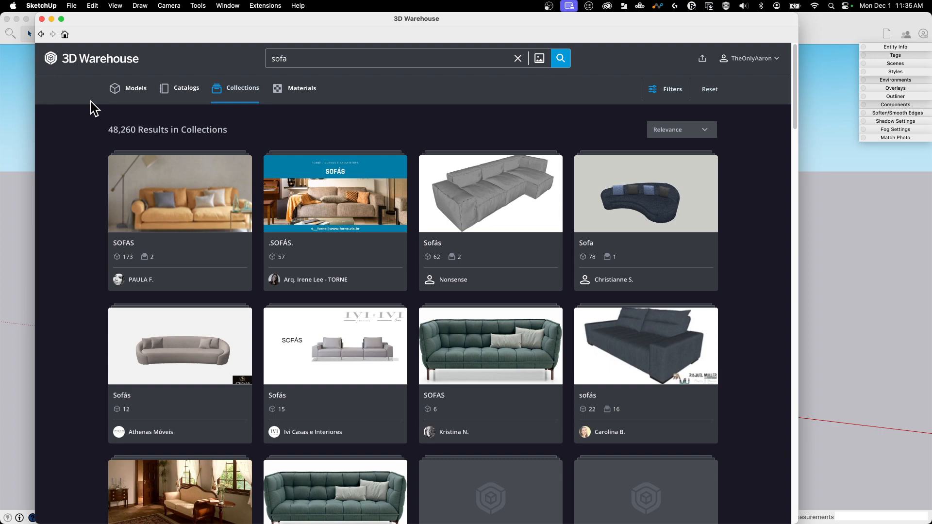
pyautogui.click(302, 88)
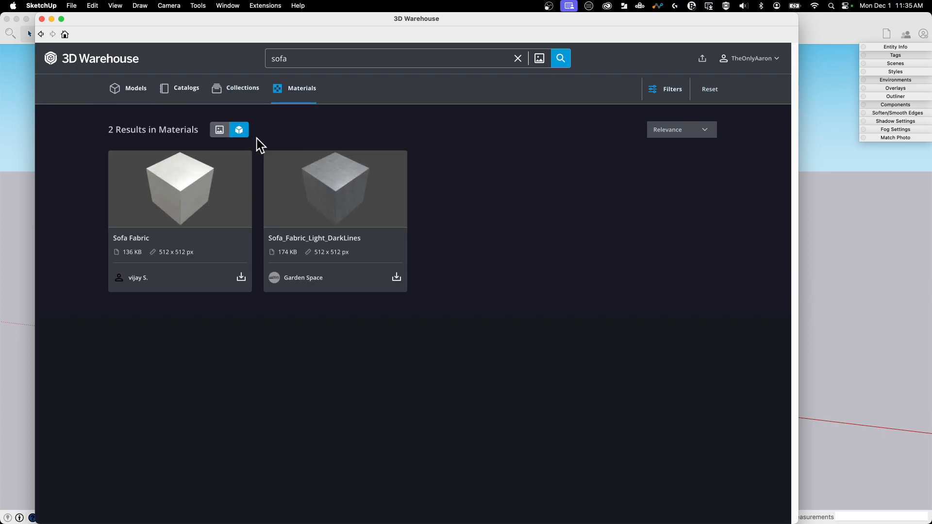
pyautogui.moveTo(249, 196)
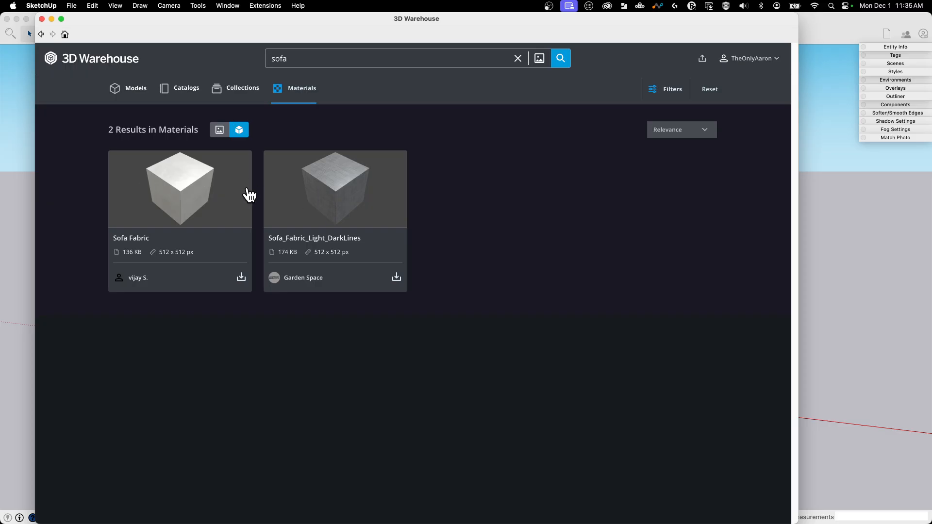
# Return to the Models tab of the sofa search results.
pyautogui.click(135, 88)
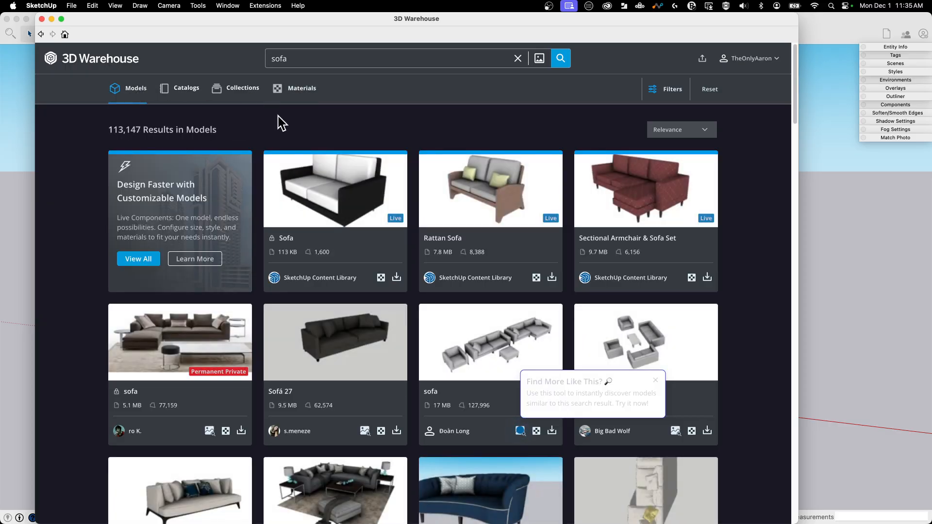
pyautogui.moveTo(744, 335)
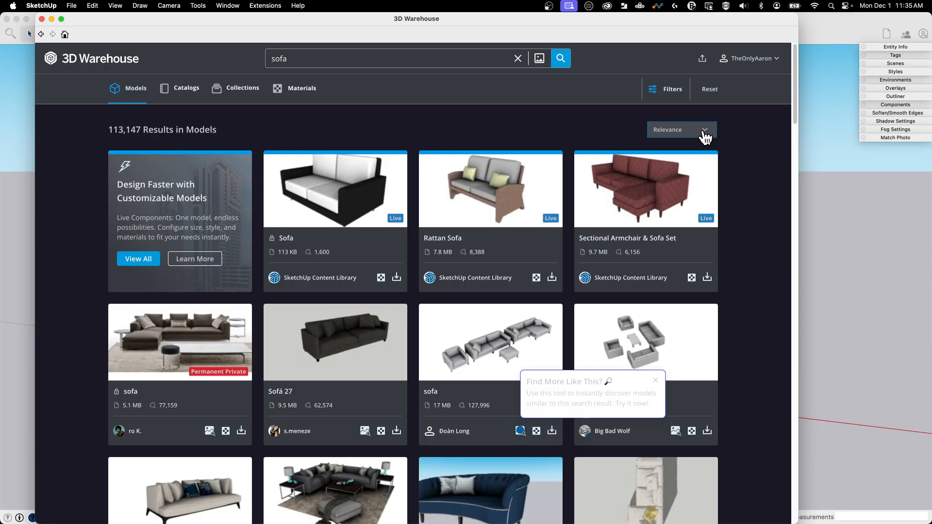
pyautogui.moveTo(703, 137)
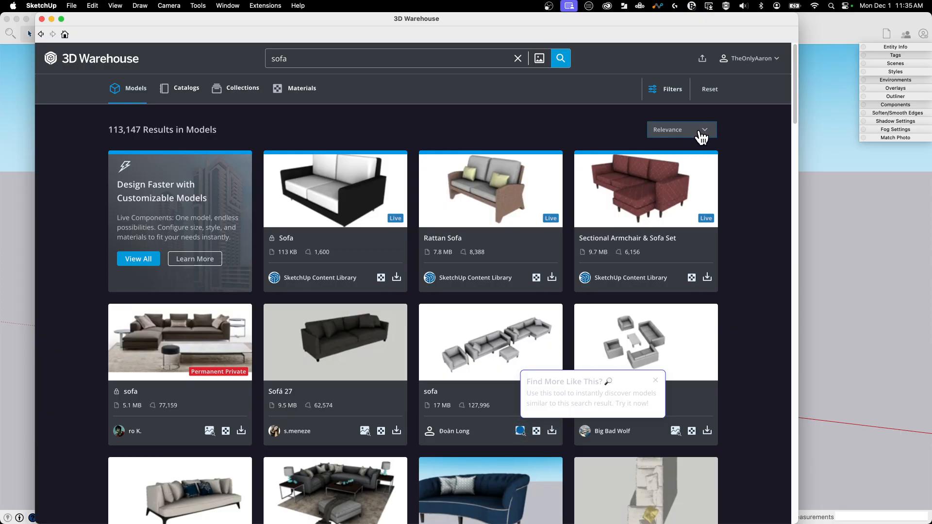
pyautogui.moveTo(645, 434)
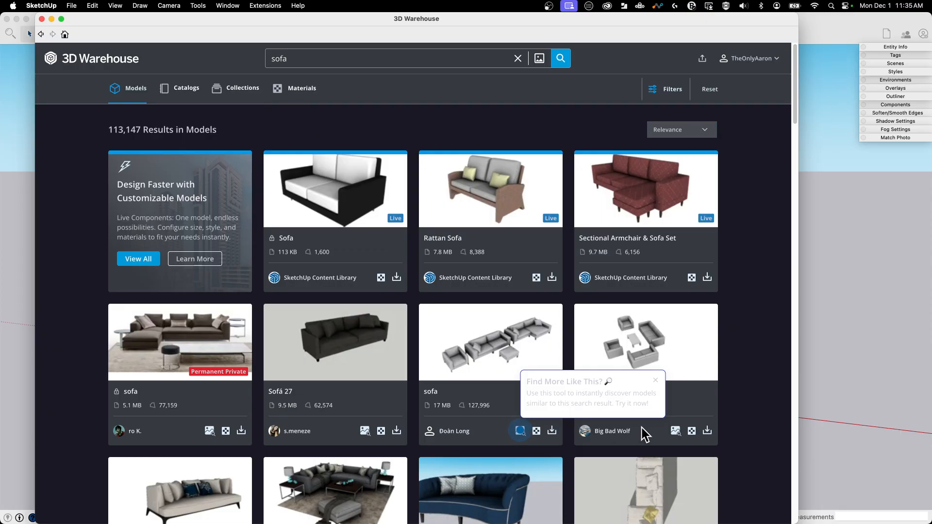
pyautogui.moveTo(707, 141)
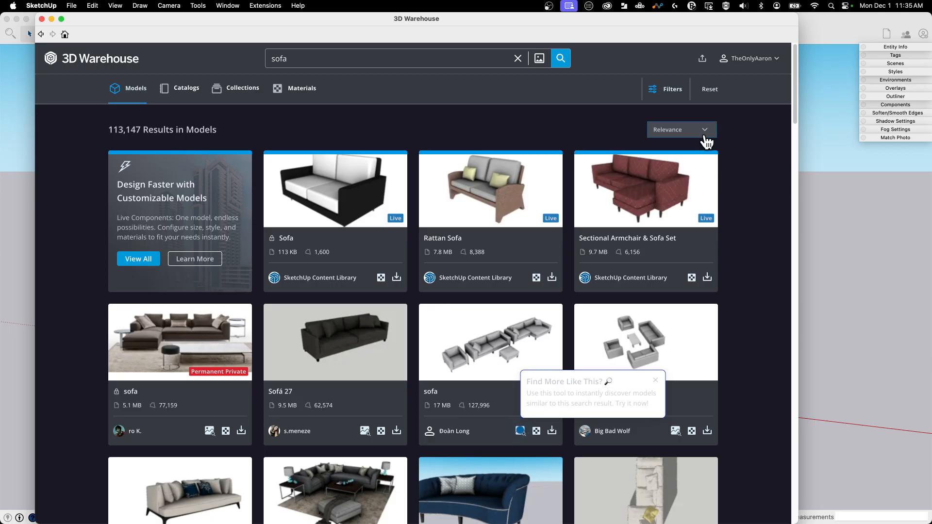
# Expand the Relevance sort dropdown to view its sort options.
pyautogui.click(681, 130)
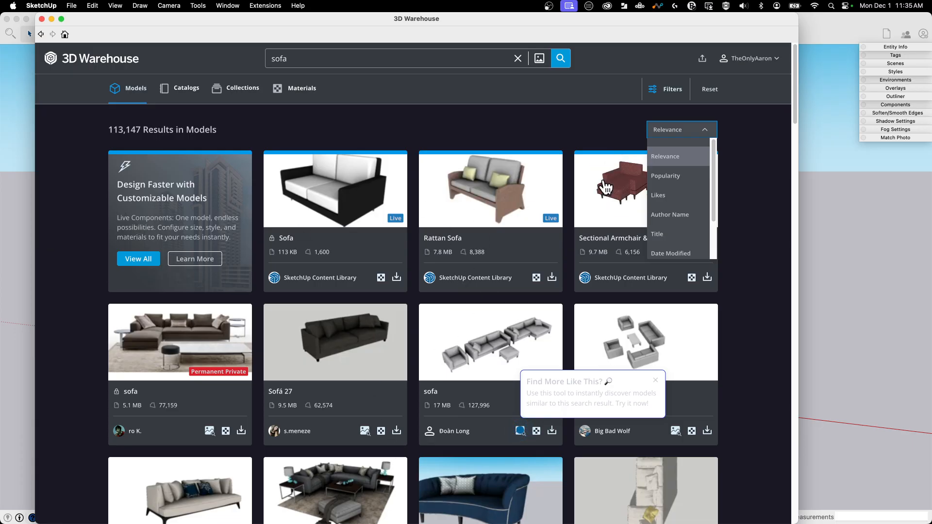
pyautogui.moveTo(342, 174)
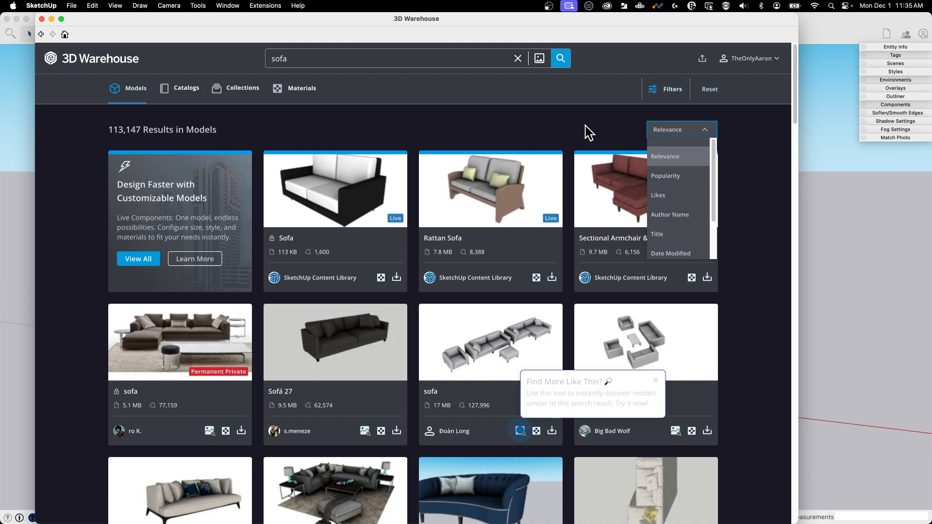
pyautogui.scroll(-3)
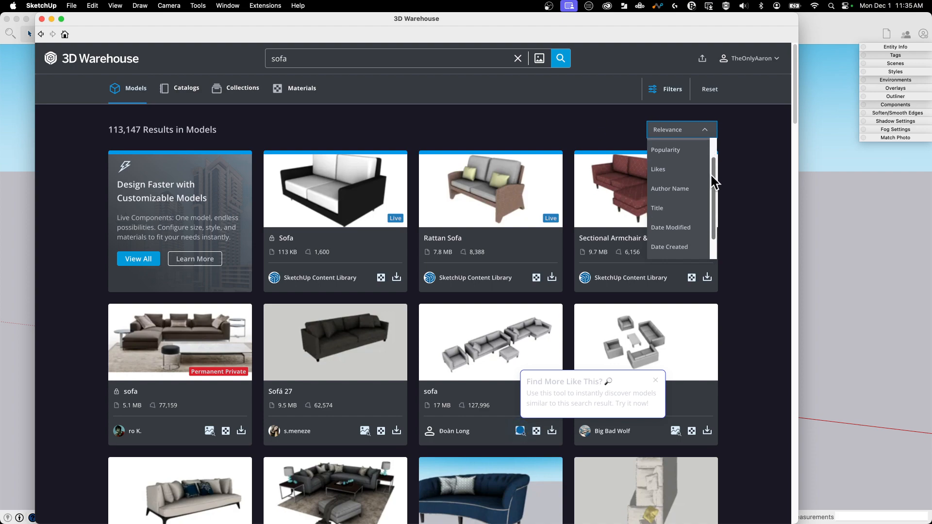
pyautogui.scroll(-3)
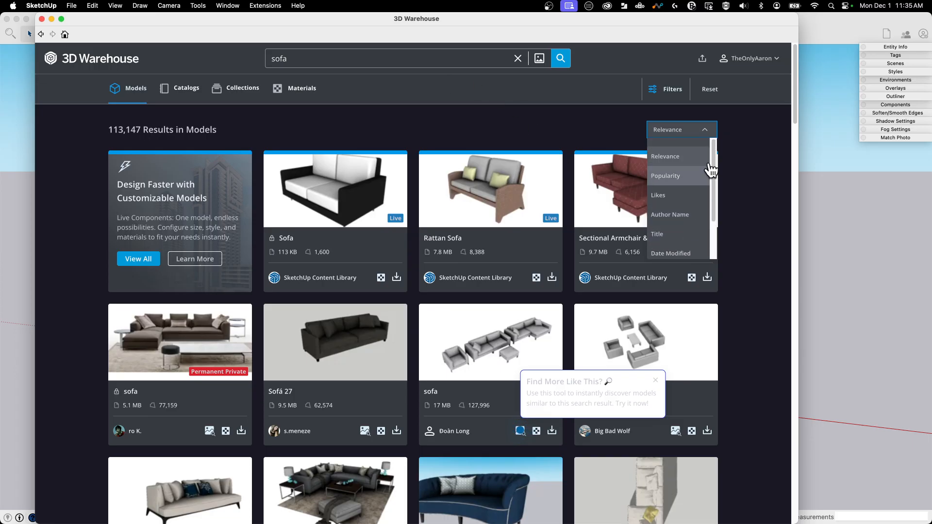
pyautogui.moveTo(672, 195)
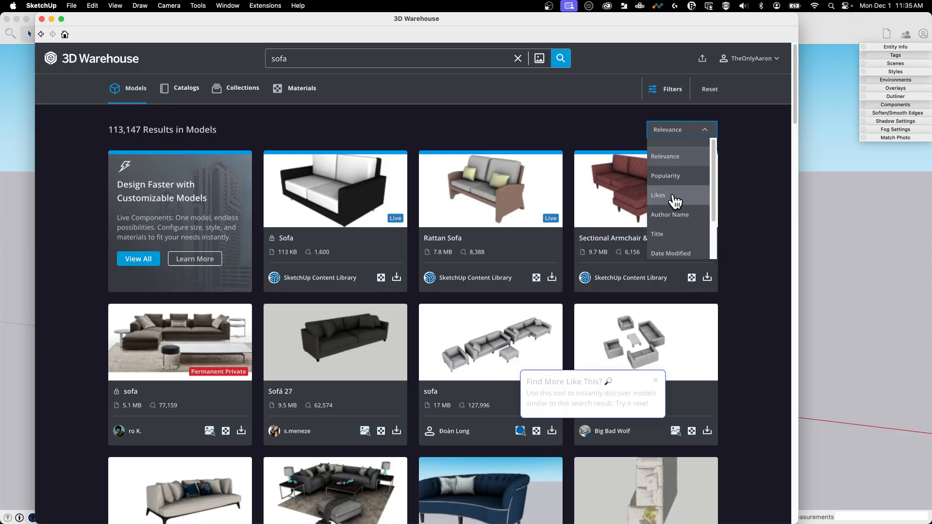
# Sort the sofa model results by Popularity and scroll down the list.
pyautogui.click(665, 176)
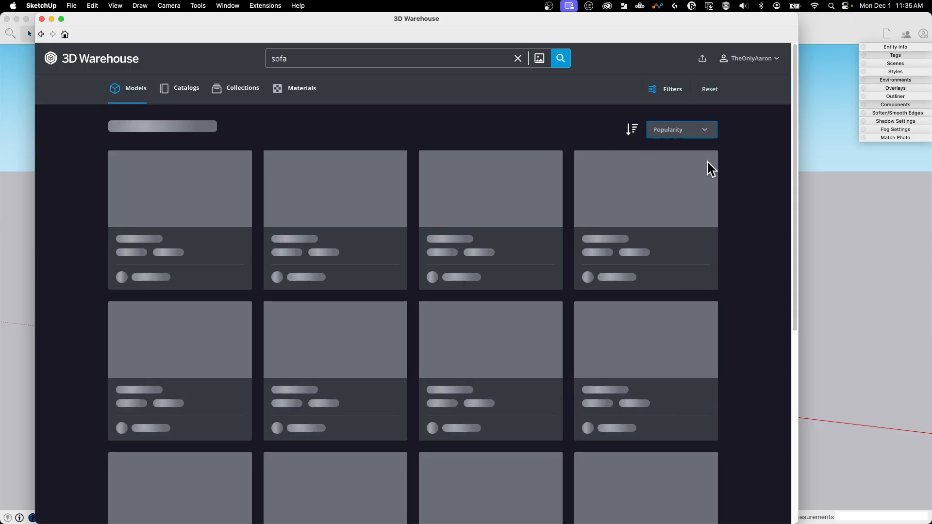
pyautogui.click(559, 58)
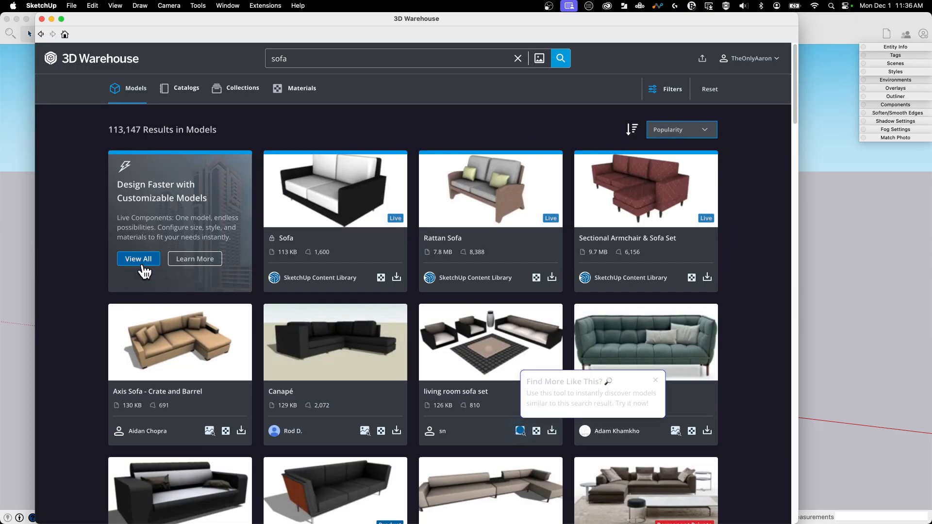
pyautogui.moveTo(730, 368)
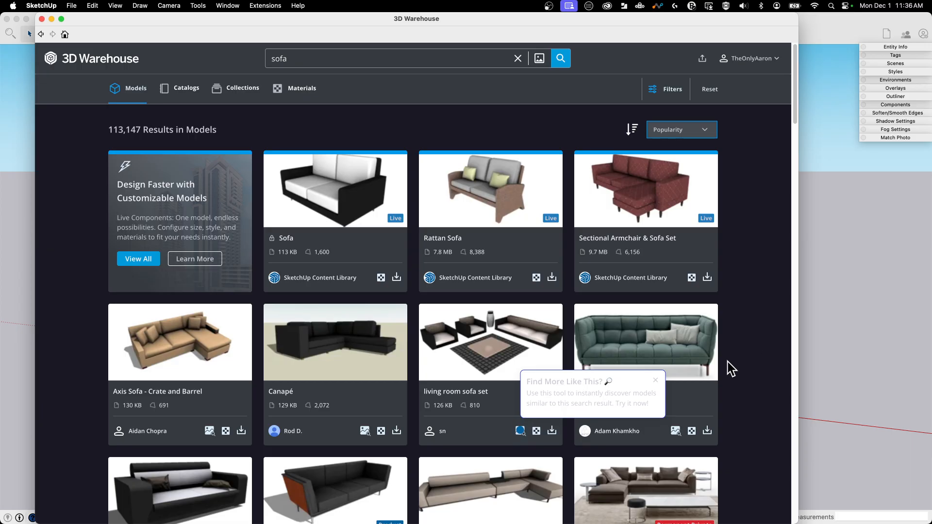
pyautogui.scroll(-3)
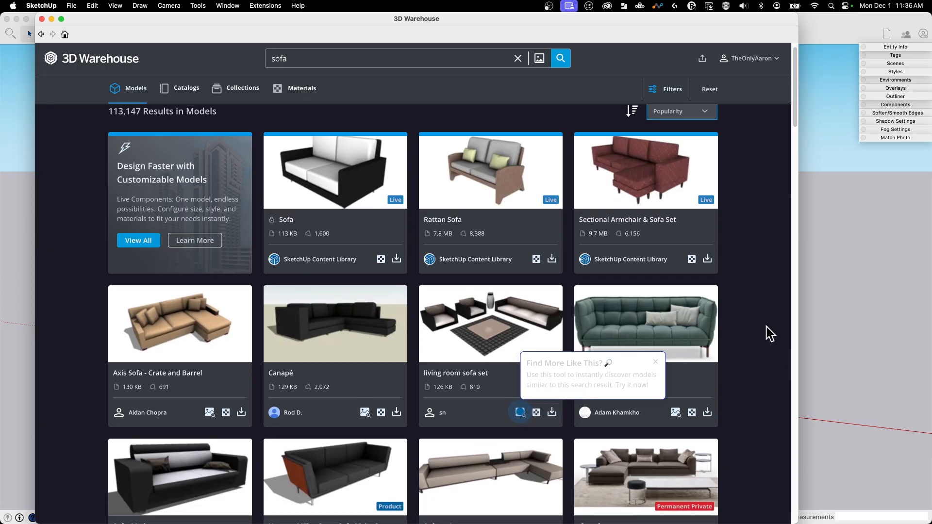
pyautogui.scroll(-3)
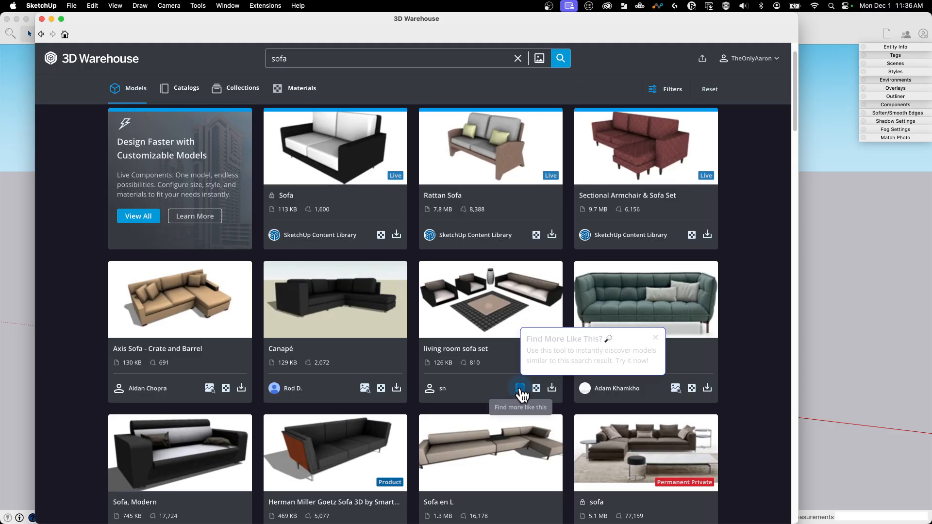
# Scroll further down the popularity-sorted sofa results.
pyautogui.scroll(-3)
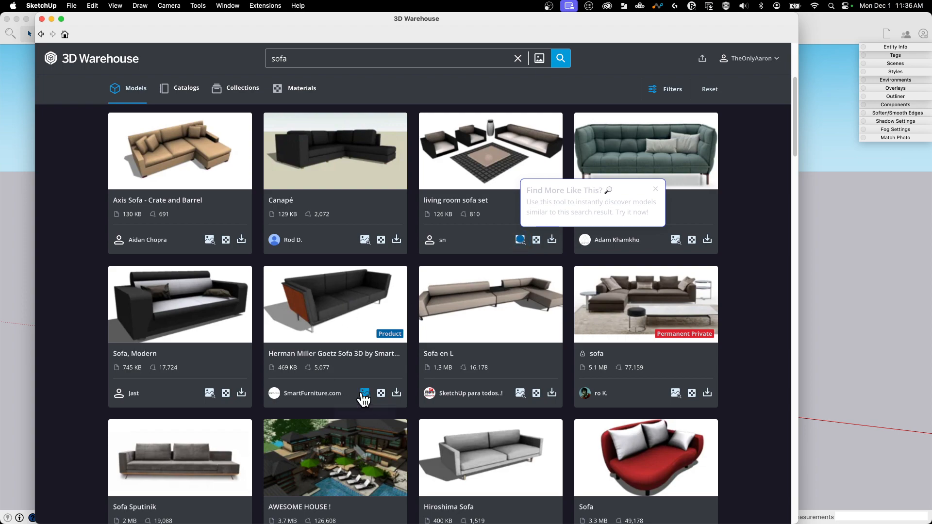
pyautogui.moveTo(344, 273)
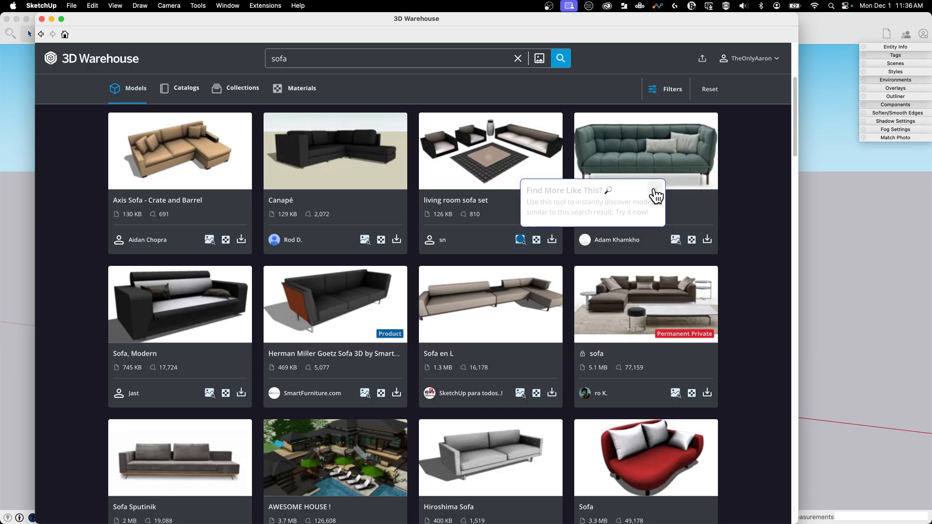
pyautogui.moveTo(656, 196)
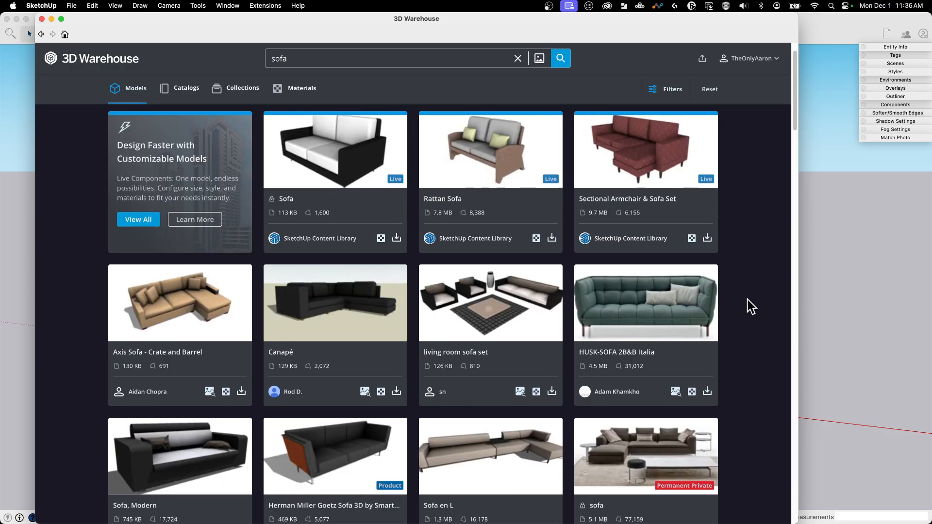
pyautogui.moveTo(816, 217)
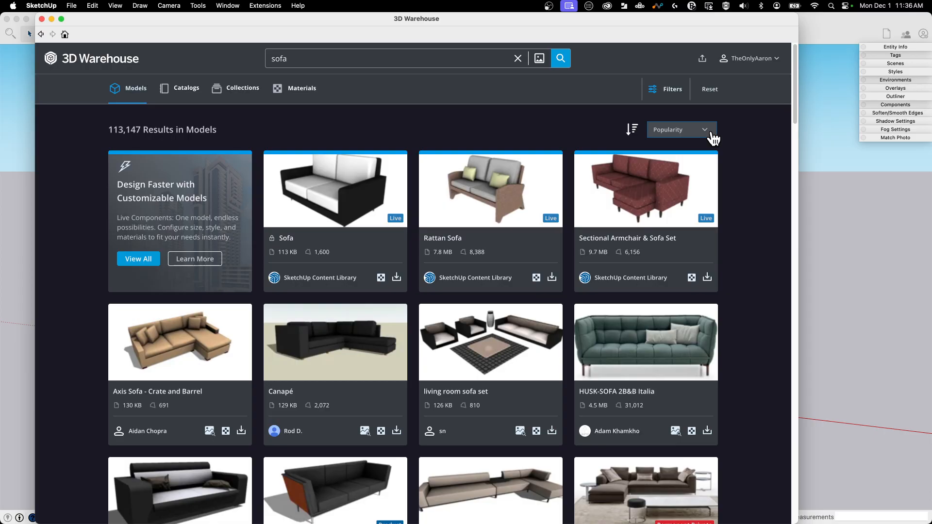
pyautogui.click(680, 129)
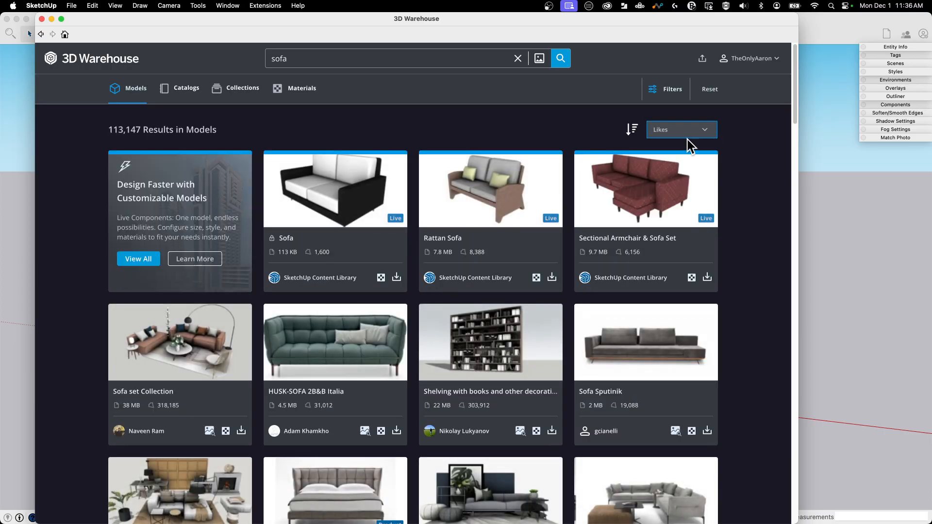
pyautogui.click(681, 130)
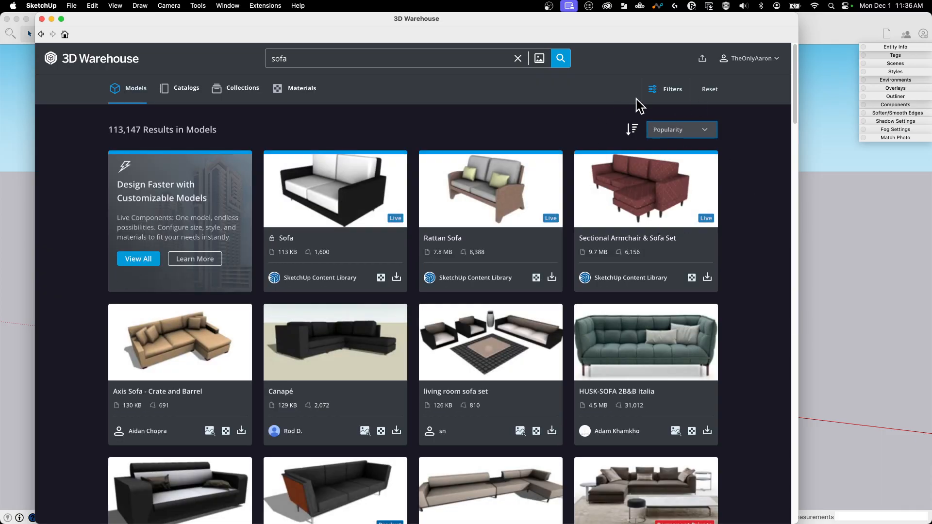
pyautogui.moveTo(414, 469)
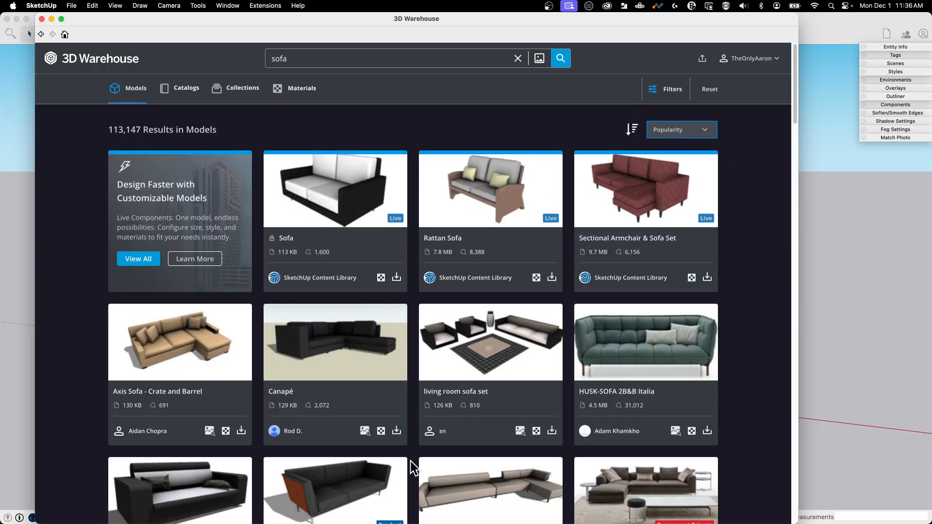
pyautogui.moveTo(419, 407)
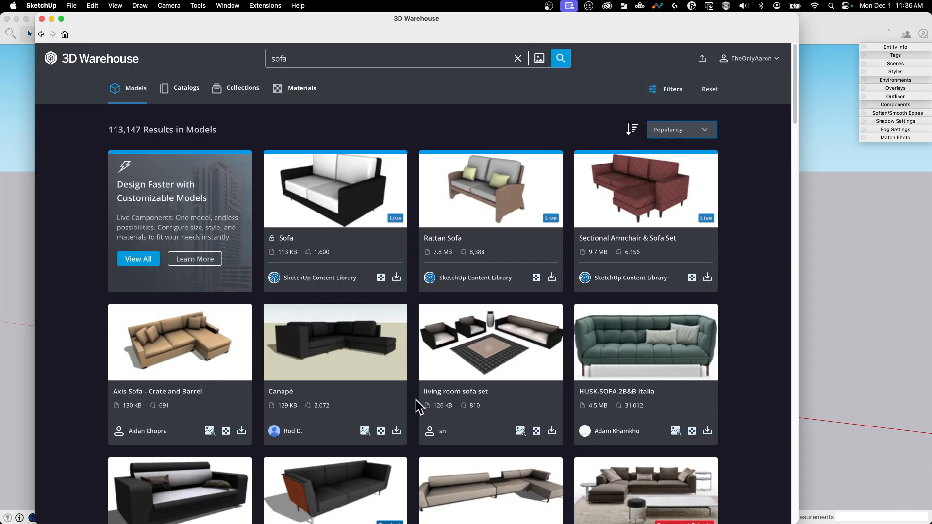
pyautogui.moveTo(545, 376)
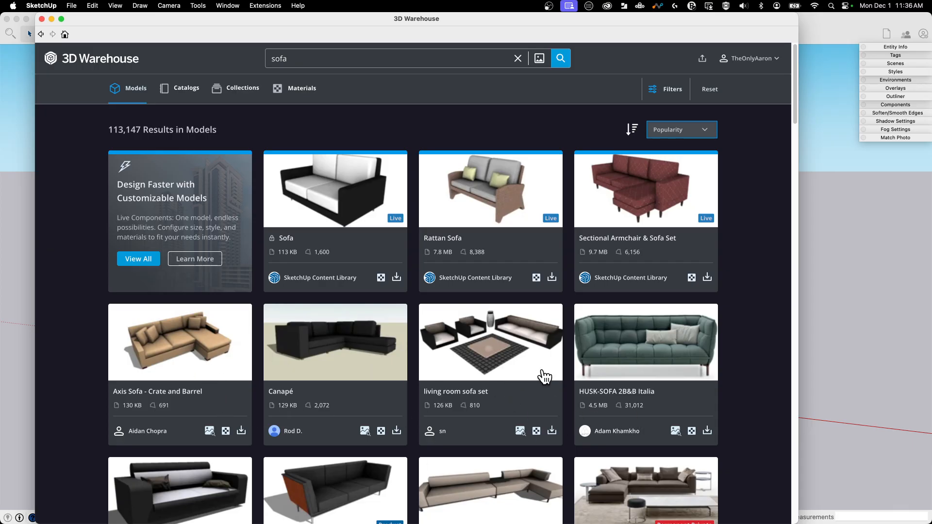
pyautogui.moveTo(701, 337)
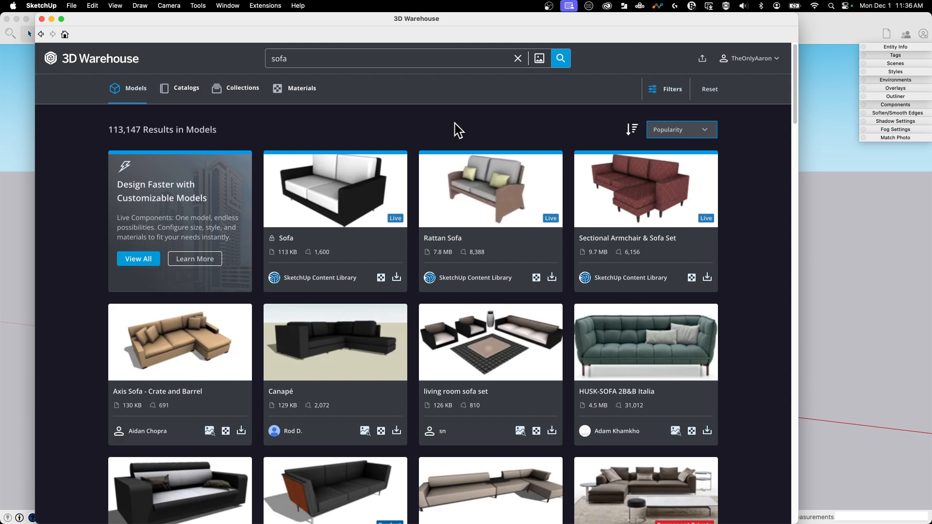
# Open the model Filters panel and expand the Category dropdown.
pyautogui.click(672, 89)
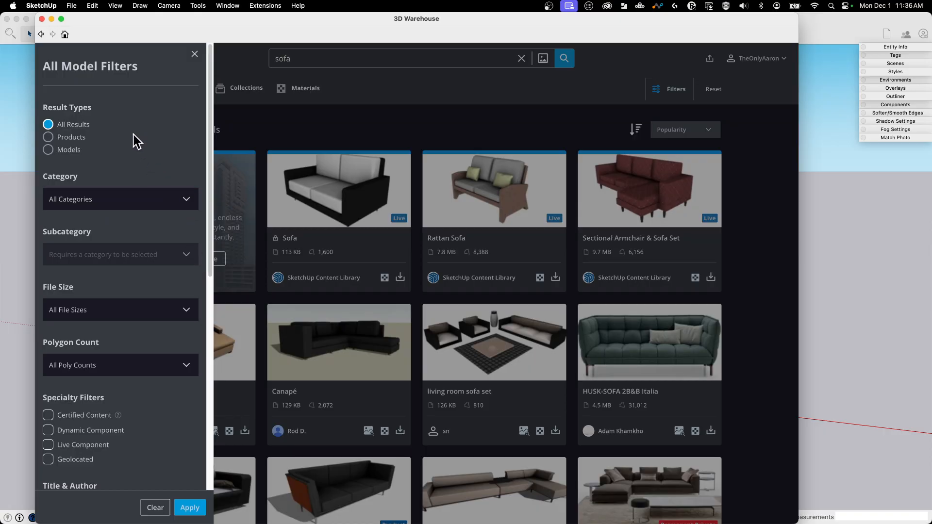
pyautogui.moveTo(96, 116)
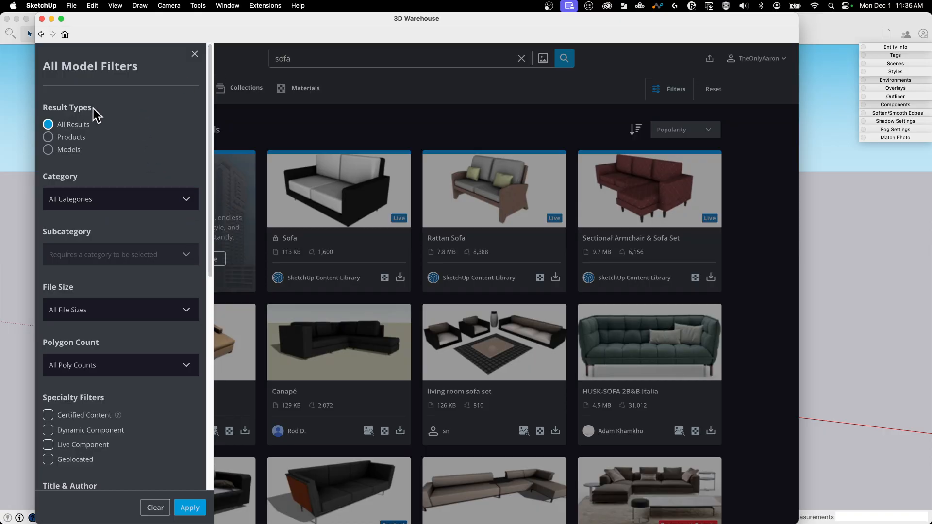
pyautogui.moveTo(76, 162)
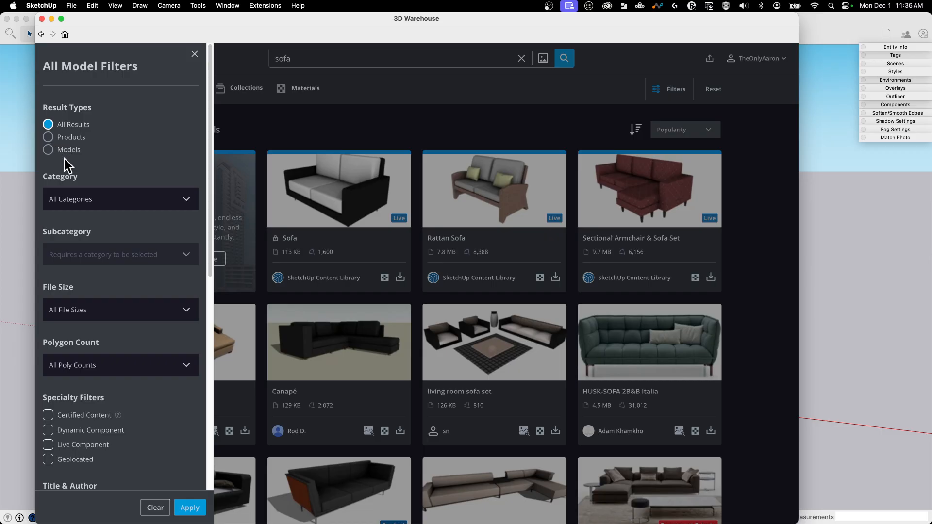
pyautogui.moveTo(63, 164)
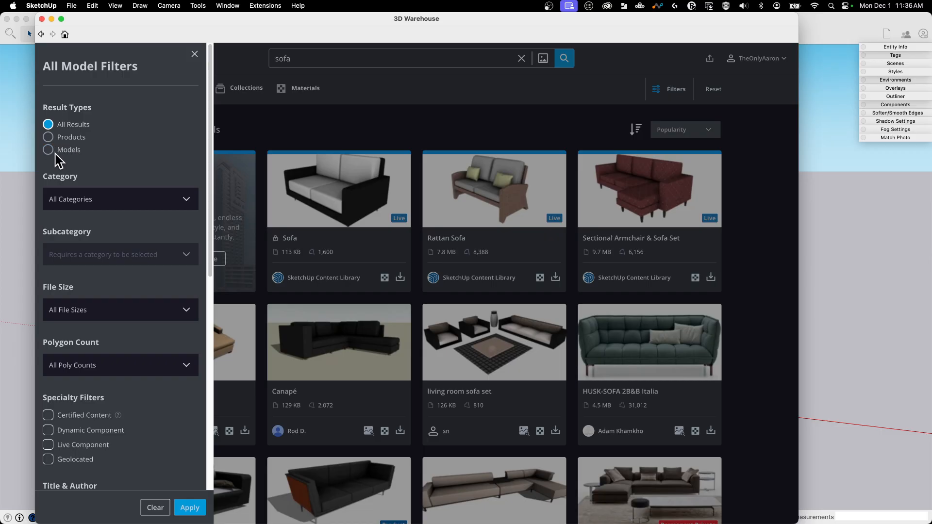
pyautogui.moveTo(33, 145)
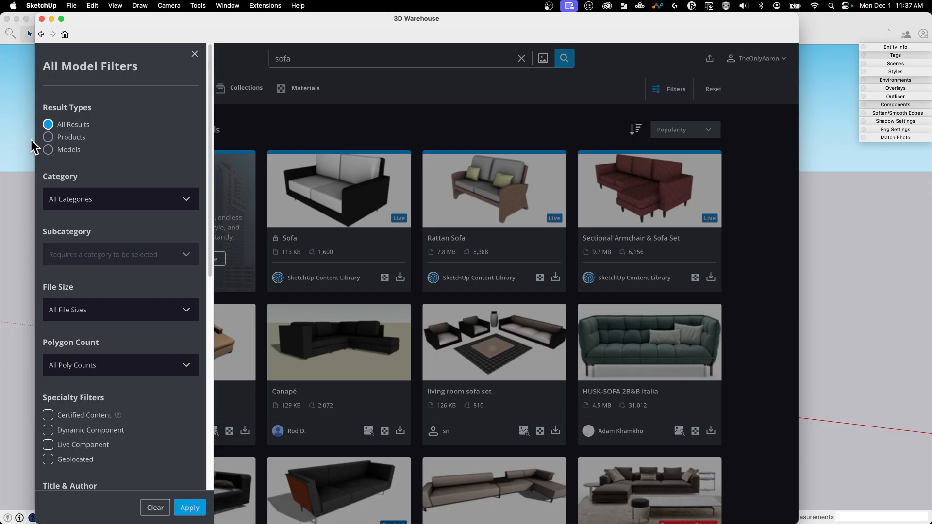
pyautogui.moveTo(68, 146)
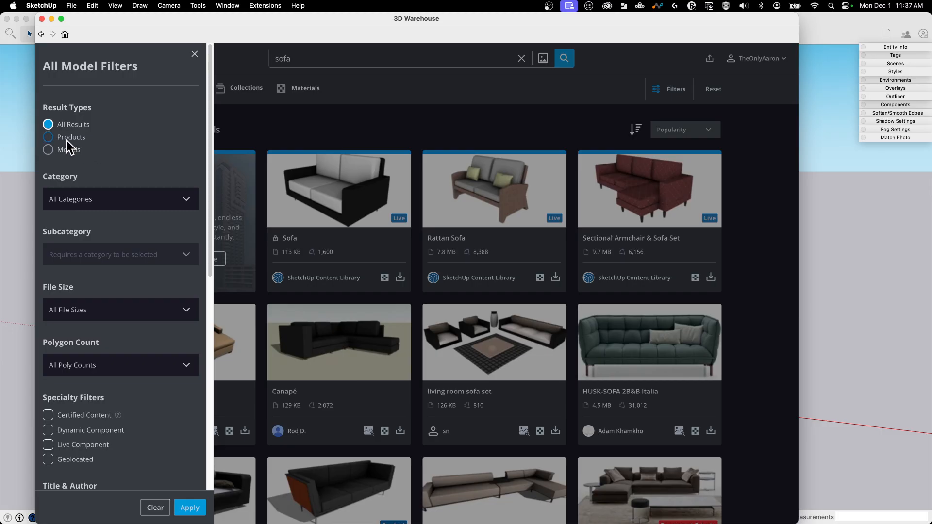
pyautogui.moveTo(82, 142)
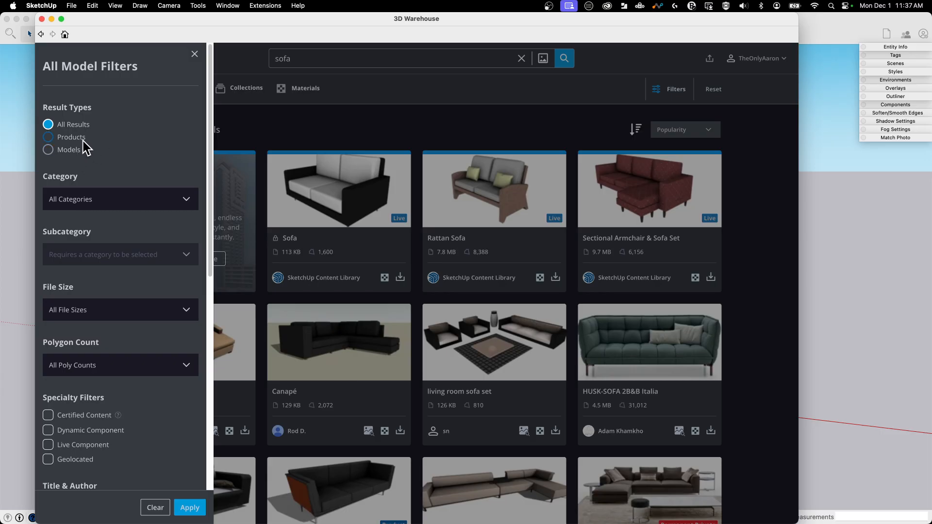
pyautogui.moveTo(66, 160)
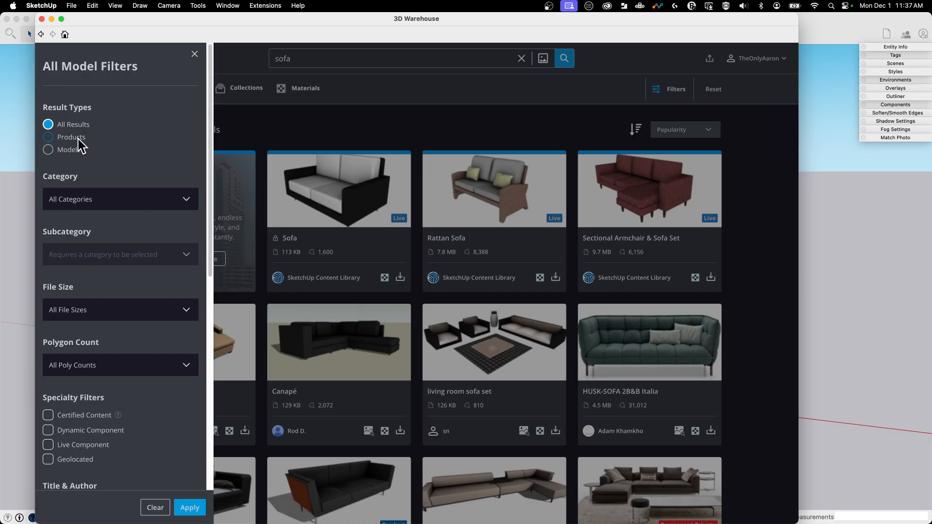
pyautogui.moveTo(83, 143)
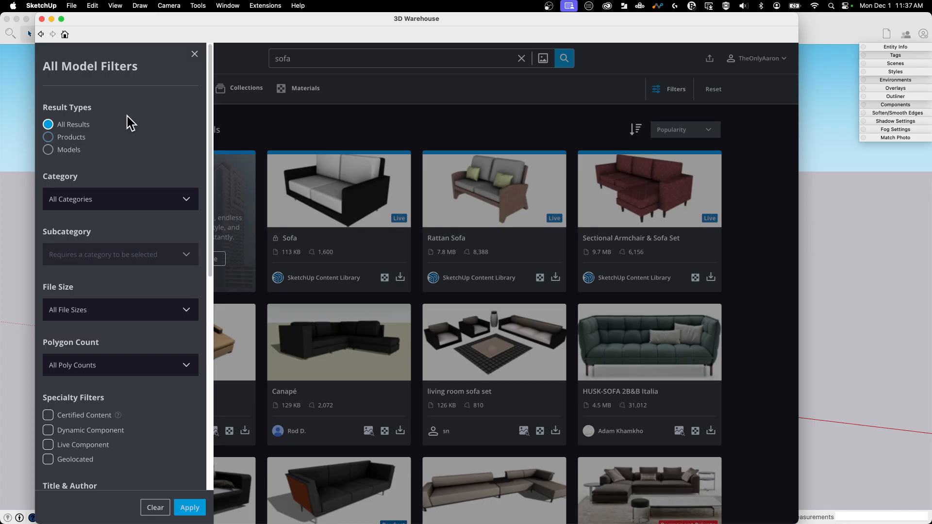
pyautogui.click(120, 199)
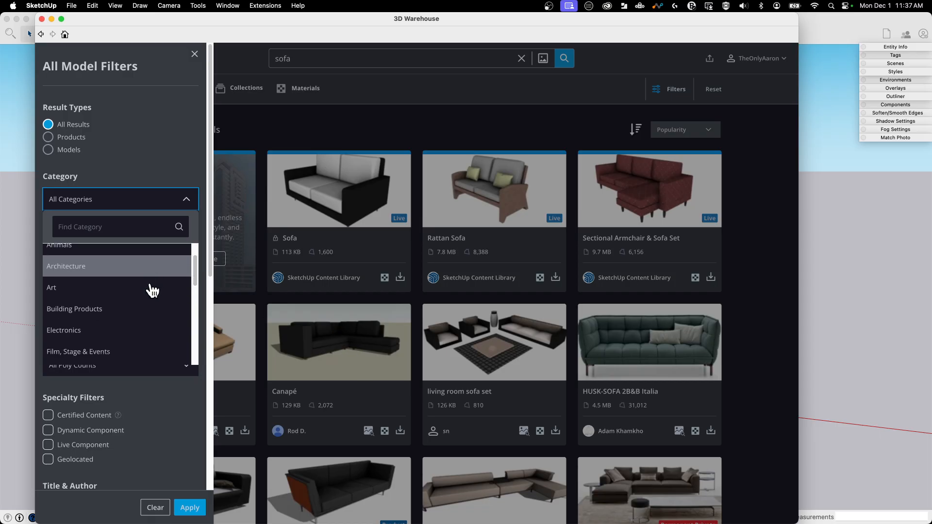
# Set the category filter to Furniture and the subcategory to Residential.
pyautogui.scroll(-3)
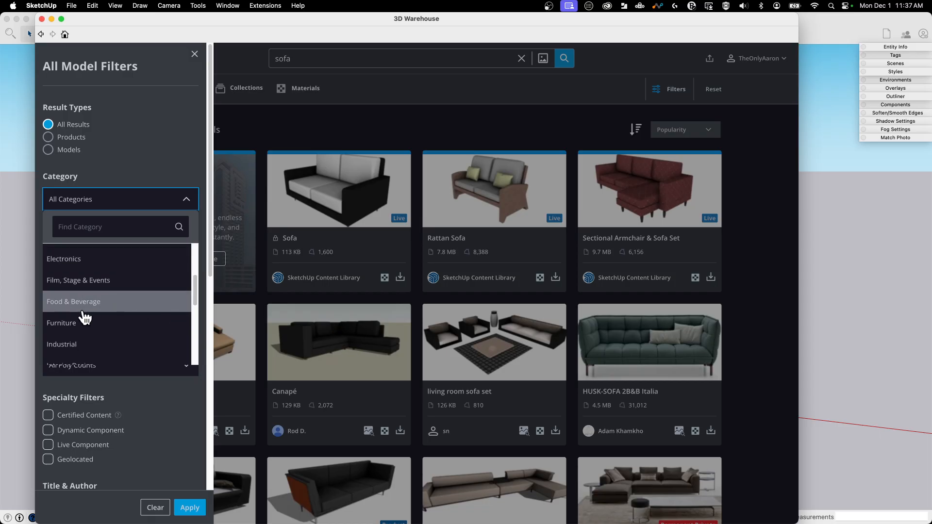
pyautogui.click(61, 323)
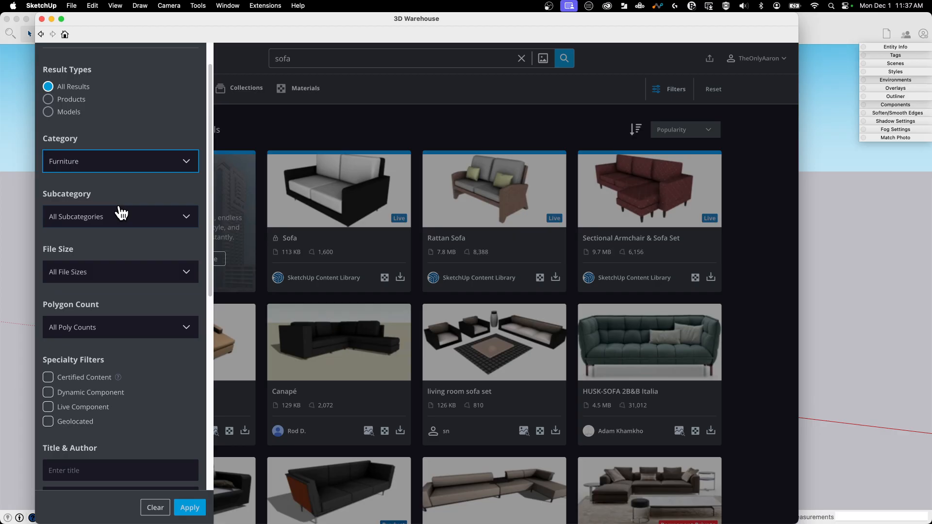
pyautogui.click(120, 216)
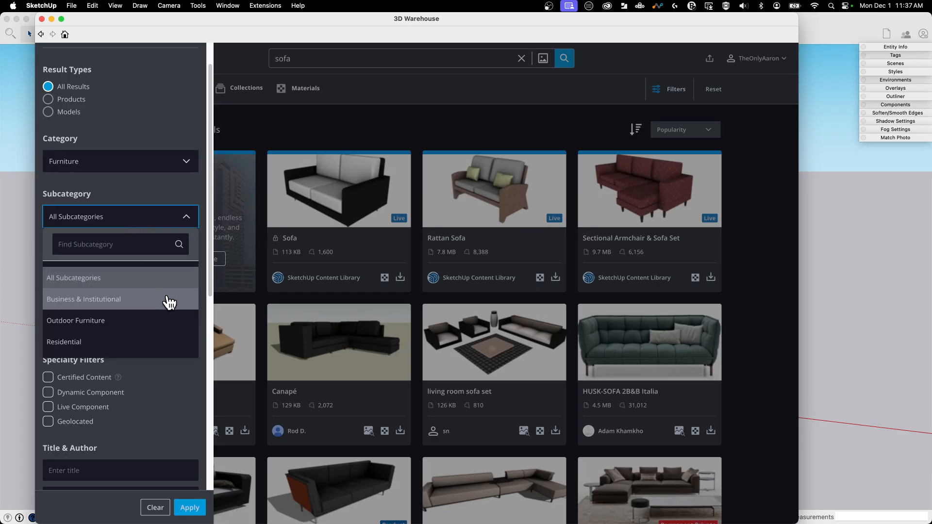
pyautogui.click(64, 342)
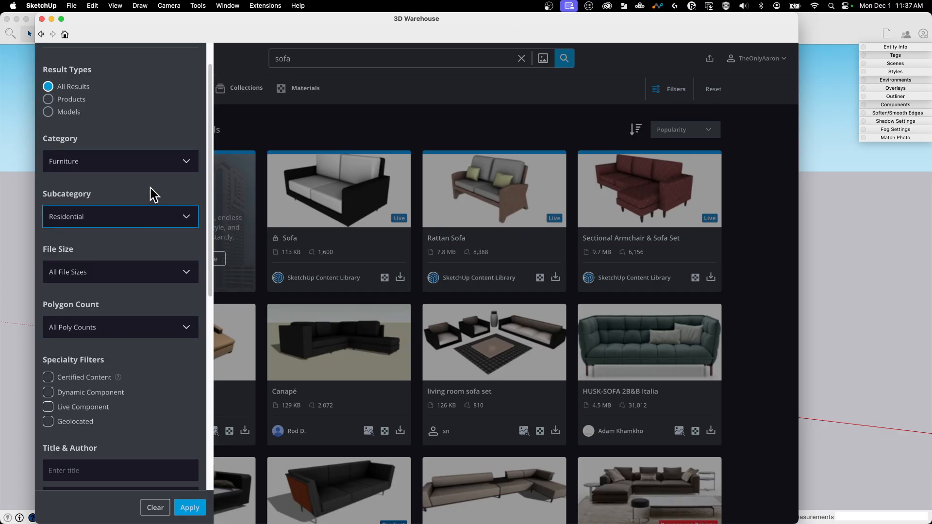
pyautogui.moveTo(352, 308)
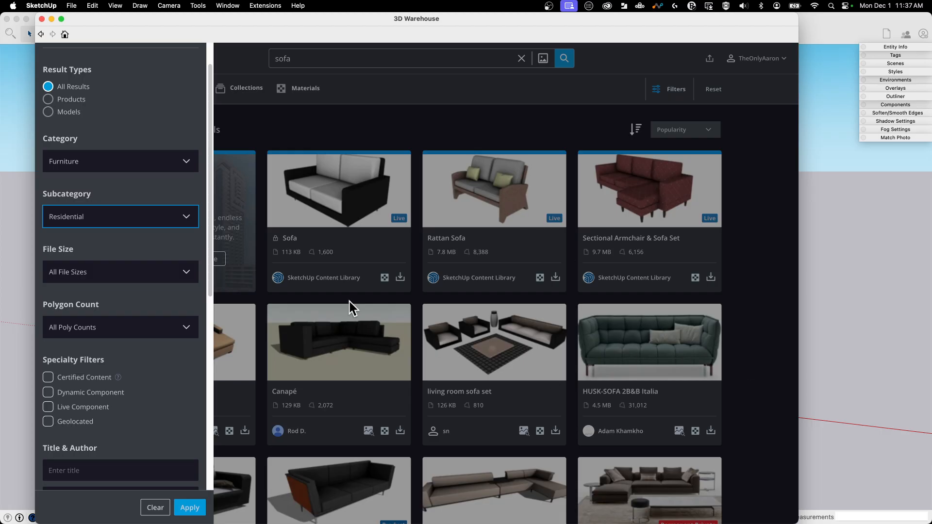
pyautogui.moveTo(124, 225)
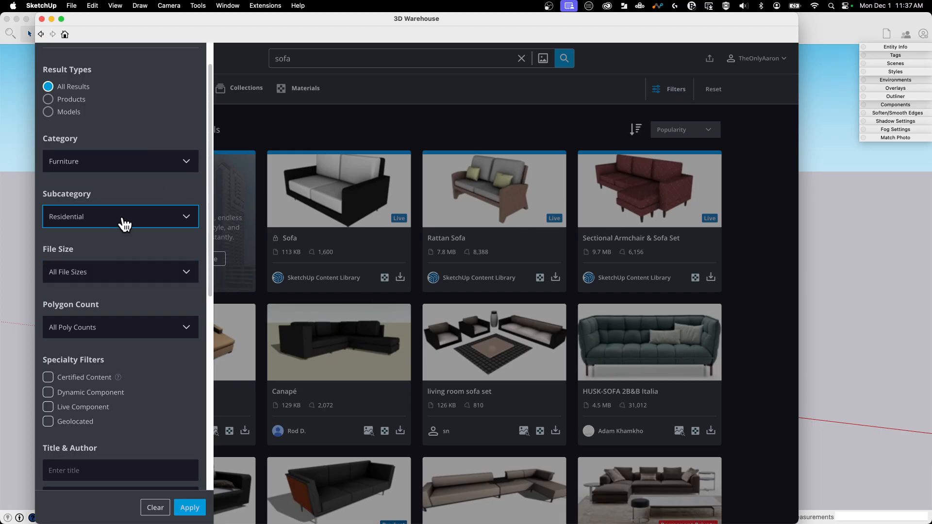
pyautogui.scroll(-3)
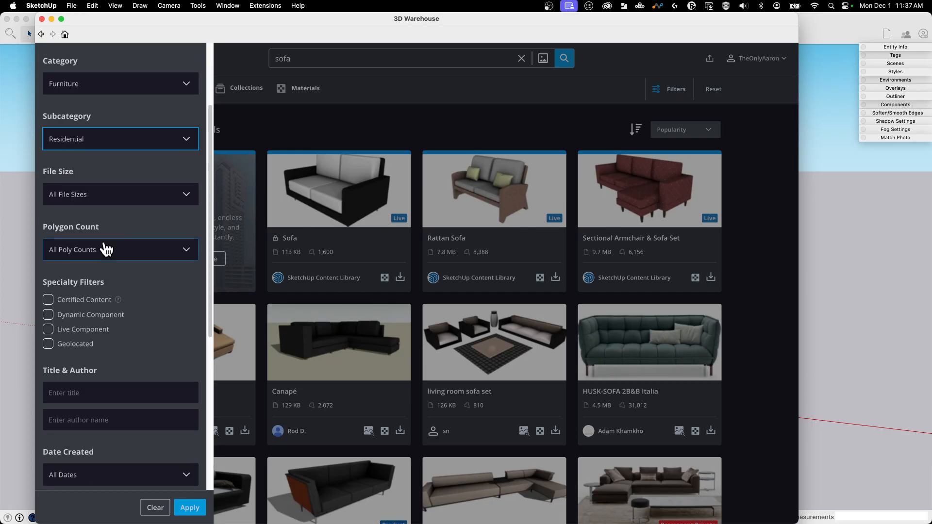
pyautogui.click(120, 194)
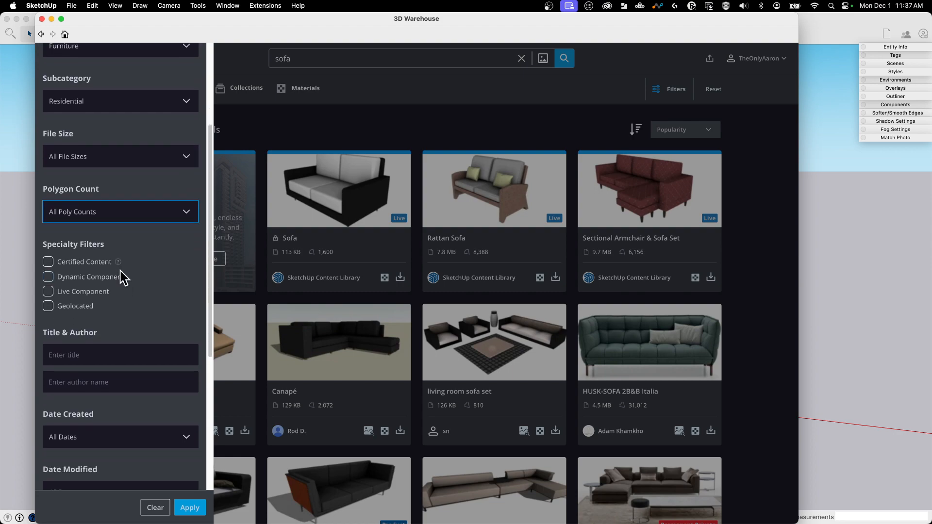
pyautogui.scroll(-3)
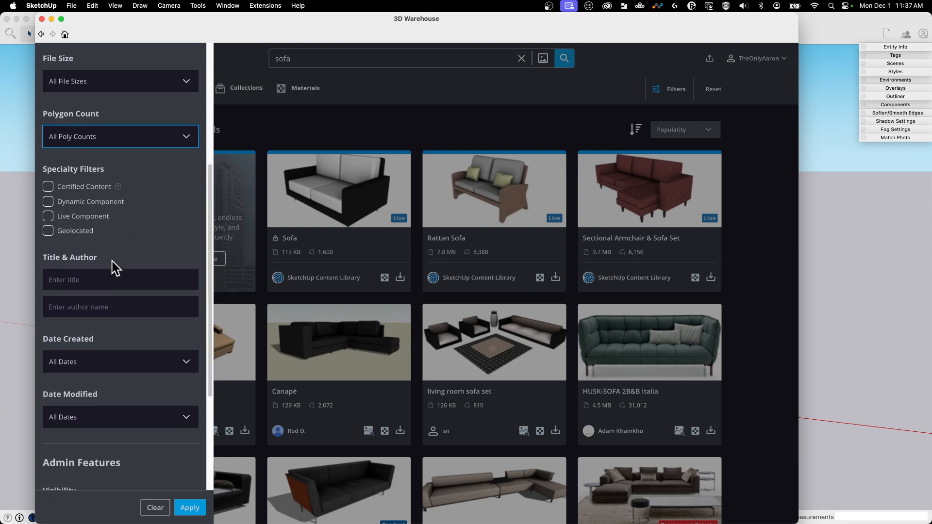
pyautogui.moveTo(74, 60)
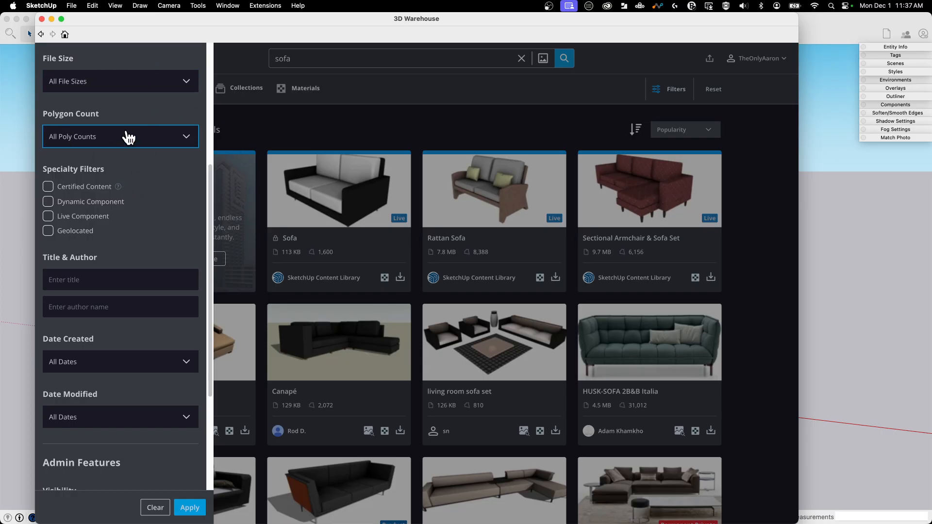
pyautogui.moveTo(281, 147)
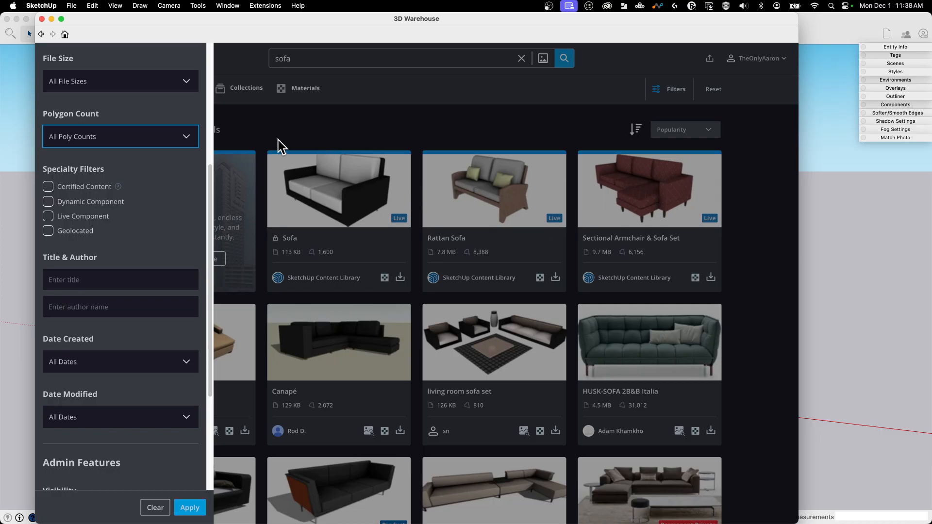
pyautogui.moveTo(274, 111)
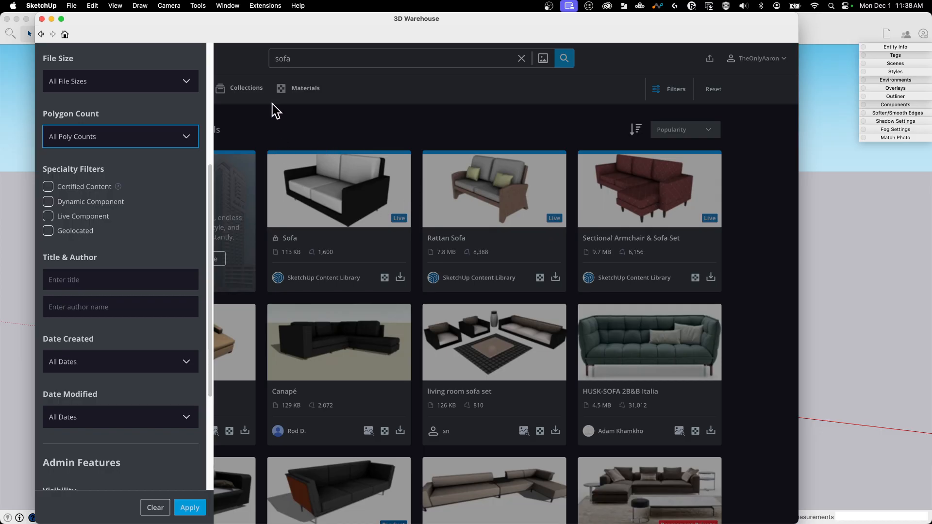
pyautogui.moveTo(249, 88)
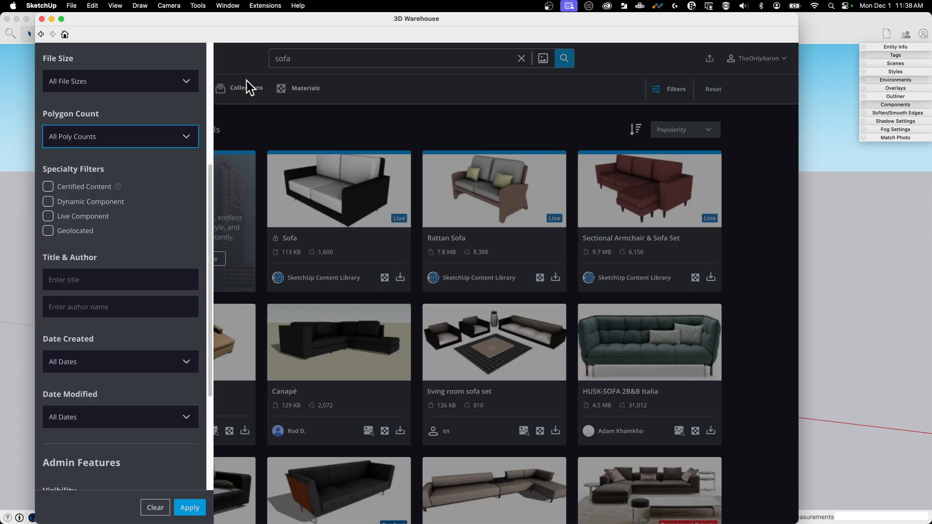
pyautogui.moveTo(277, 315)
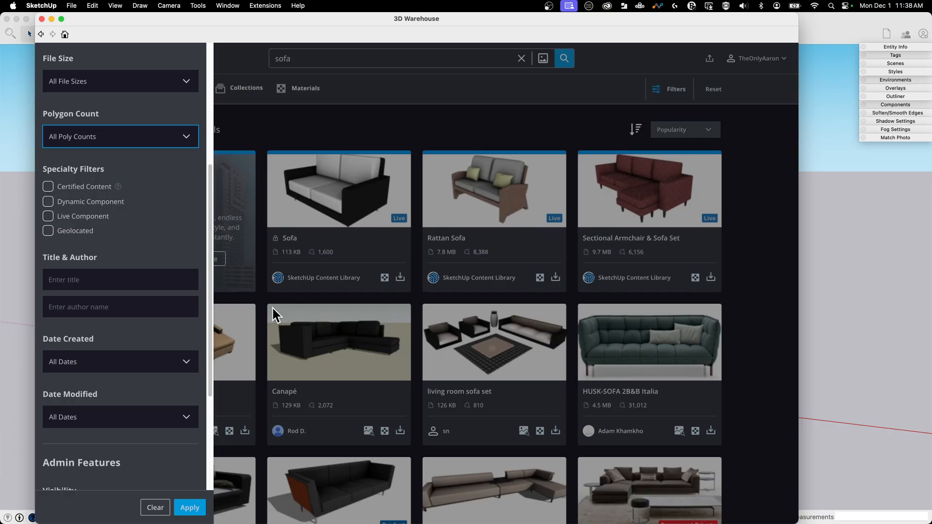
pyautogui.moveTo(421, 368)
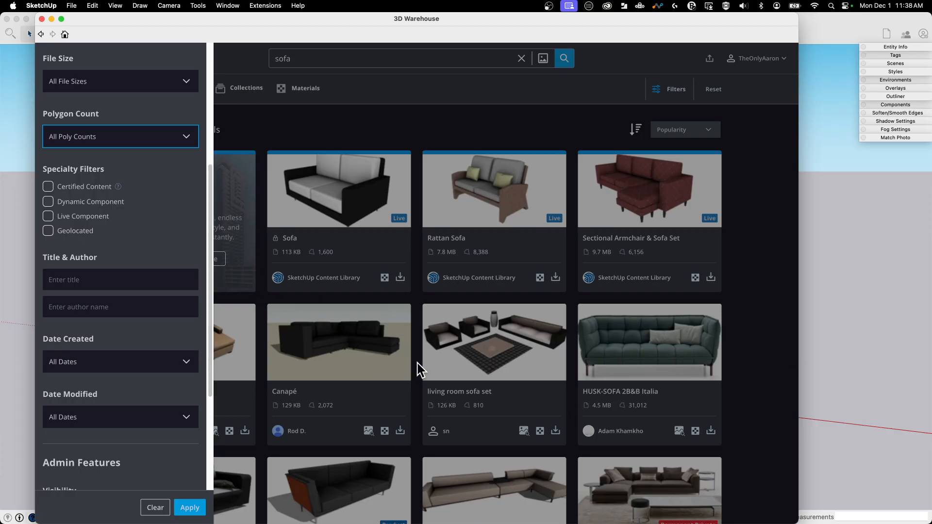
pyautogui.moveTo(157, 88)
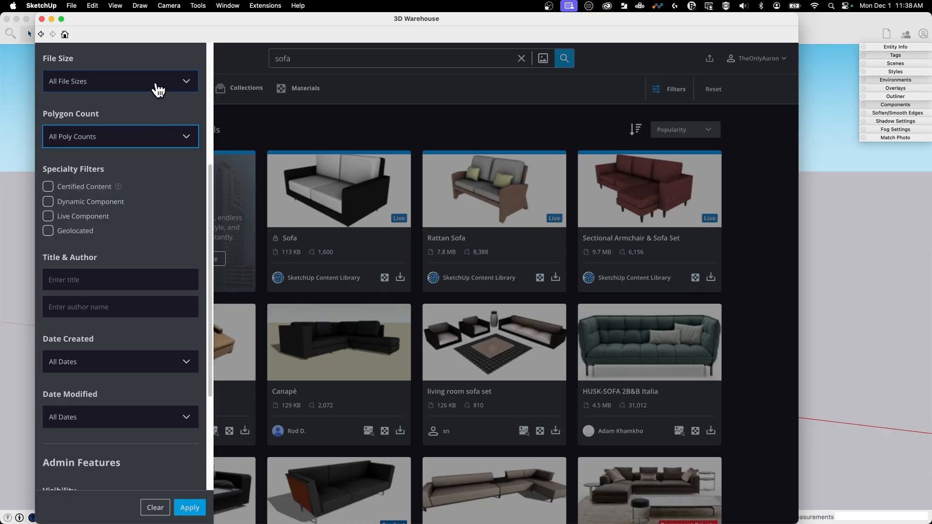
pyautogui.moveTo(139, 143)
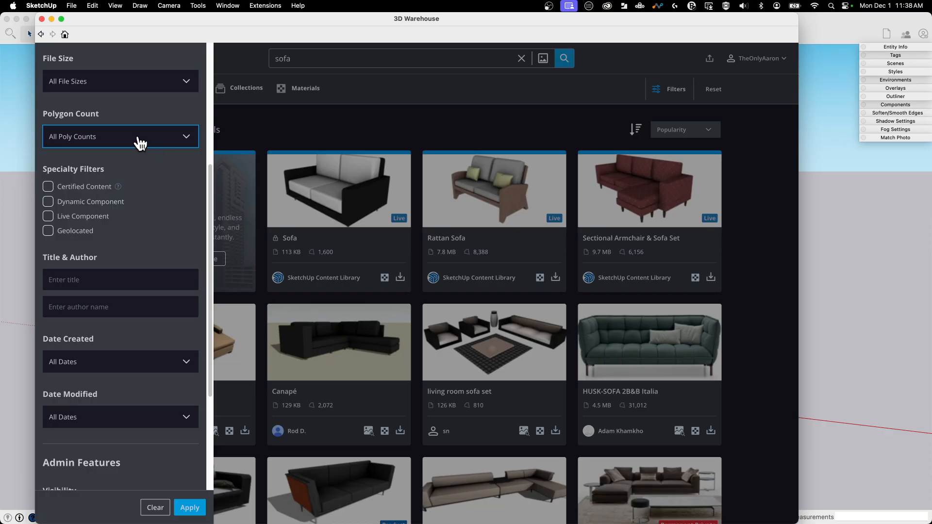
pyautogui.moveTo(133, 144)
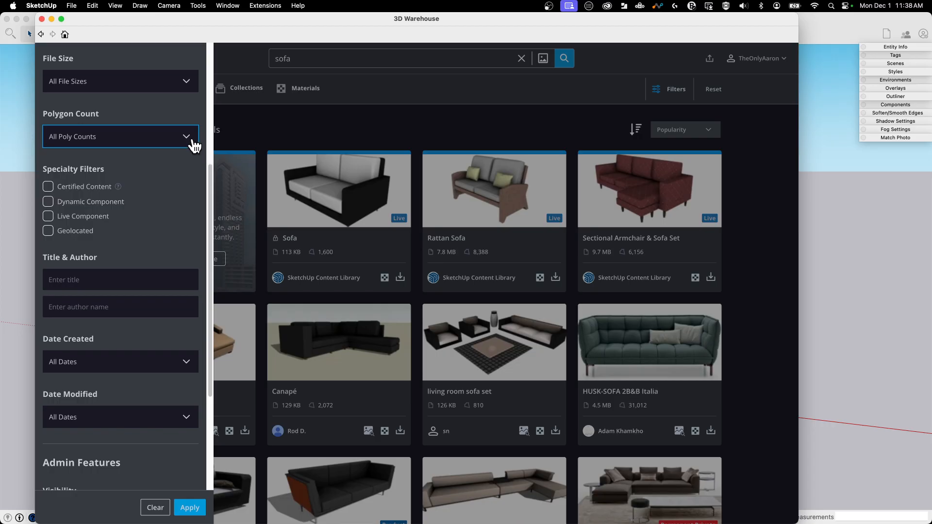
pyautogui.moveTo(212, 160)
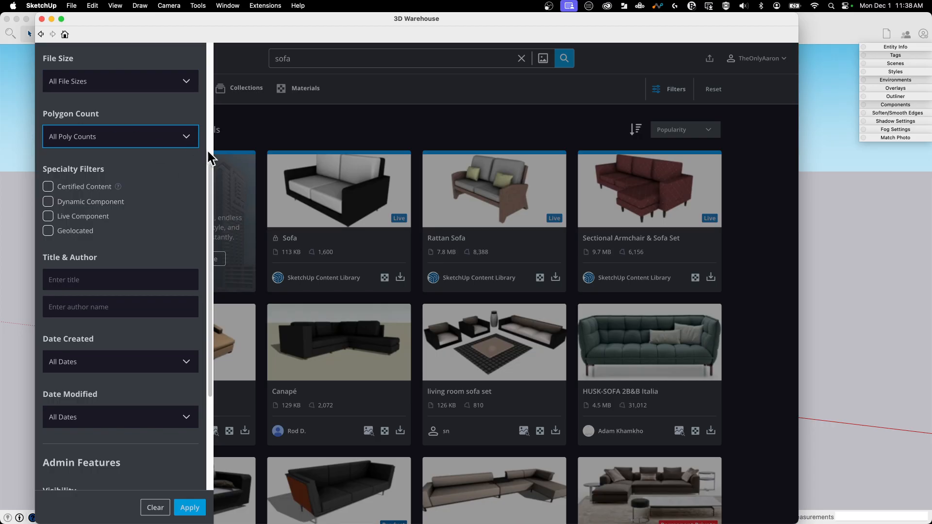
pyautogui.moveTo(523, 304)
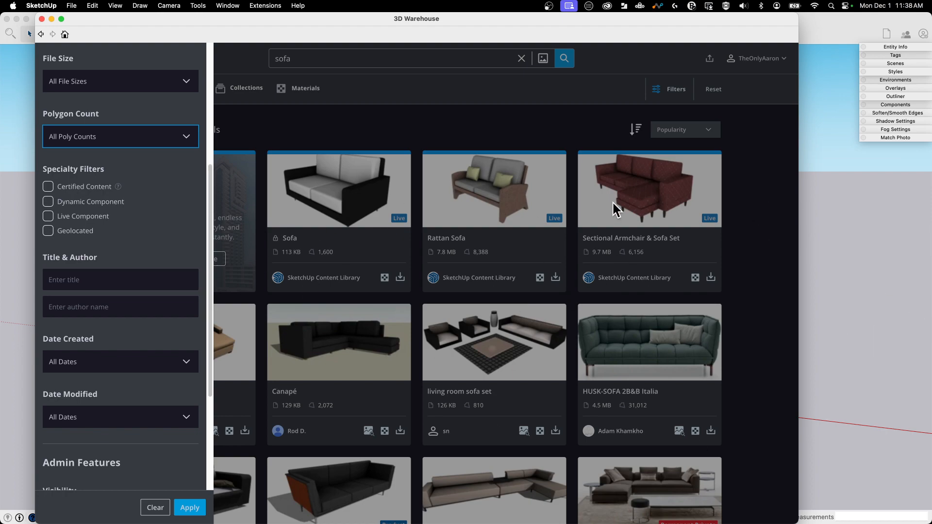
pyautogui.moveTo(648, 384)
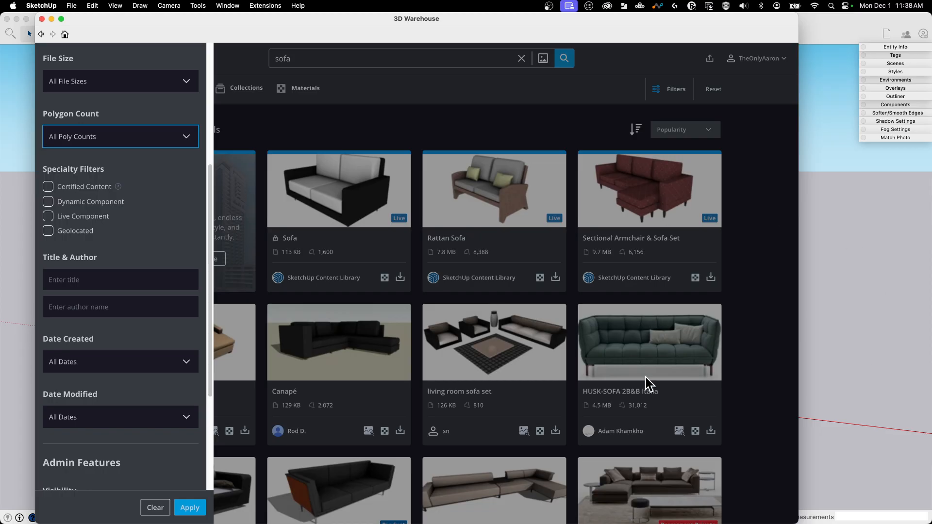
pyautogui.moveTo(805, 366)
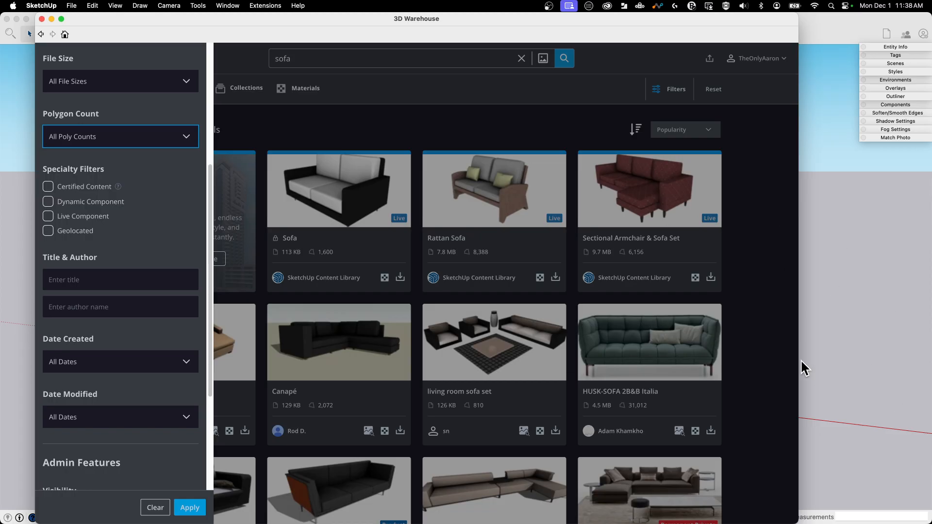
# Set the File Size filter to a custom 15 MB–65 MB range after trying presets.
pyautogui.click(120, 136)
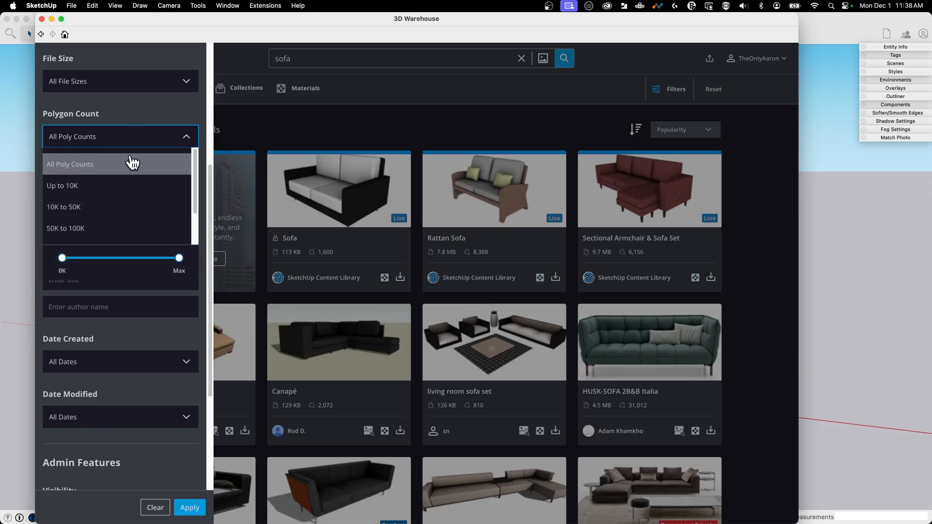
pyautogui.click(119, 81)
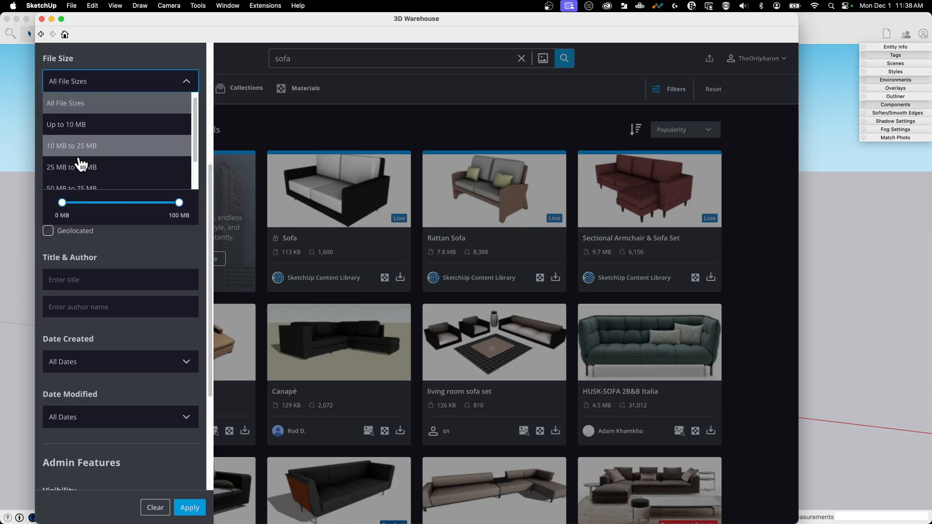
pyautogui.moveTo(89, 127)
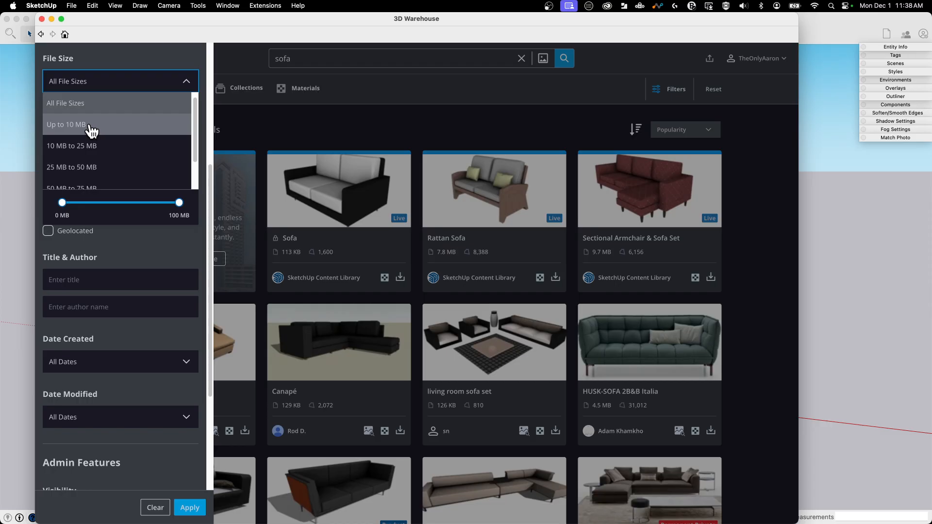
pyautogui.click(66, 124)
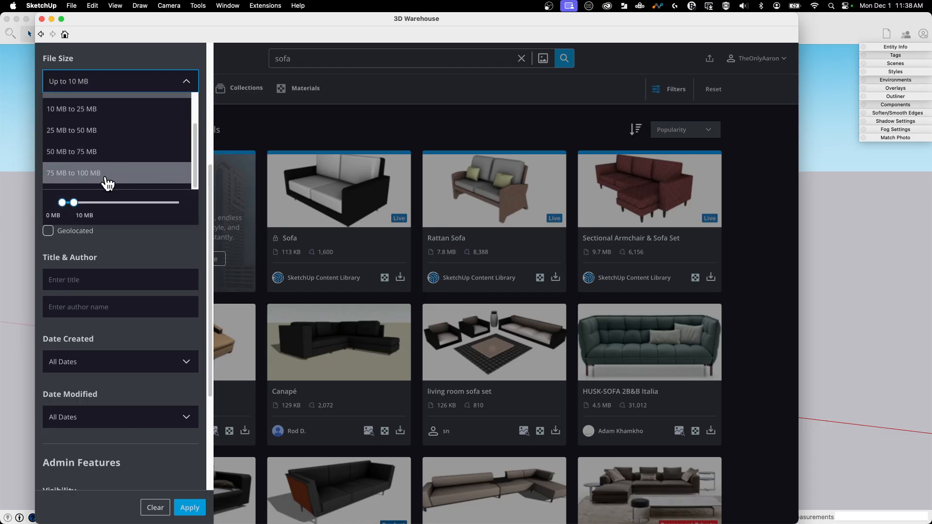
pyautogui.click(73, 172)
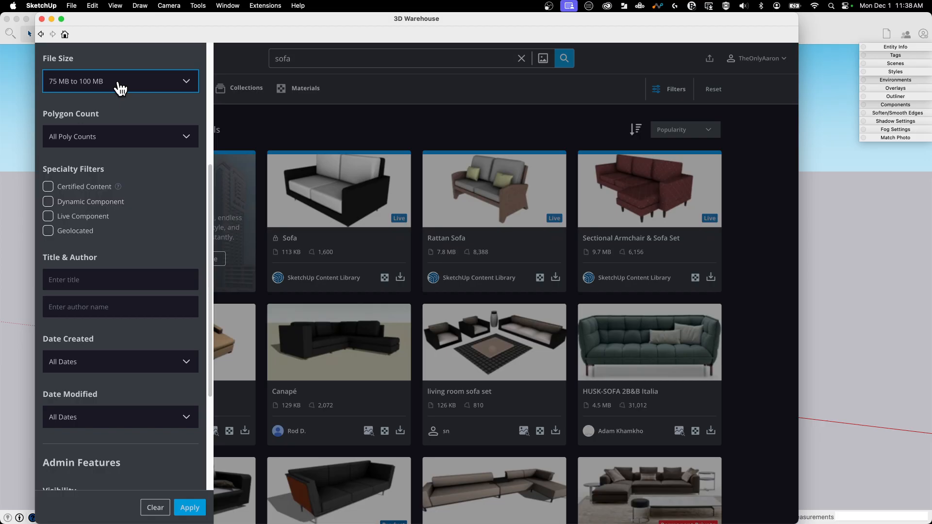
pyautogui.click(120, 82)
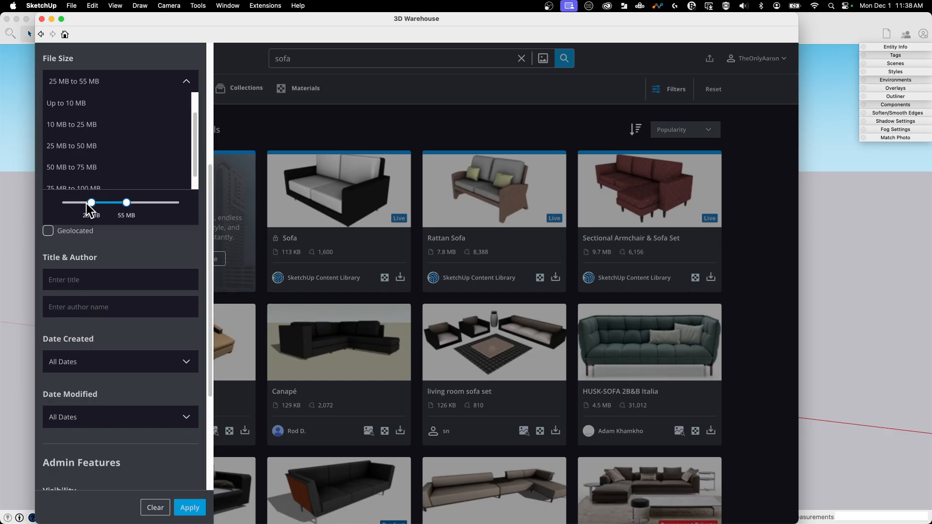
pyautogui.moveTo(126, 202); pyautogui.dragTo(138, 202)
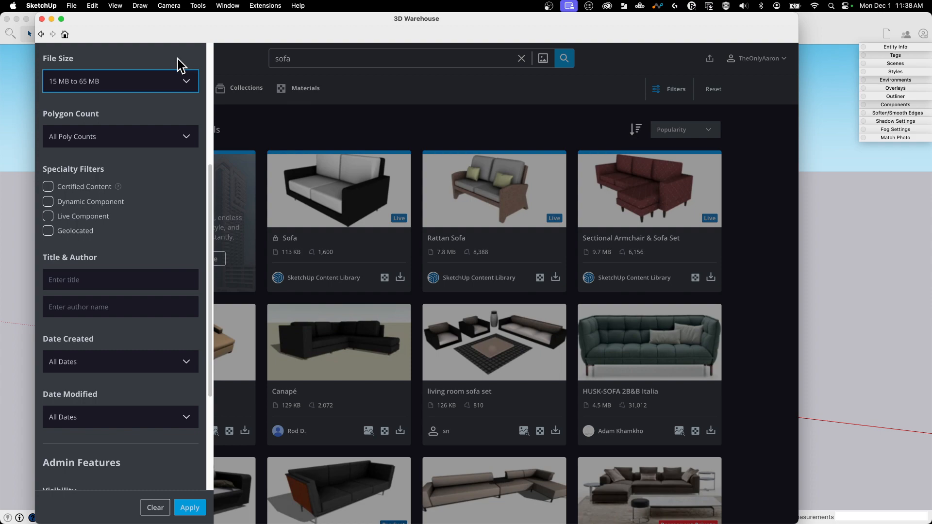
pyautogui.click(120, 136)
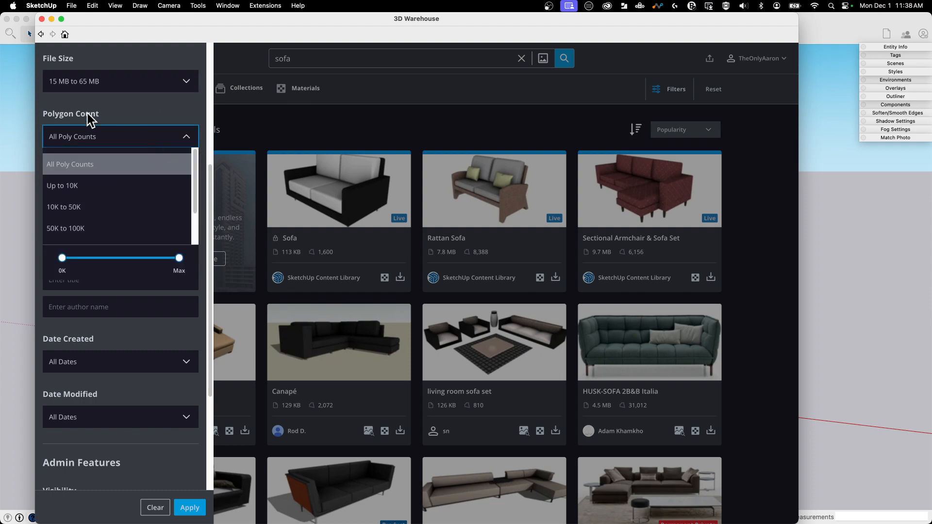
# Set the Polygon Count filter to 'Up to 10K' and close its dropdown.
pyautogui.scroll(-3)
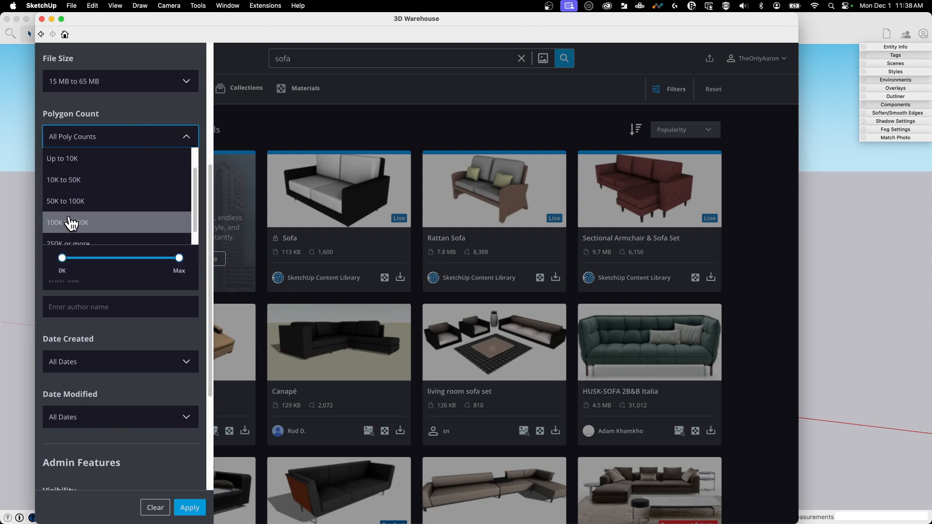
pyautogui.click(66, 201)
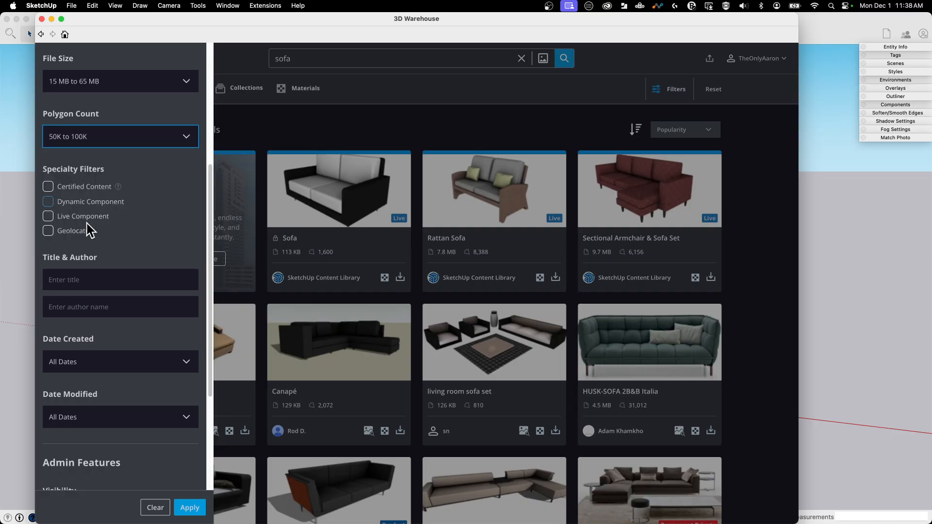
pyautogui.click(120, 136)
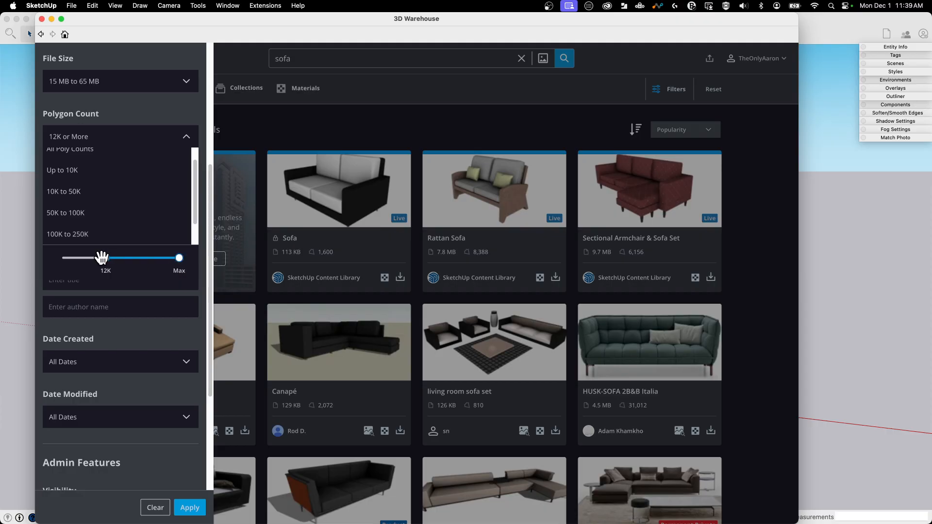
pyautogui.click(120, 136)
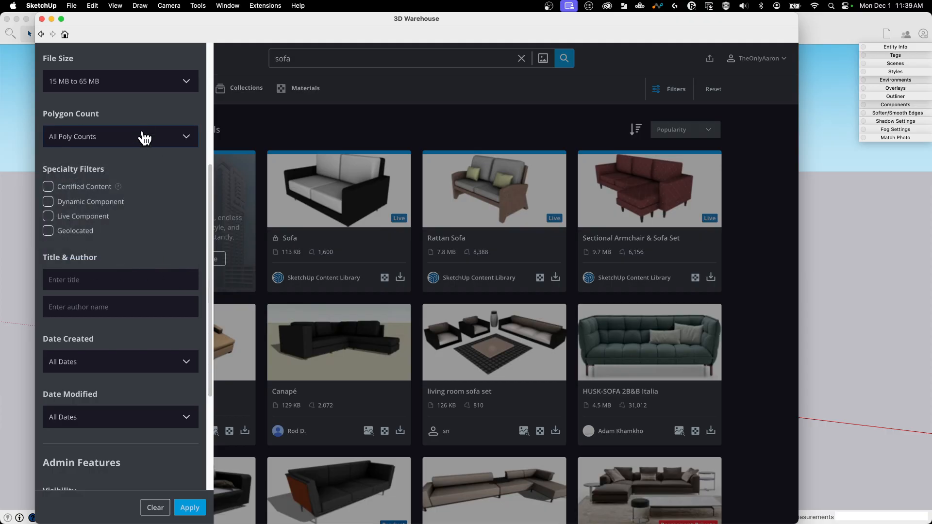
pyautogui.click(119, 136)
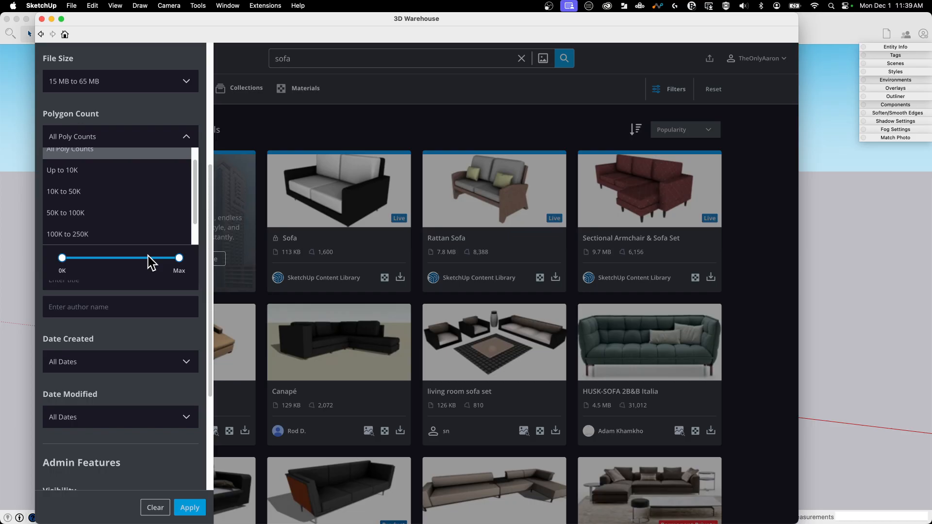
pyautogui.moveTo(144, 264)
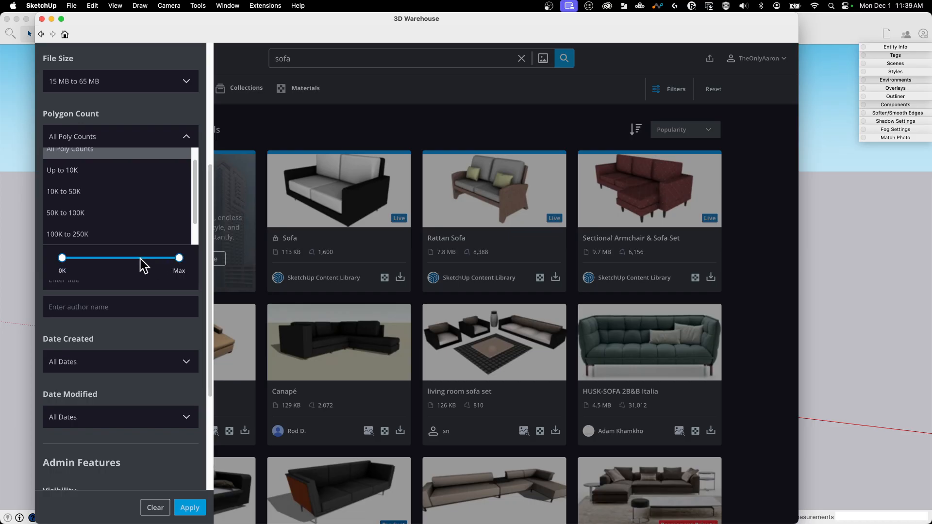
pyautogui.moveTo(105, 177)
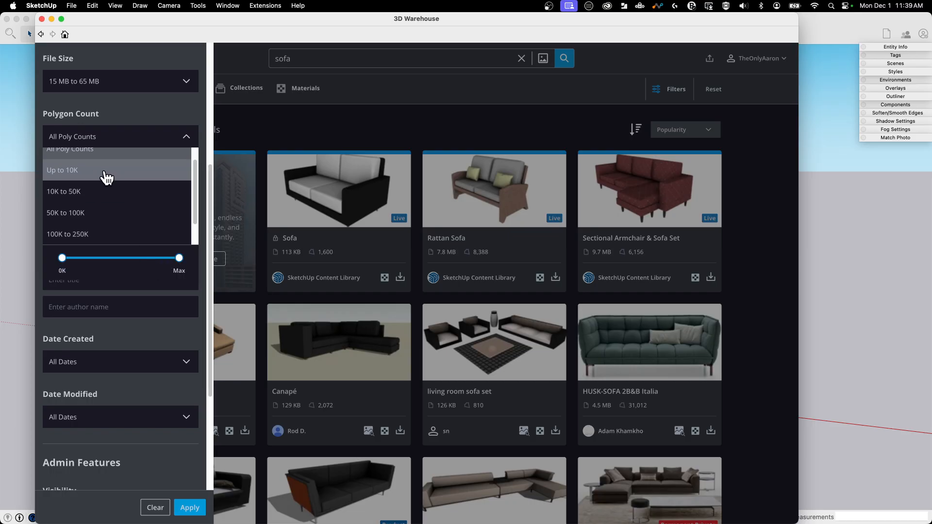
pyautogui.click(61, 170)
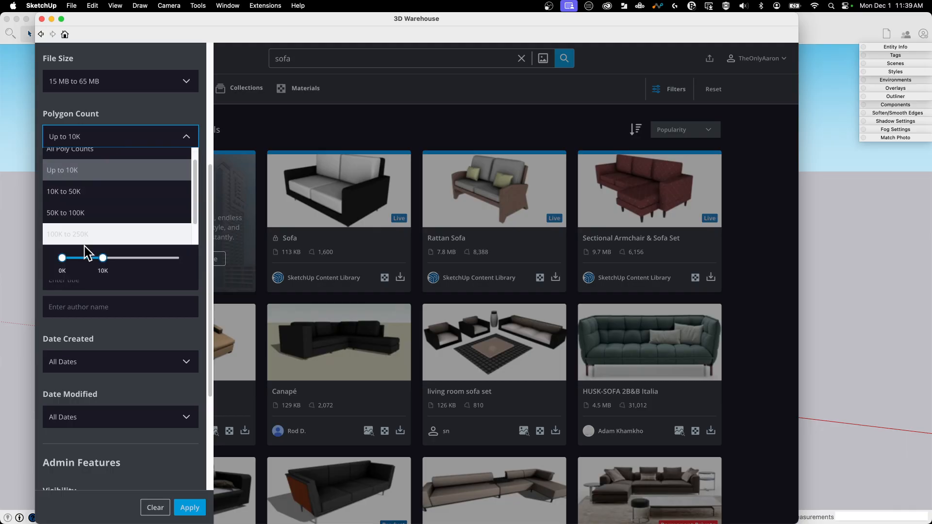
pyautogui.click(119, 136)
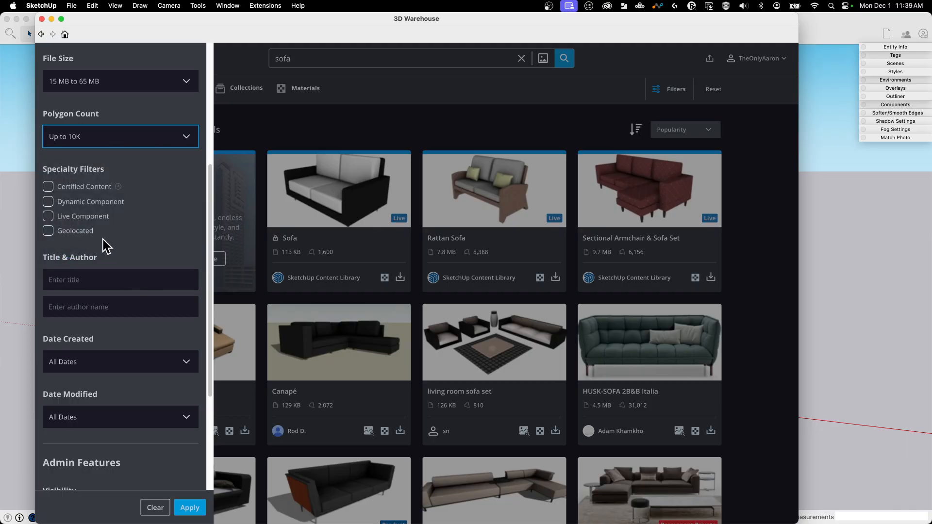
pyautogui.scroll(-3)
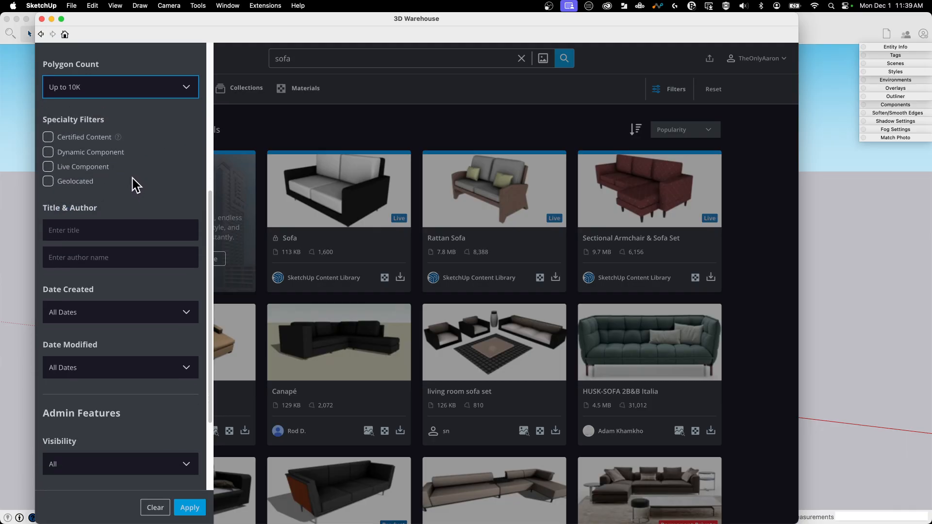
# Scroll to Admin Features and show the Visibility choices: All, Public and Private.
pyautogui.scroll(-3)
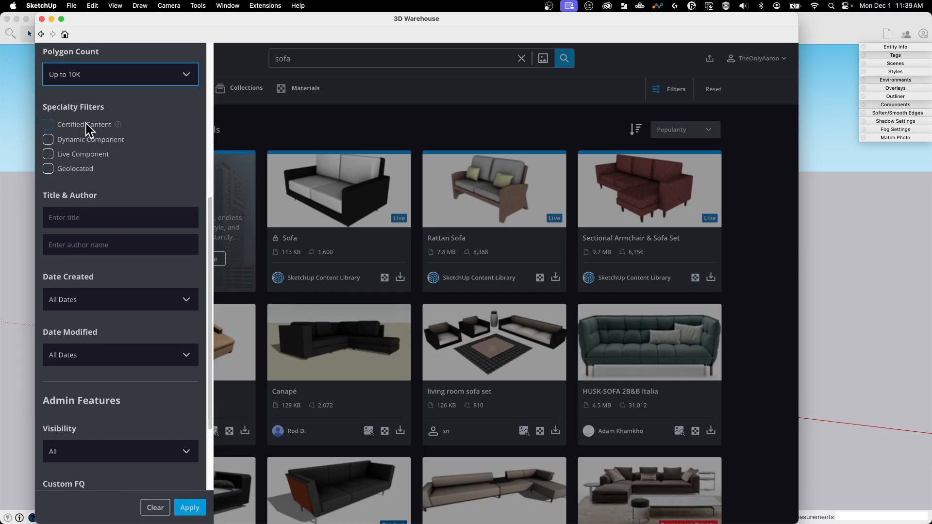
pyautogui.moveTo(119, 132)
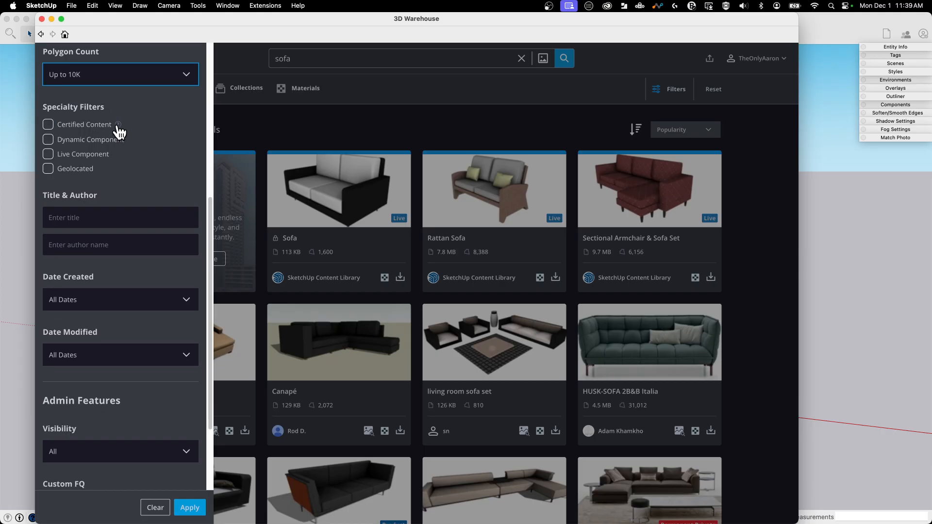
pyautogui.moveTo(113, 167)
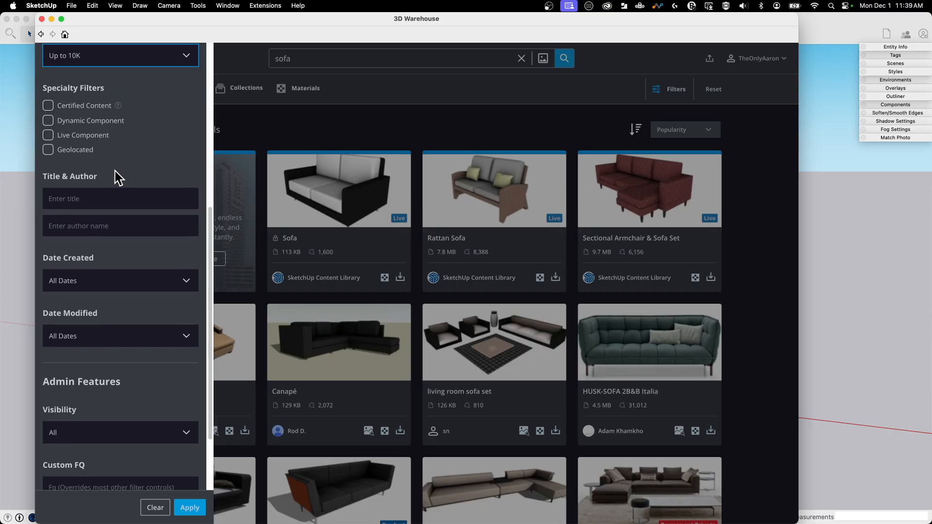
pyautogui.scroll(-3)
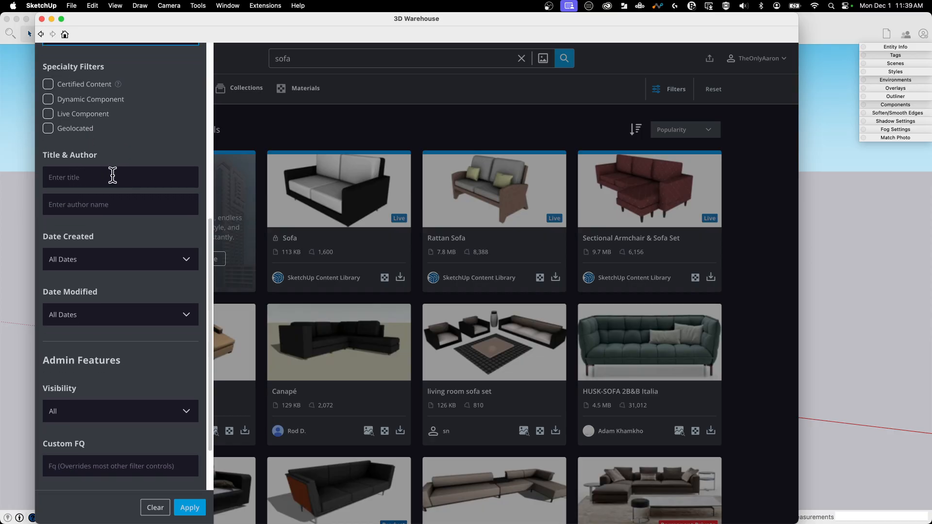
pyautogui.moveTo(100, 157)
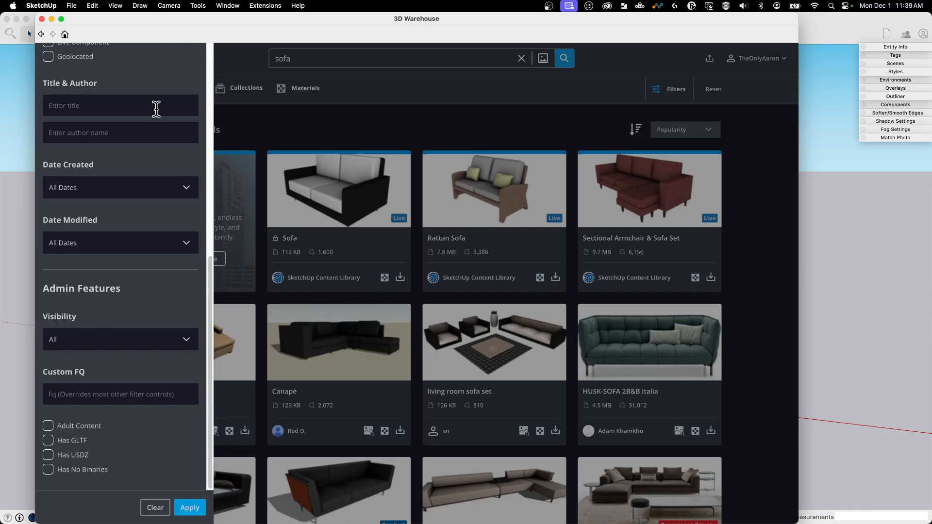
pyautogui.moveTo(135, 132)
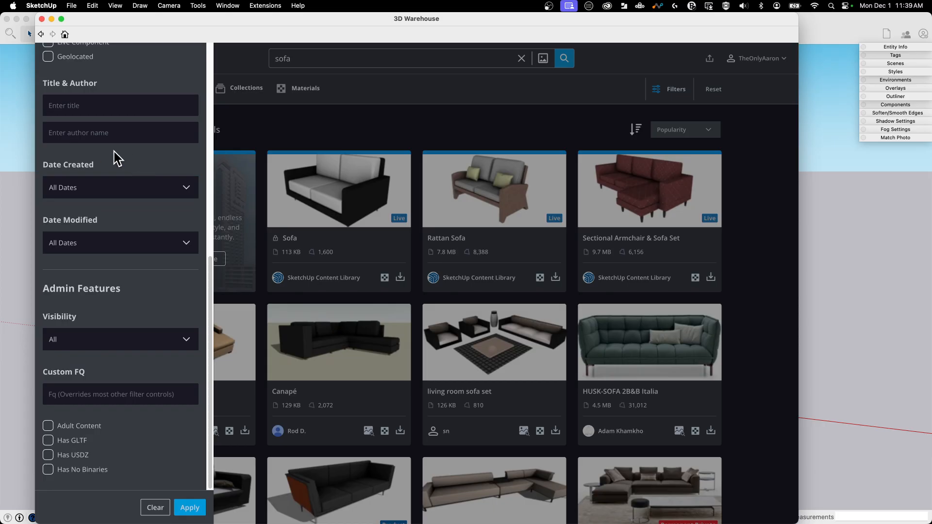
pyautogui.click(120, 340)
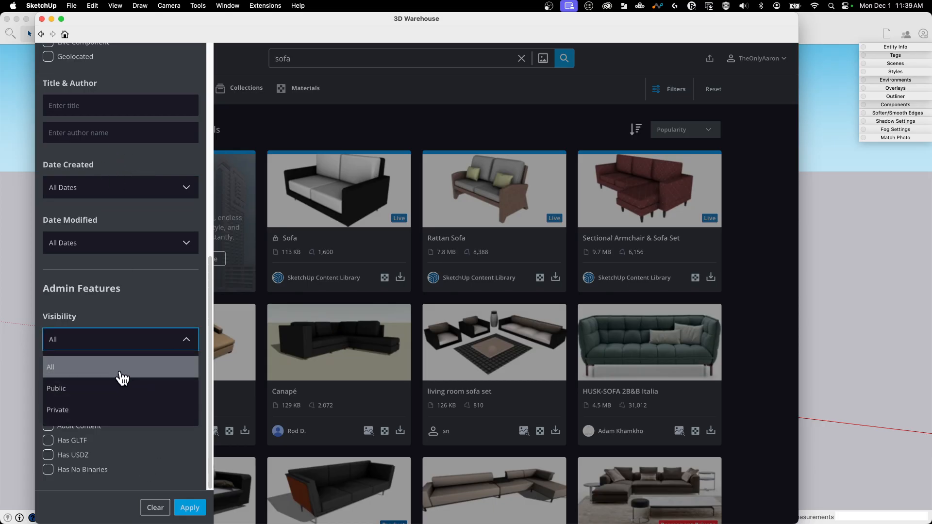
pyautogui.moveTo(58, 410)
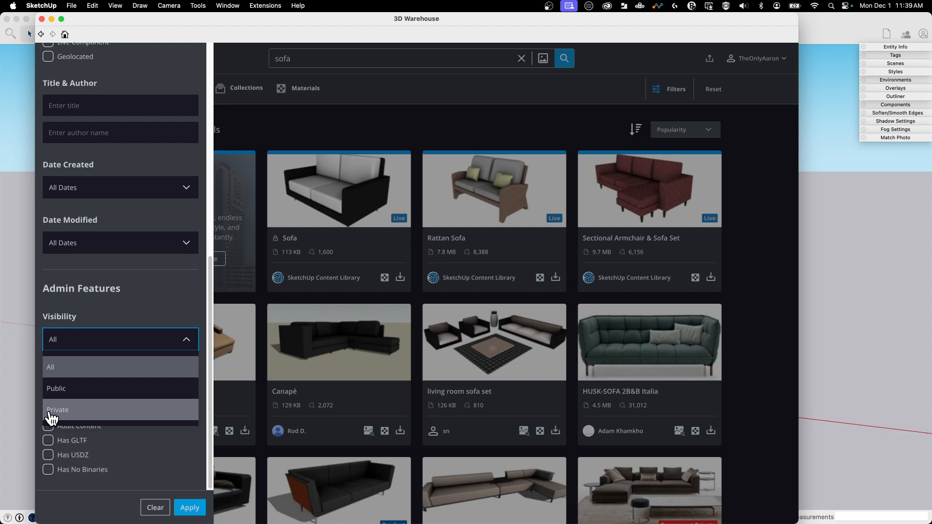
pyautogui.moveTo(99, 425)
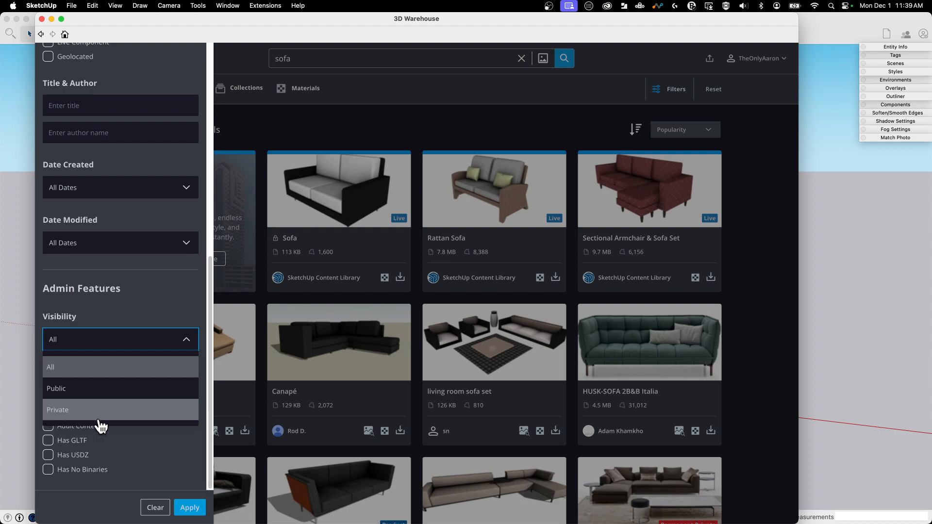
pyautogui.moveTo(57, 413)
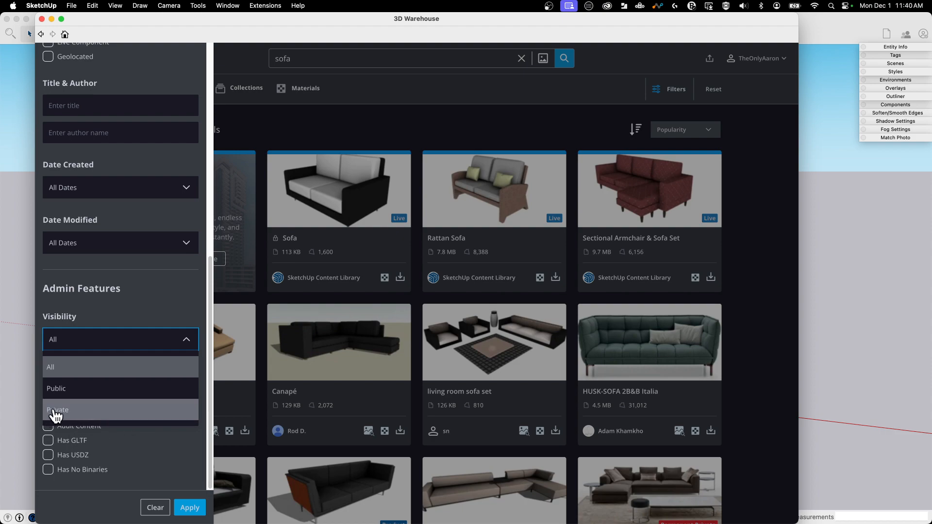
pyautogui.moveTo(69, 414)
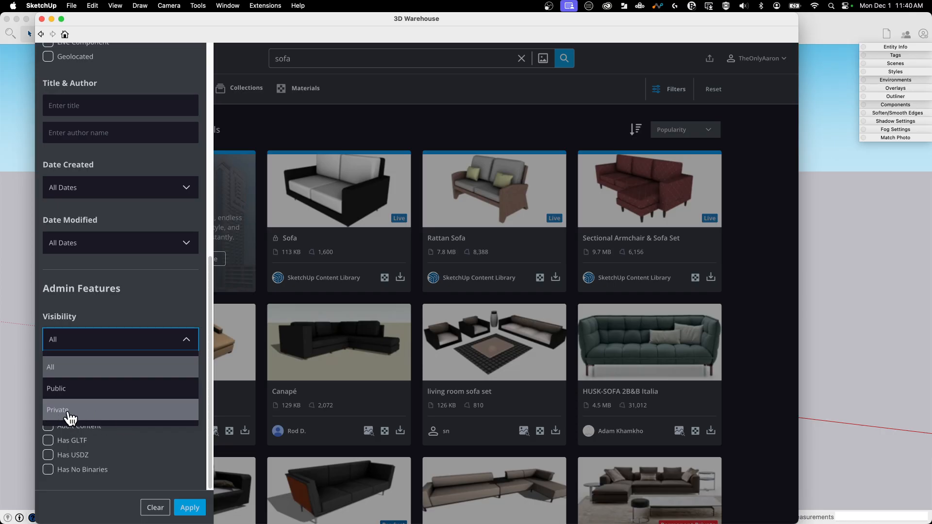
pyautogui.moveTo(64, 412)
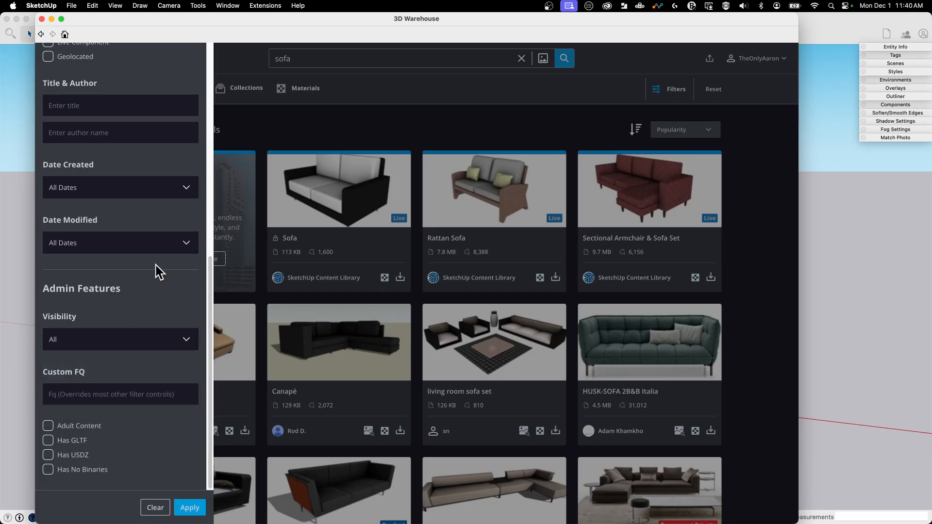
pyautogui.moveTo(135, 452)
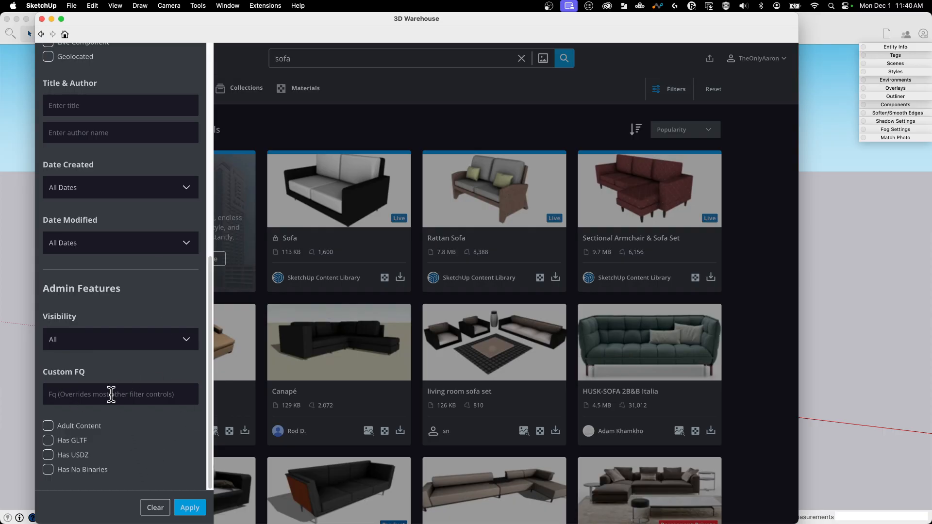
pyautogui.moveTo(122, 375)
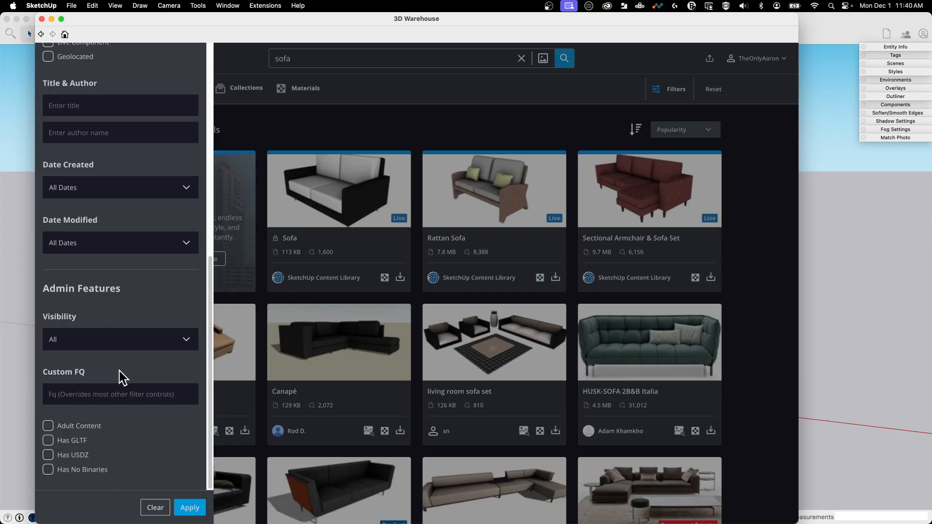
pyautogui.moveTo(122, 461)
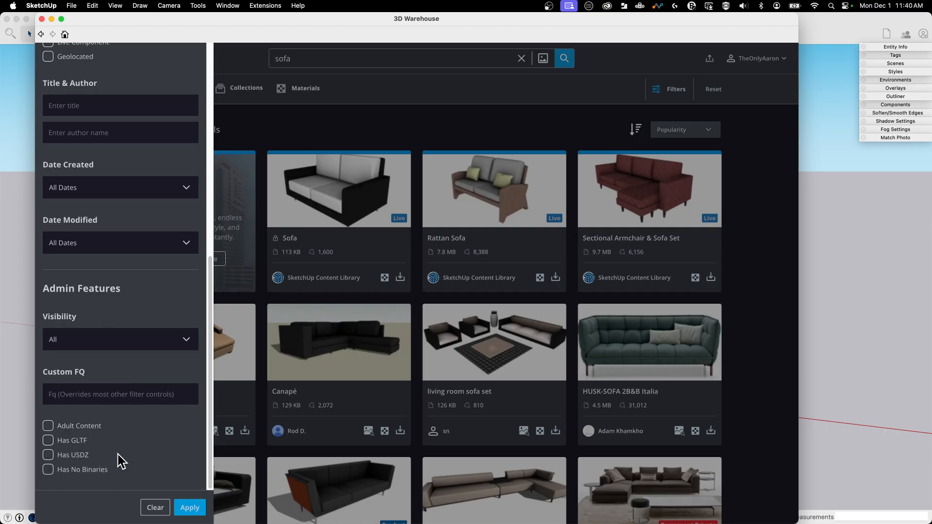
pyautogui.moveTo(157, 496)
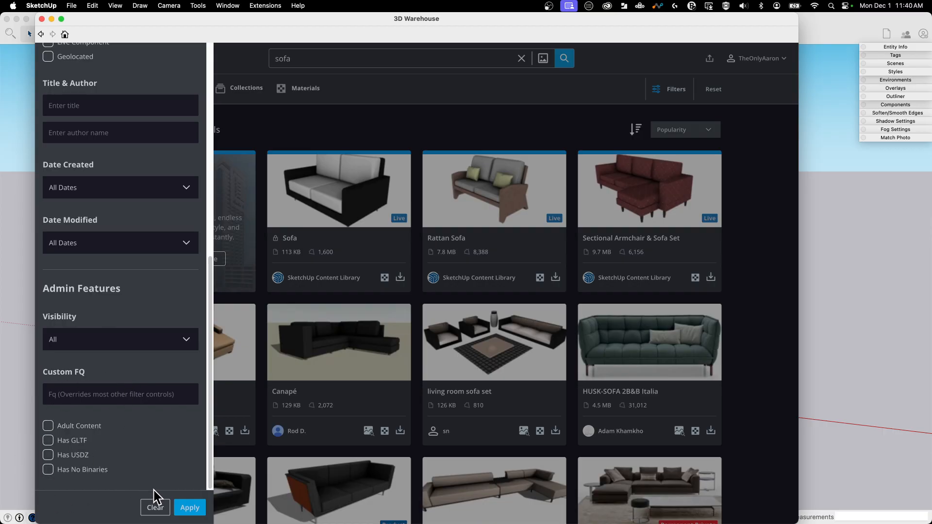
# Apply the chosen filters, narrowing the sofa results to 258 furniture models.
pyautogui.click(189, 507)
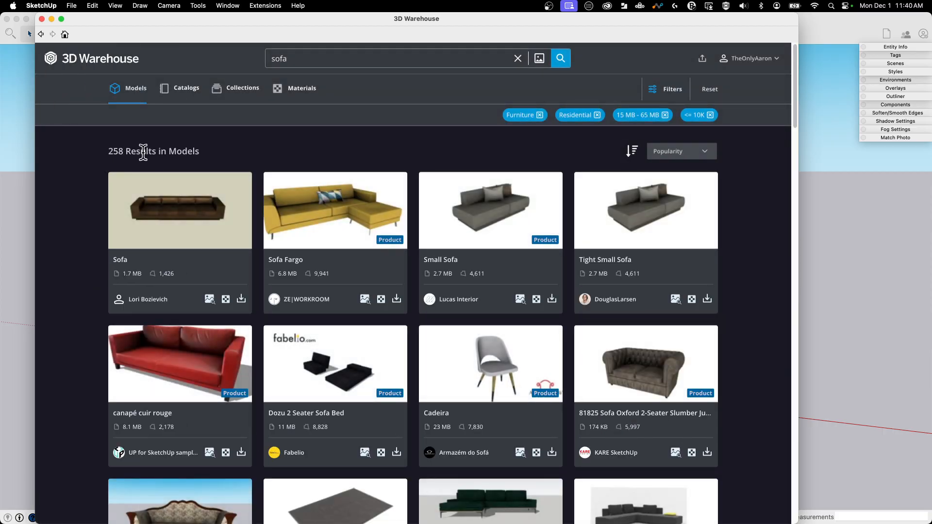
pyautogui.moveTo(680, 227)
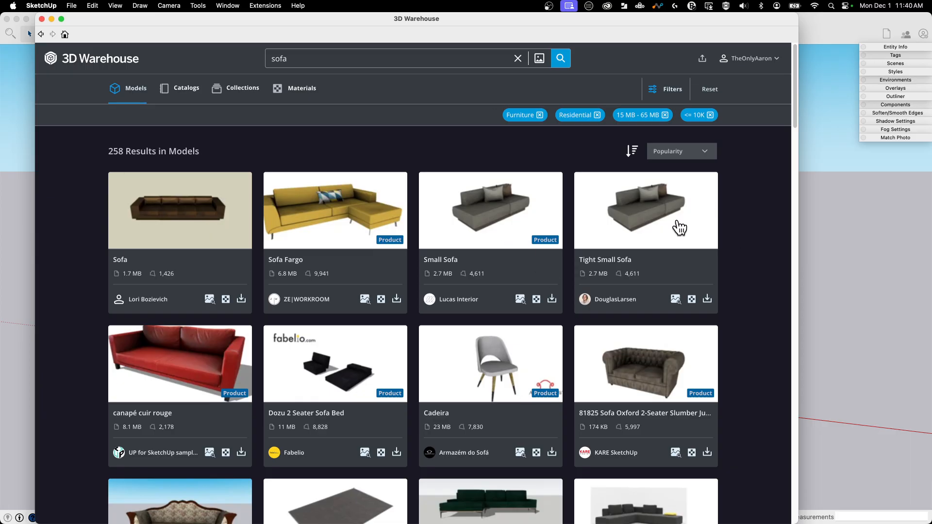
# Scroll the filtered results down to Sofa Double and Three Seater Sofa.
pyautogui.scroll(-3)
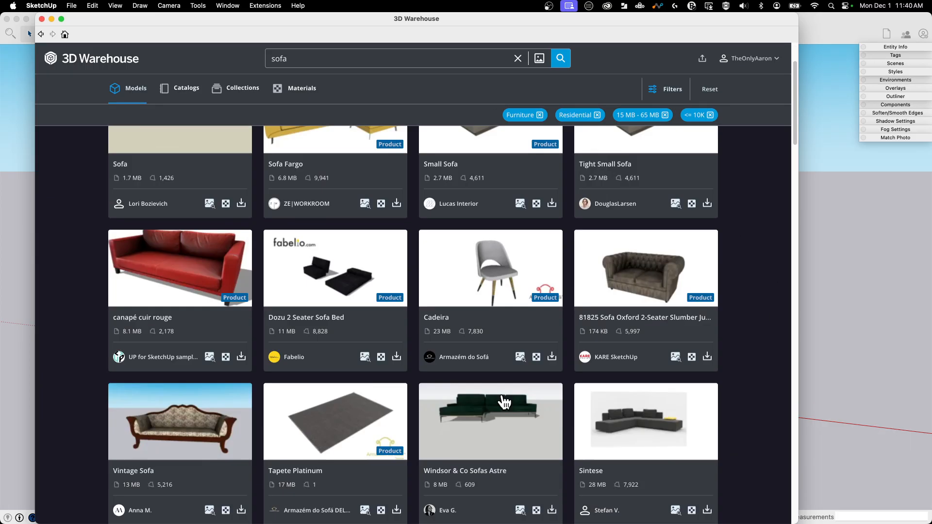
pyautogui.scroll(-3)
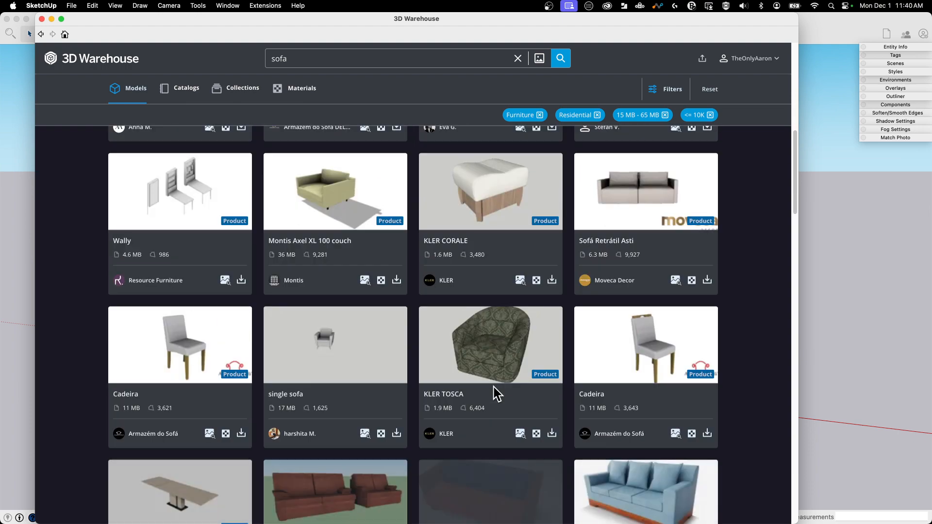
pyautogui.scroll(-3)
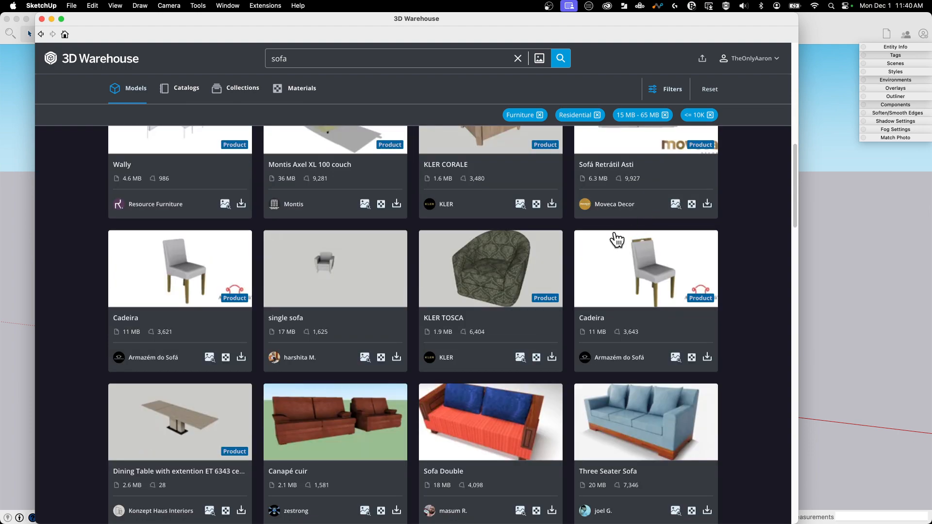
pyautogui.scroll(-3)
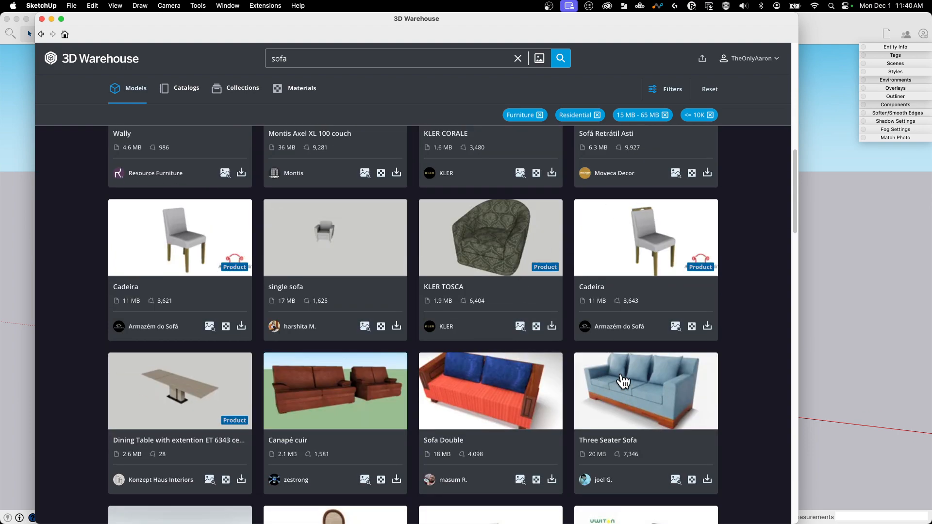
pyautogui.moveTo(635, 392)
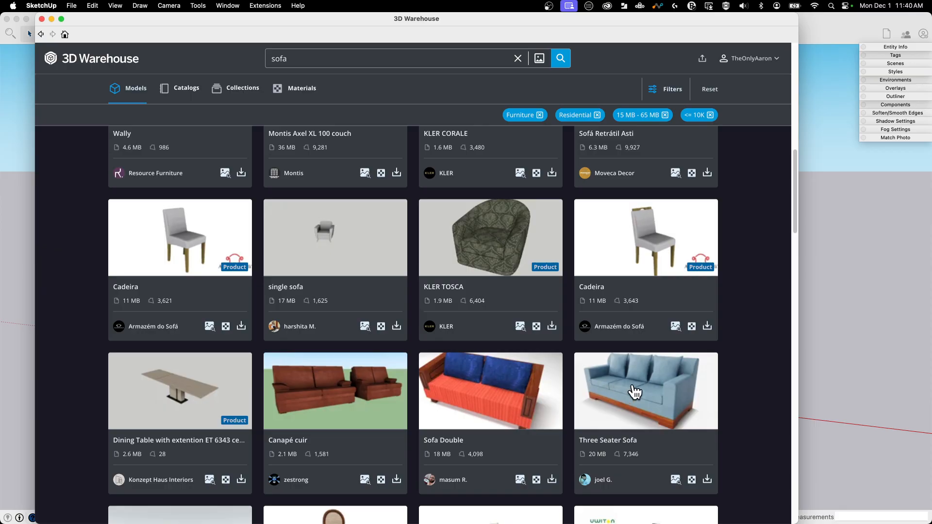
# Open the Three Seater Sofa page, a 20 MB, 7,346-polygon model by joel G.
pyautogui.click(645, 390)
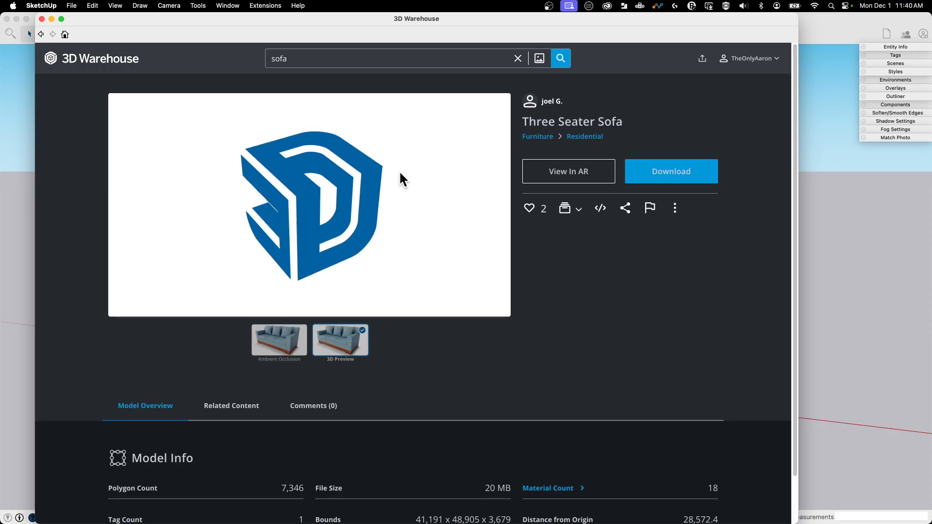
pyautogui.moveTo(425, 214)
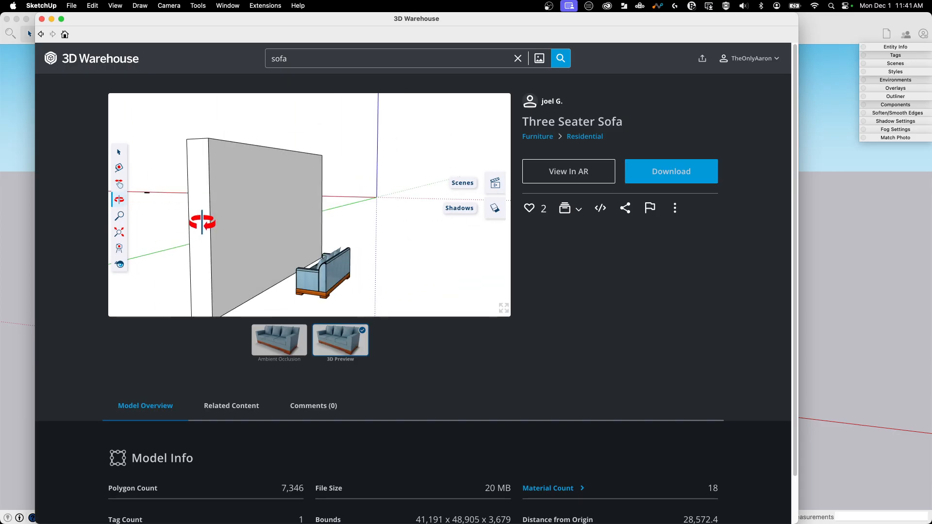
# Orbit the 3D preview to show the blue three-cushion sofa from the front.
pyautogui.moveTo(203, 222); pyautogui.dragTo(373, 223)
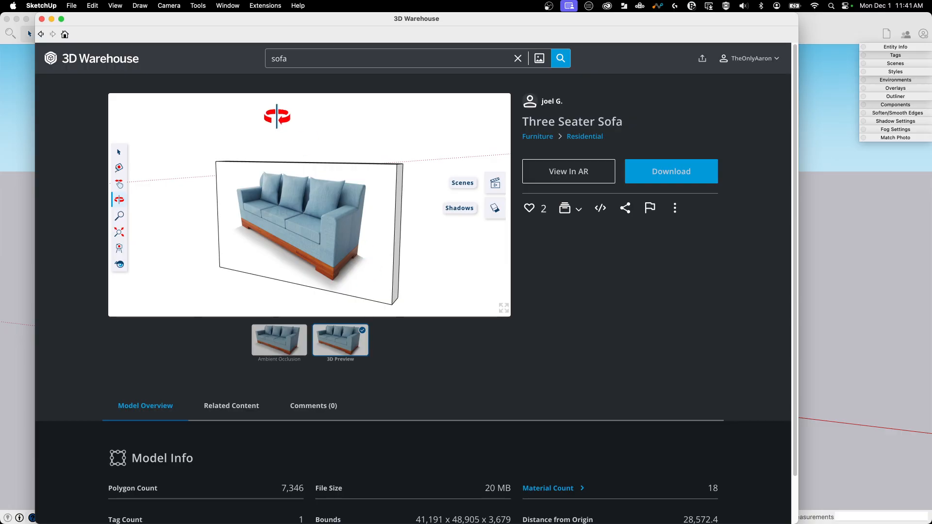
pyautogui.moveTo(277, 117); pyautogui.dragTo(312, 285)
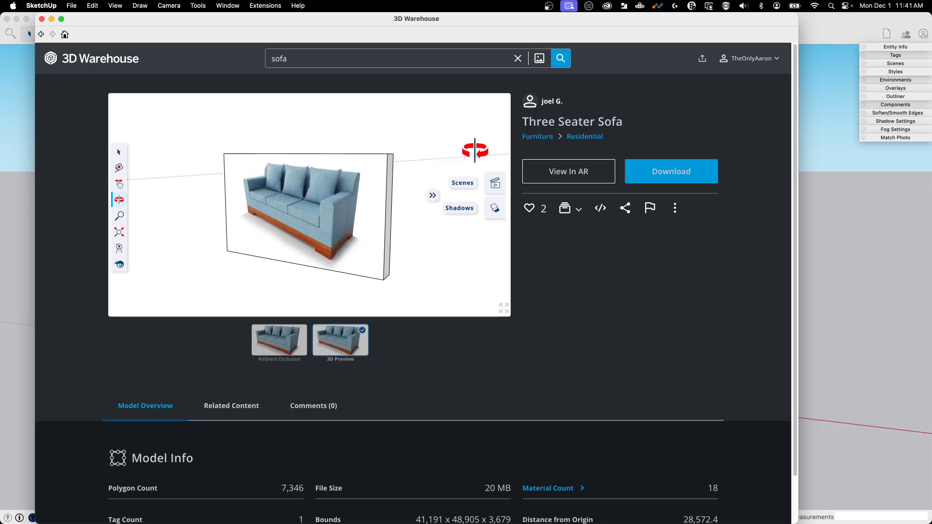
pyautogui.scroll(-3)
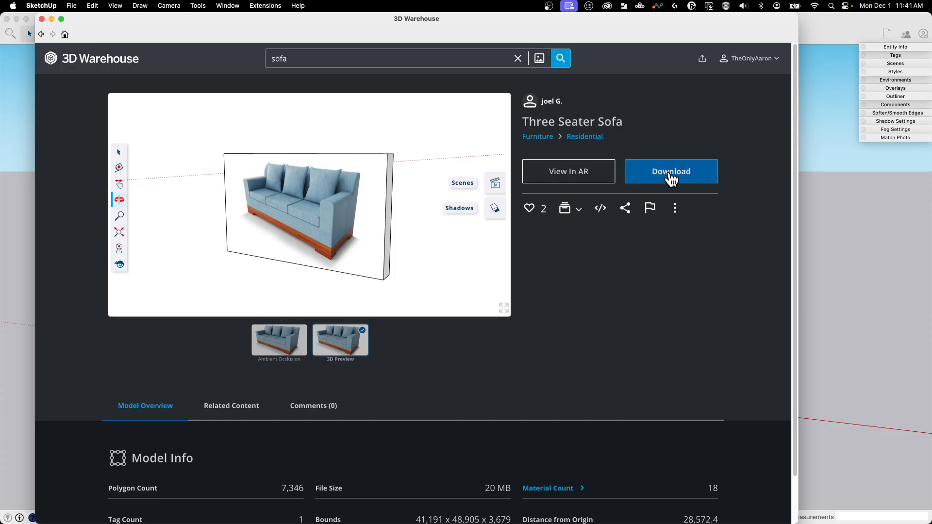
# Download the Three Seater Sofa, bringing up the Load Into Model? prompt.
pyautogui.click(670, 171)
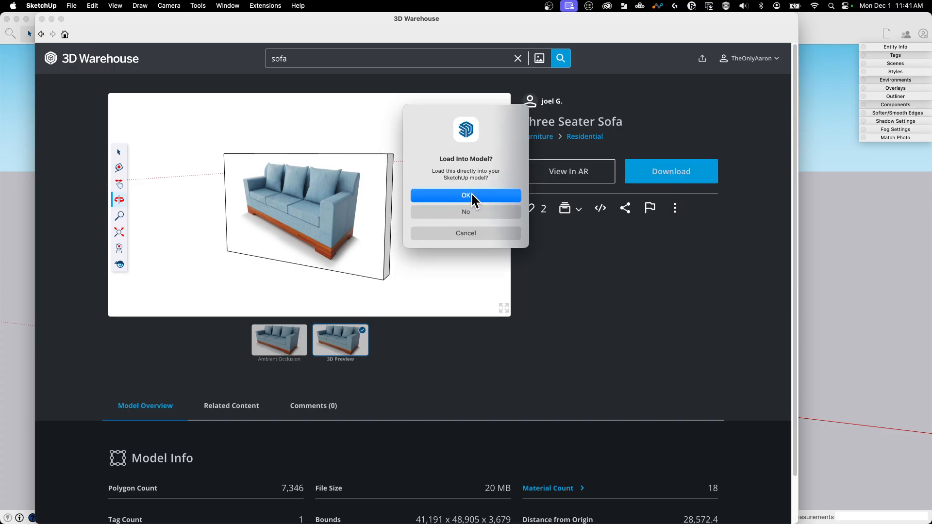
pyautogui.moveTo(252, 127)
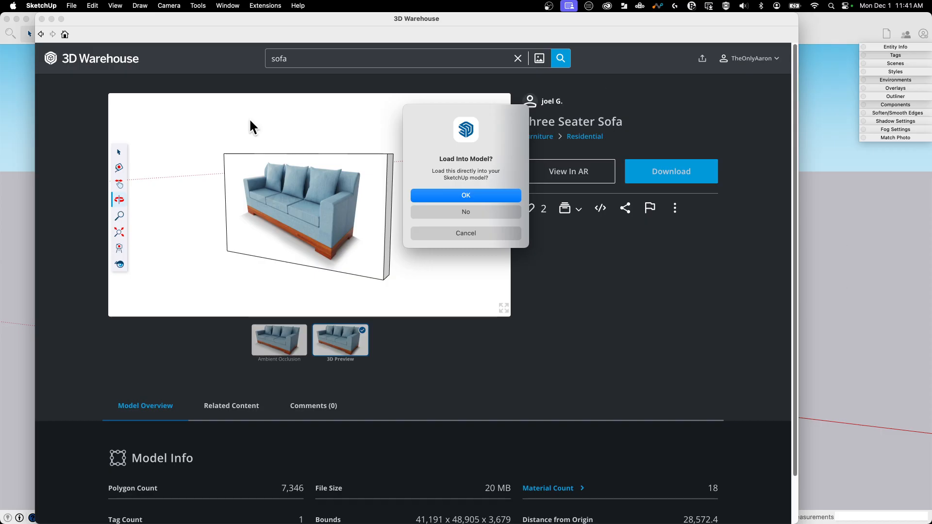
pyautogui.moveTo(490, 222)
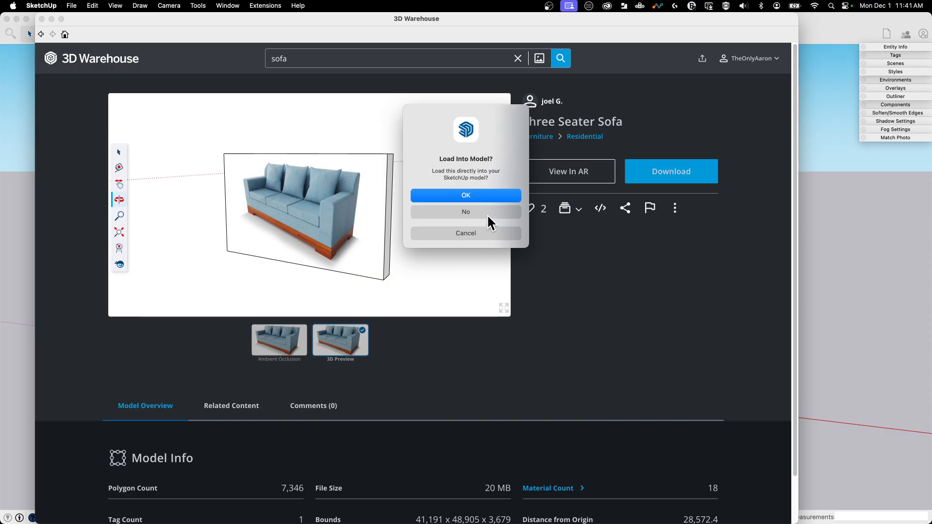
pyautogui.moveTo(469, 216)
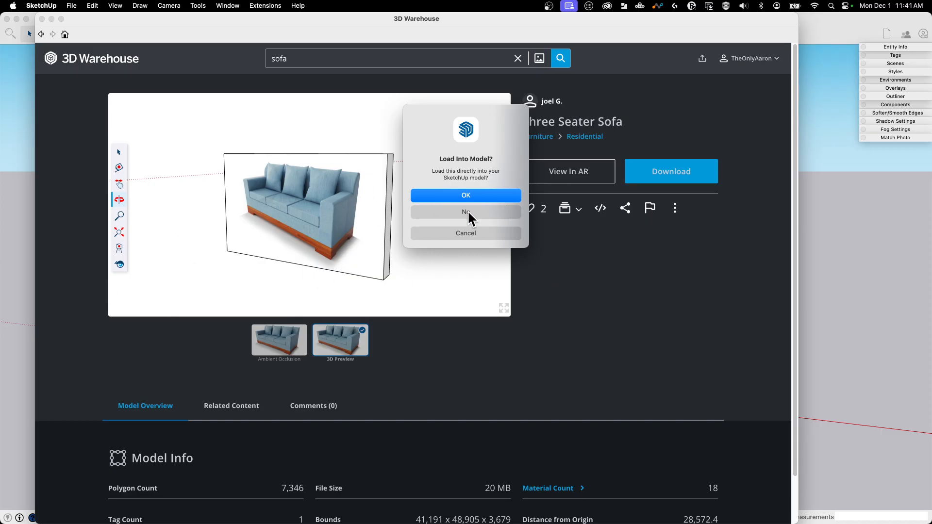
pyautogui.moveTo(861, 302)
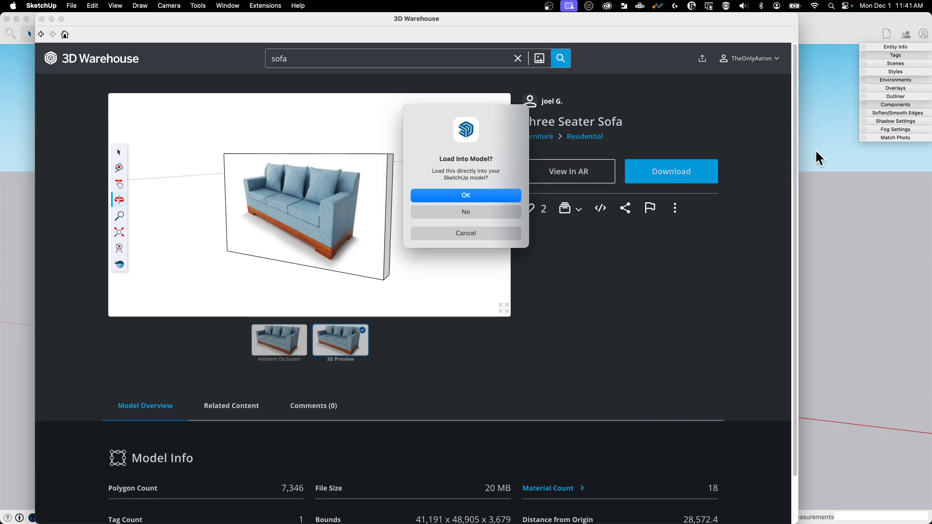
# Load the Three Seater Sofa into the current model and place it near the origin.
pyautogui.click(465, 195)
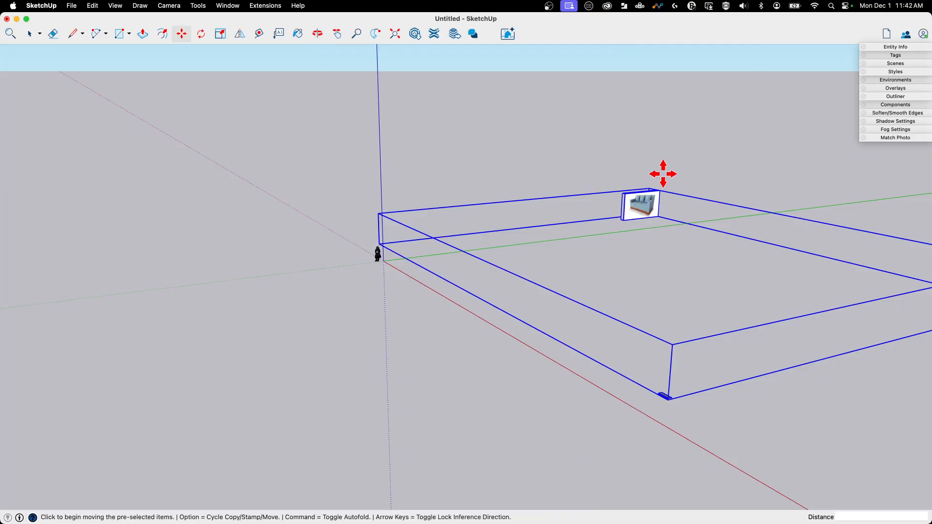
pyautogui.moveTo(480, 190)
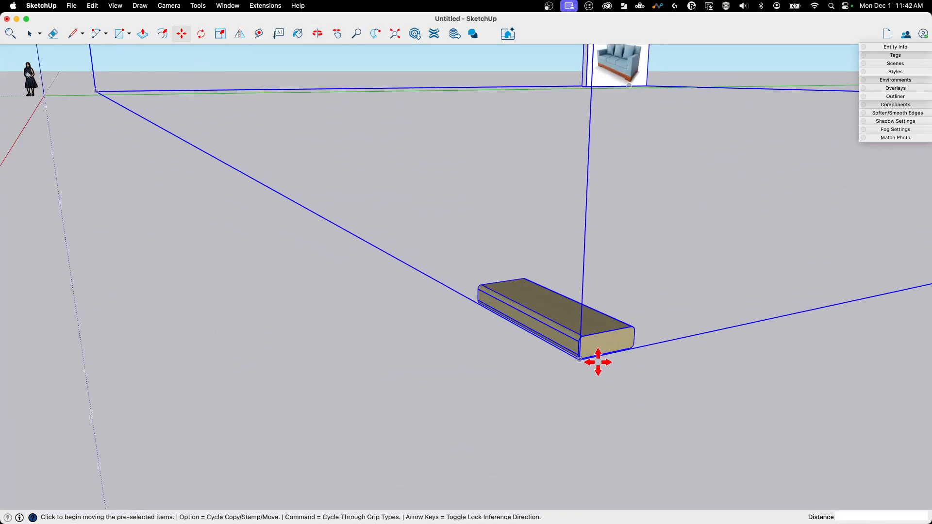
pyautogui.click(317, 34)
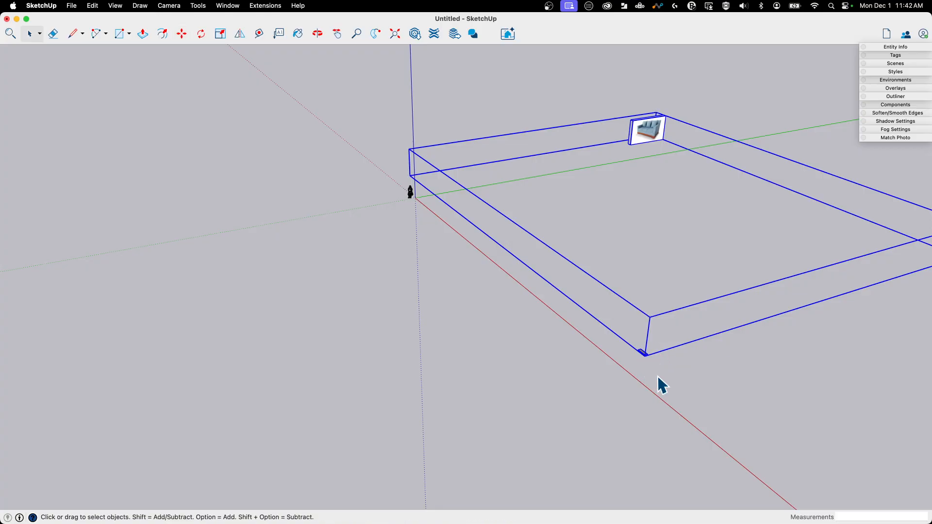
pyautogui.moveTo(645, 365)
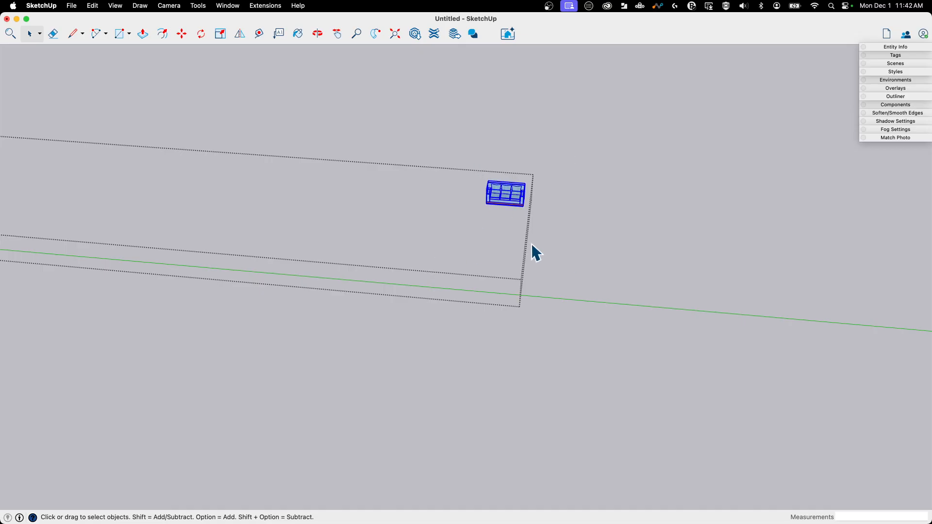
# Explode the oversized wrapper around the sofa and select the sofa component.
pyautogui.click(317, 33)
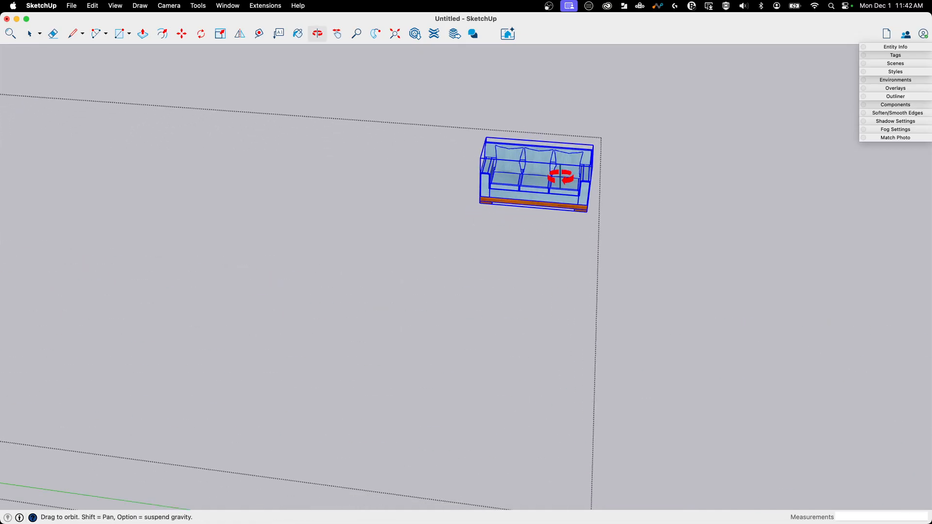
pyautogui.click(29, 33)
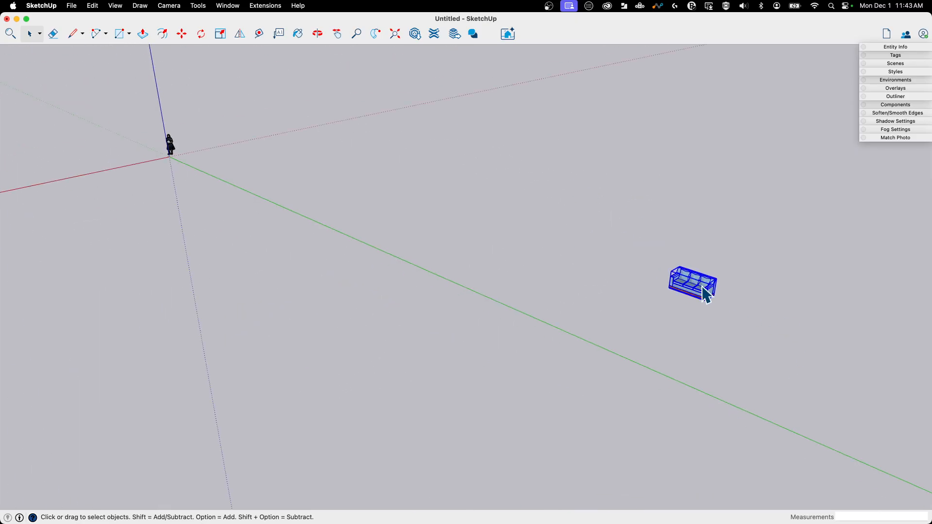
pyautogui.rightClick(693, 283)
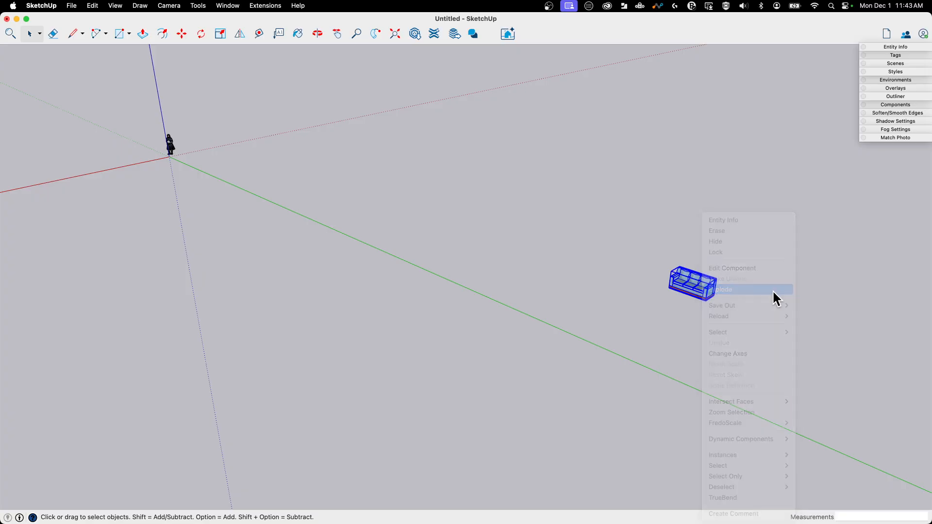
pyautogui.click(724, 290)
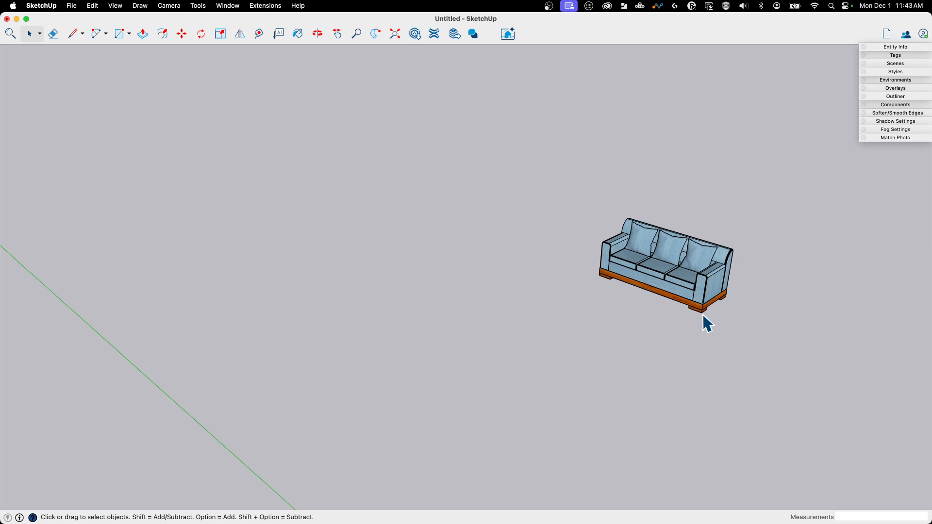
pyautogui.click(666, 262)
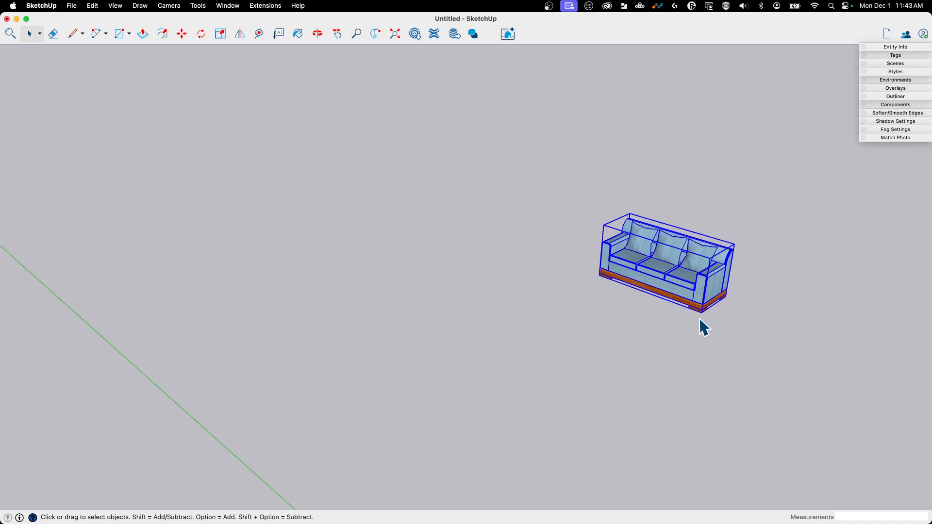
pyautogui.click(181, 34)
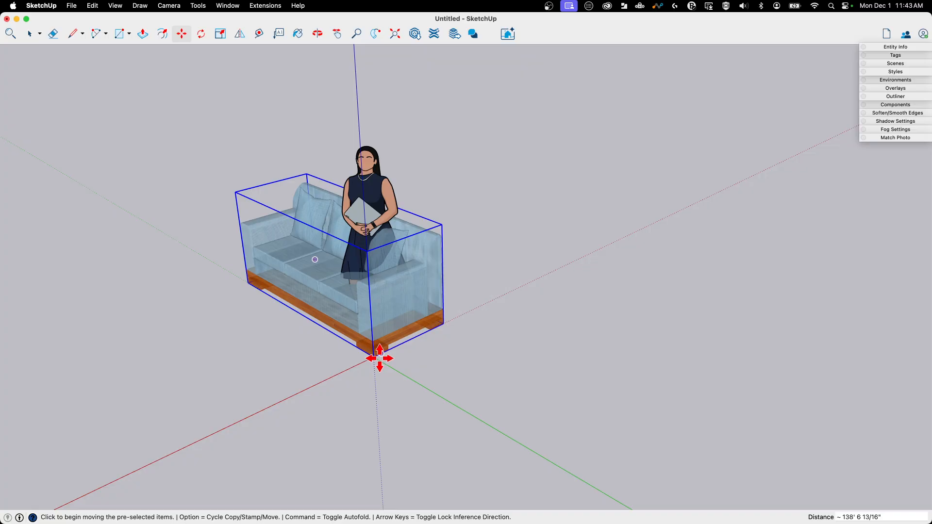
# Snap the sofa's corner onto the model origin and orbit to check the placement.
pyautogui.click(201, 34)
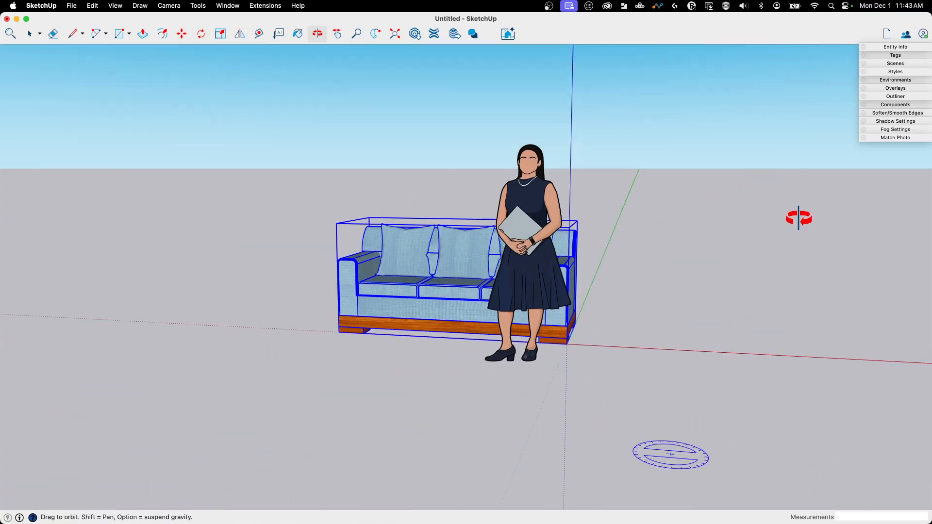
pyautogui.moveTo(799, 218); pyautogui.dragTo(654, 318)
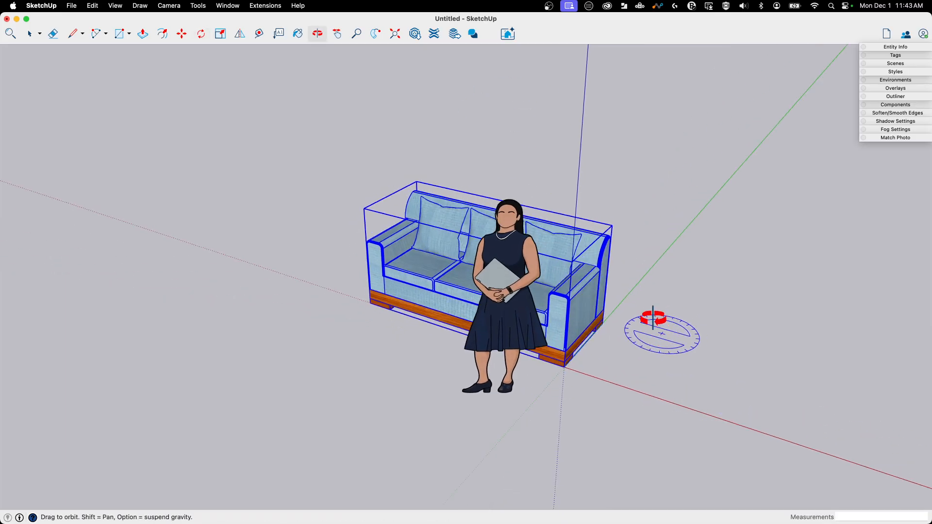
pyautogui.click(201, 33)
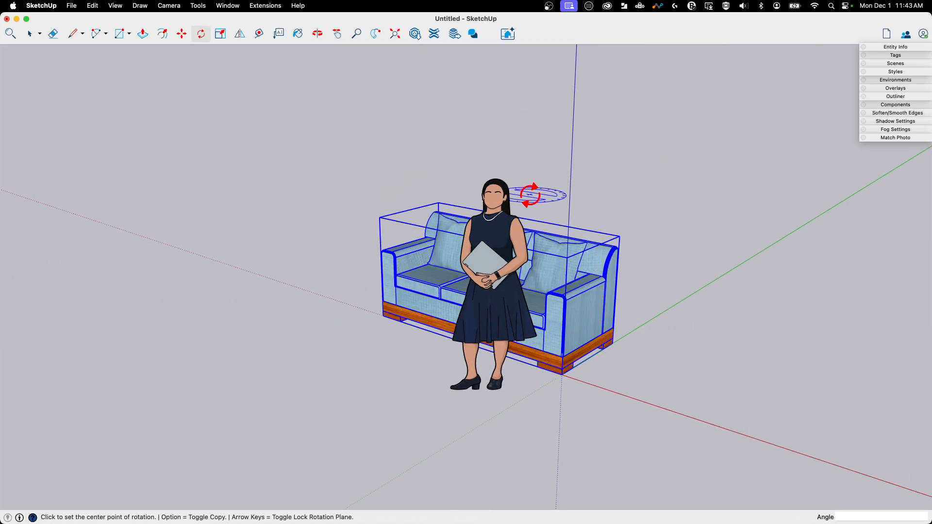
pyautogui.click(53, 34)
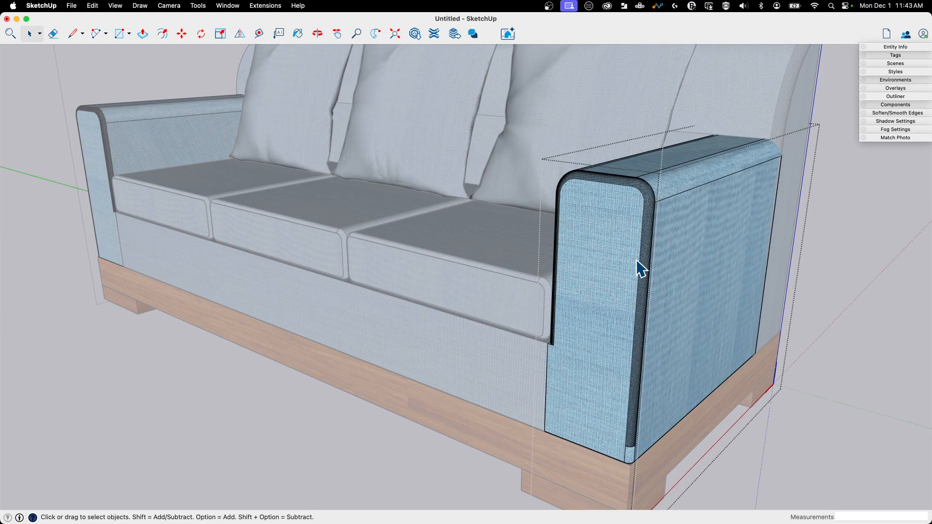
# Apply Smooth Normals and Soften coplanar to the armrest, back and seat cushion edges.
pyautogui.click(639, 268)
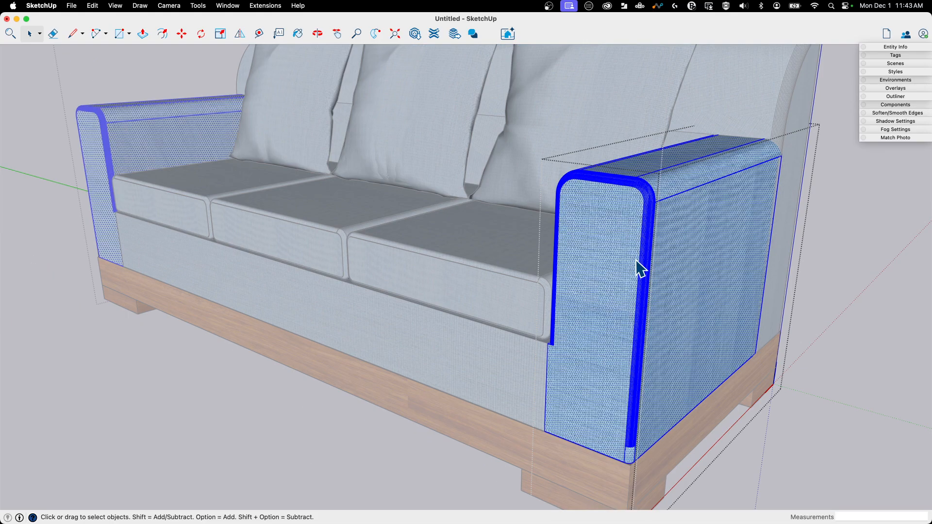
pyautogui.click(894, 114)
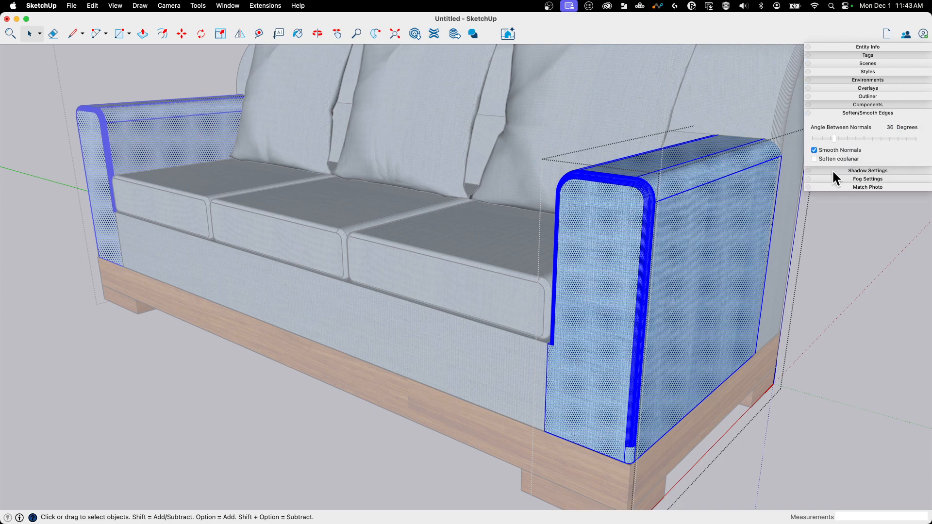
pyautogui.click(813, 159)
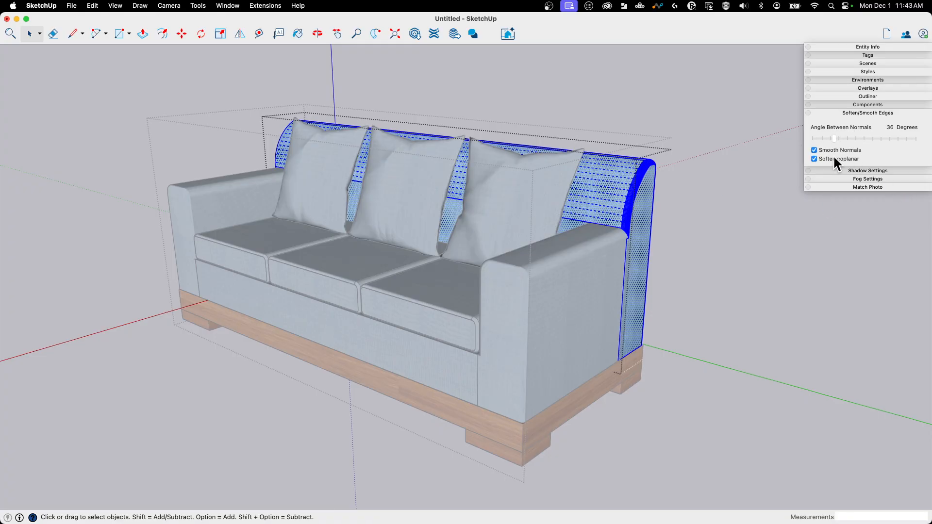
pyautogui.click(516, 354)
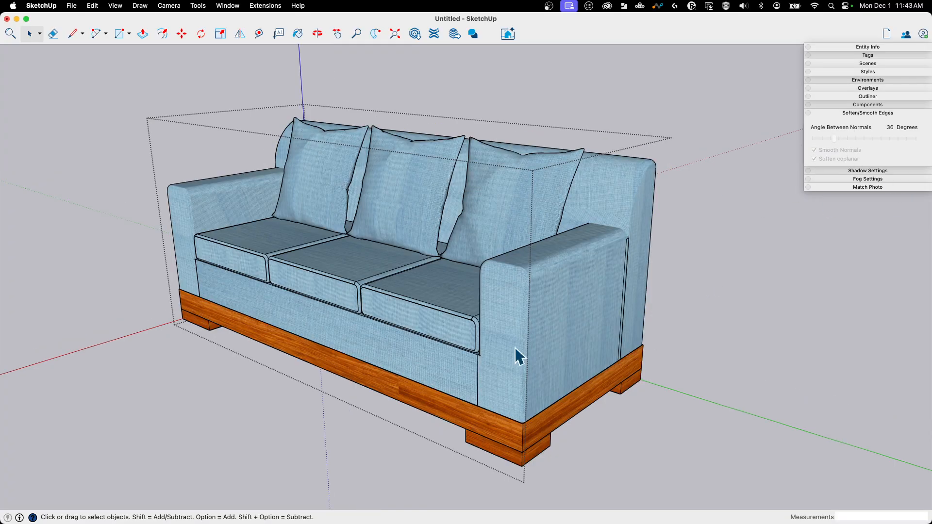
pyautogui.click(458, 330)
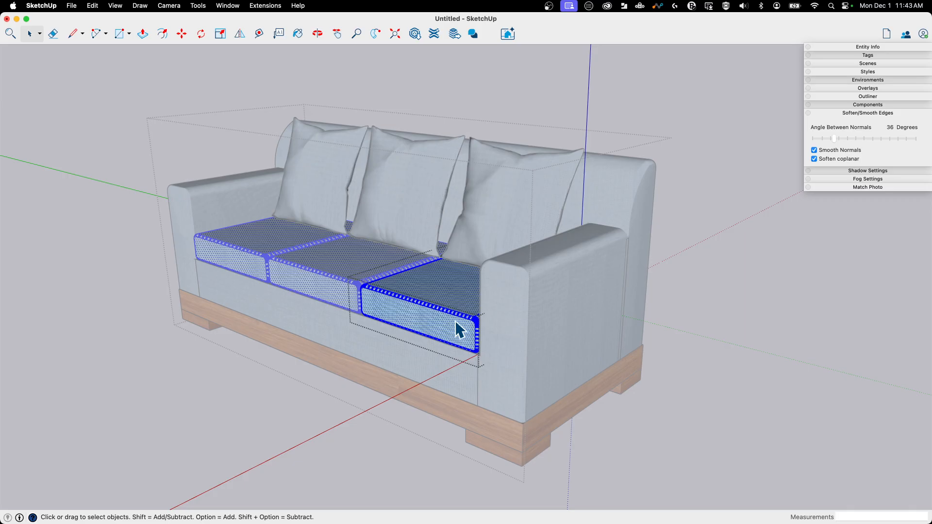
pyautogui.click(716, 191)
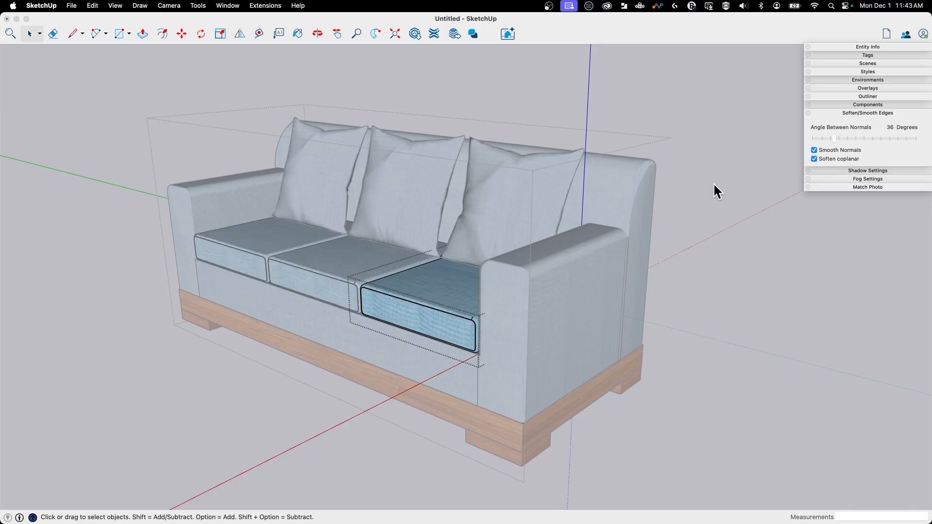
pyautogui.moveTo(825, 139); pyautogui.dragTo(874, 139)
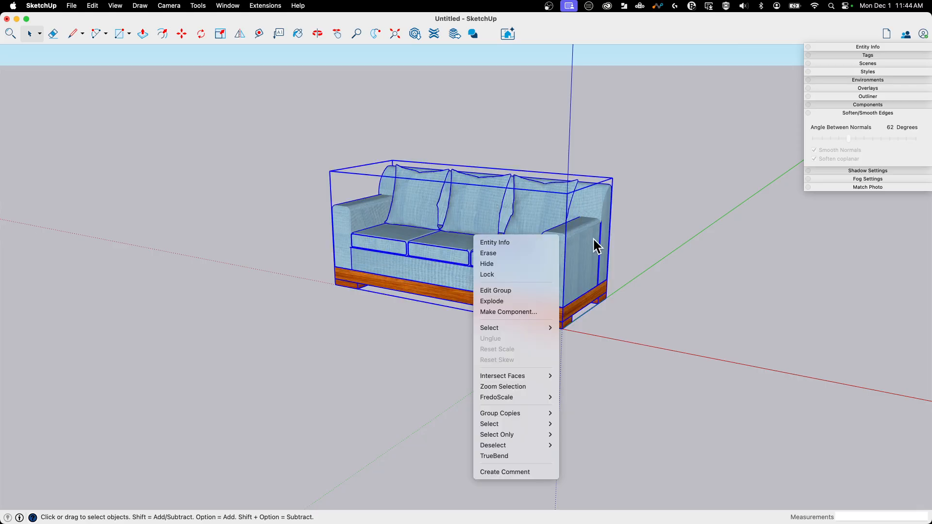
pyautogui.moveTo(430, 185)
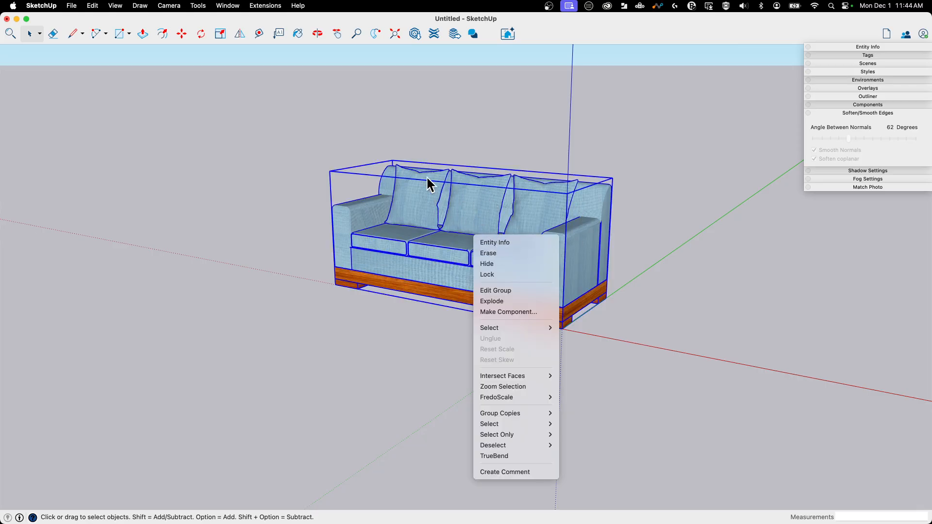
pyautogui.moveTo(412, 221)
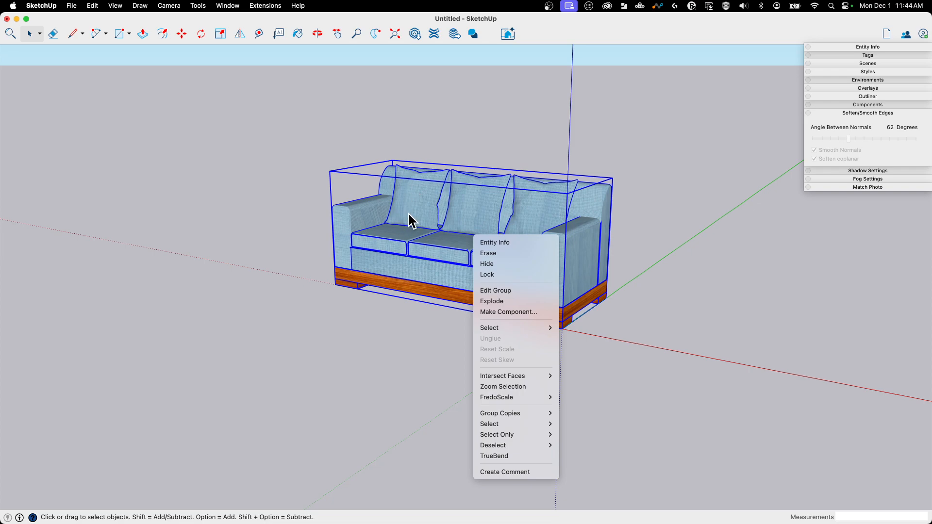
pyautogui.moveTo(508, 312)
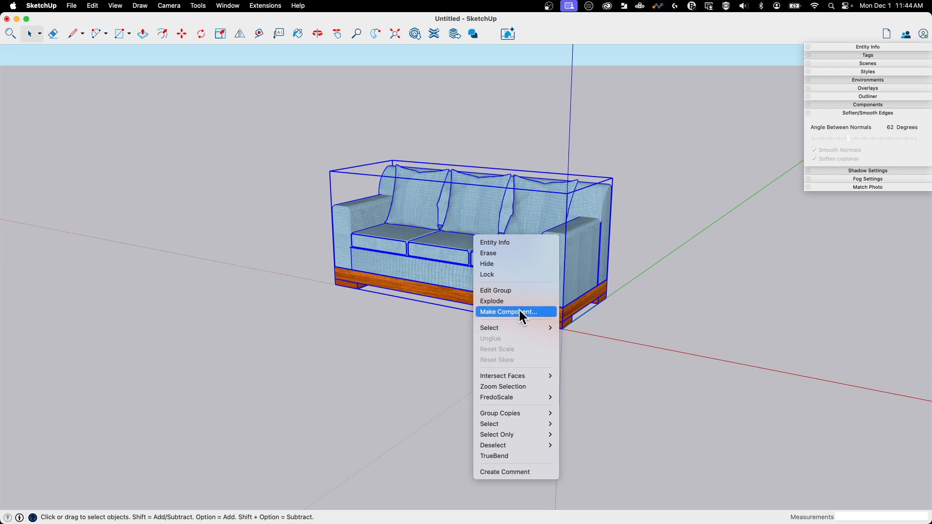
# Create a component from the sofa group with the default name Component#2.
pyautogui.click(506, 312)
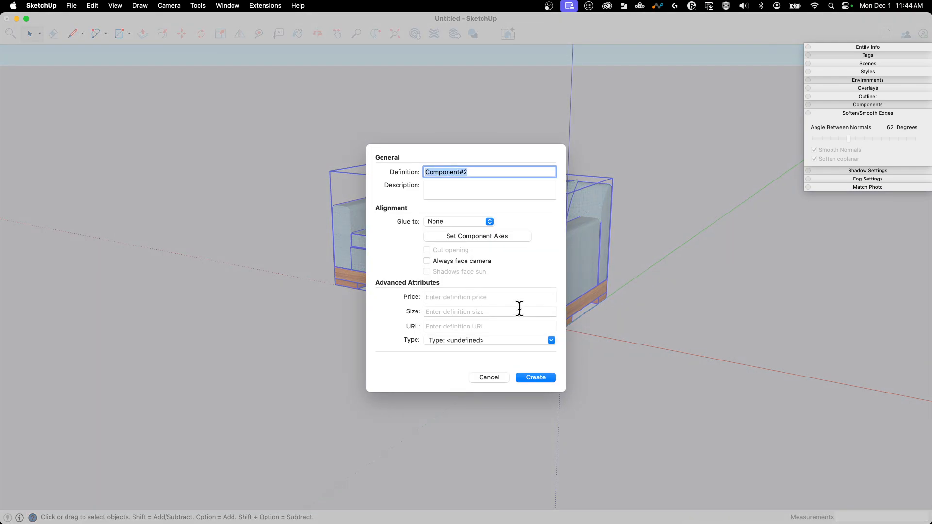
pyautogui.click(535, 377)
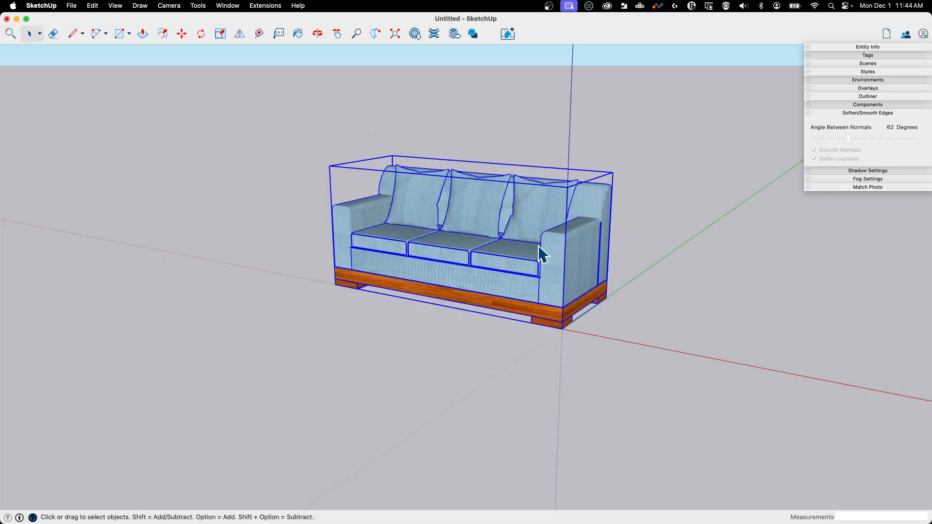
pyautogui.rightClick(541, 254)
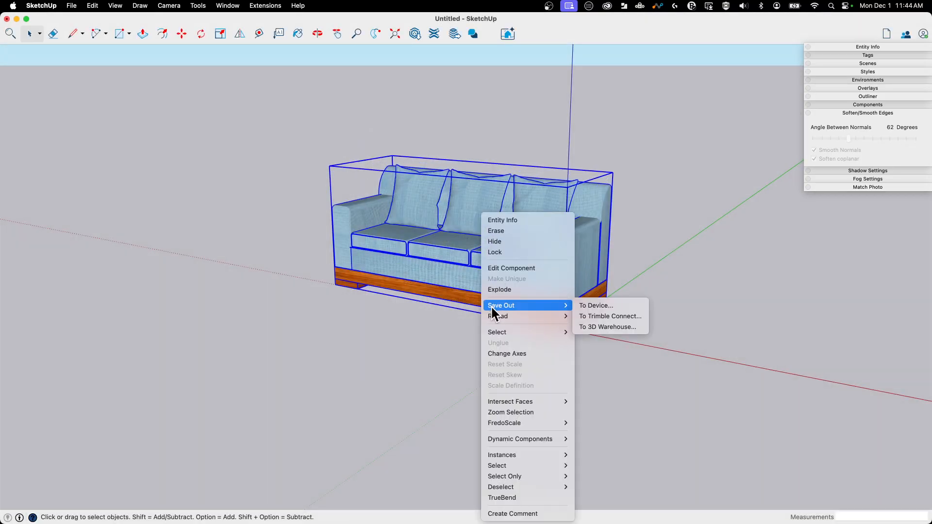
pyautogui.moveTo(615, 332)
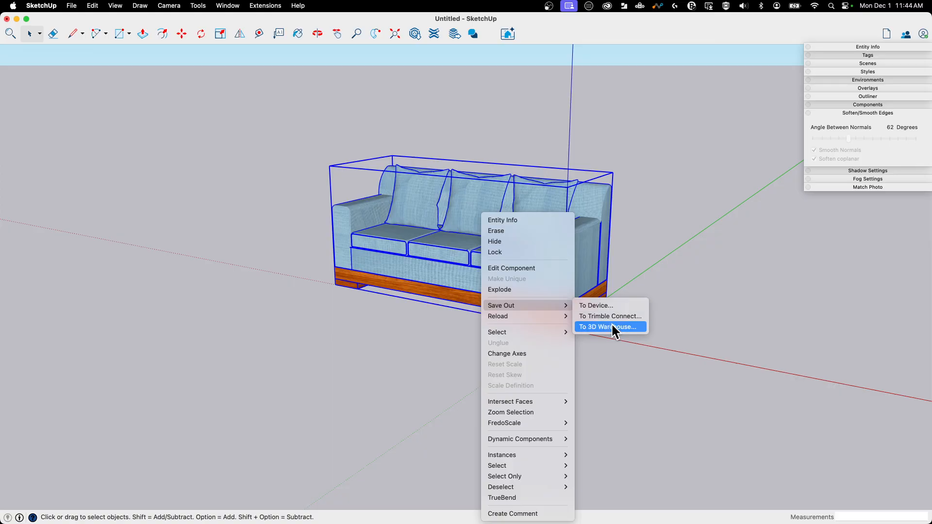
pyautogui.moveTo(596, 305)
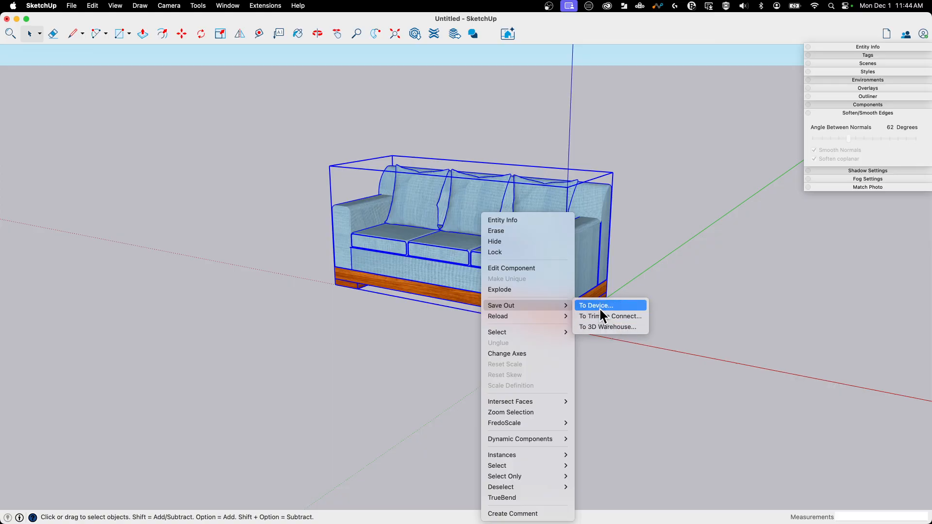
pyautogui.moveTo(173, 138)
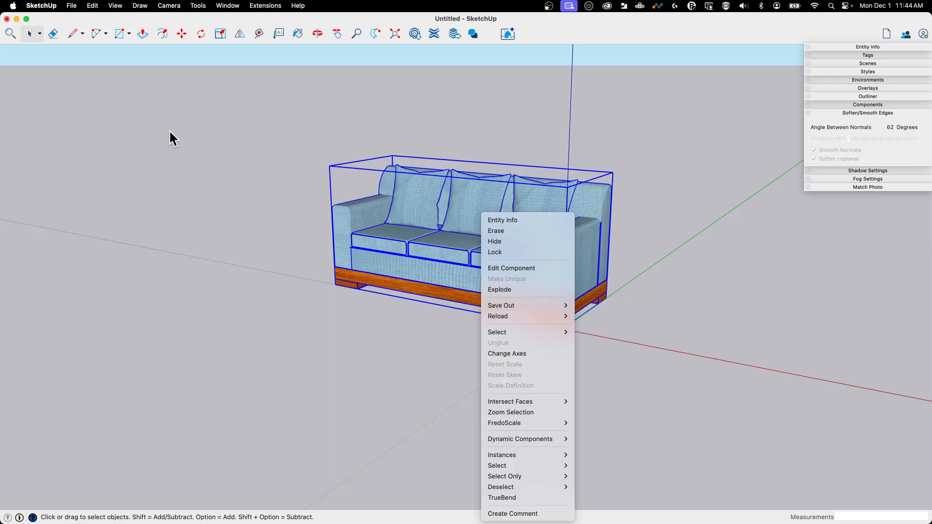
pyautogui.moveTo(440, 344)
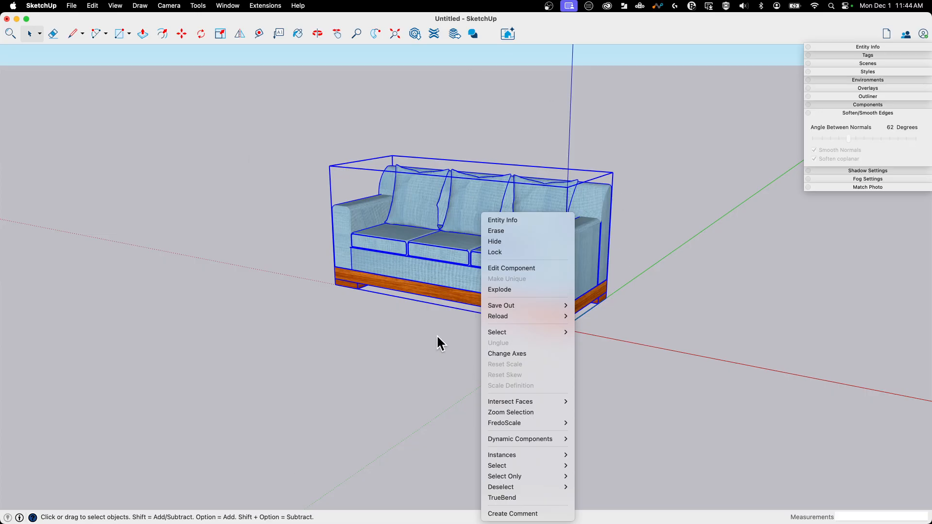
pyautogui.click(437, 344)
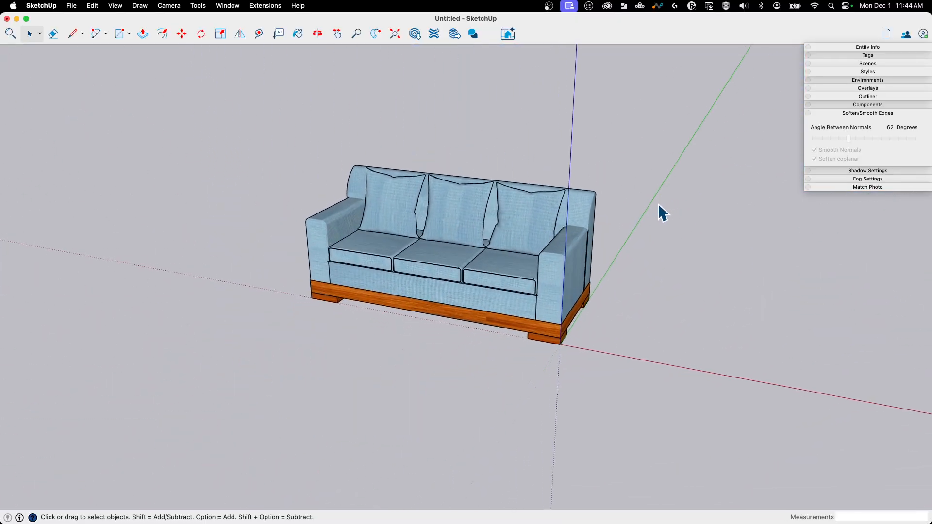
pyautogui.moveTo(663, 214); pyautogui.dragTo(601, 365)
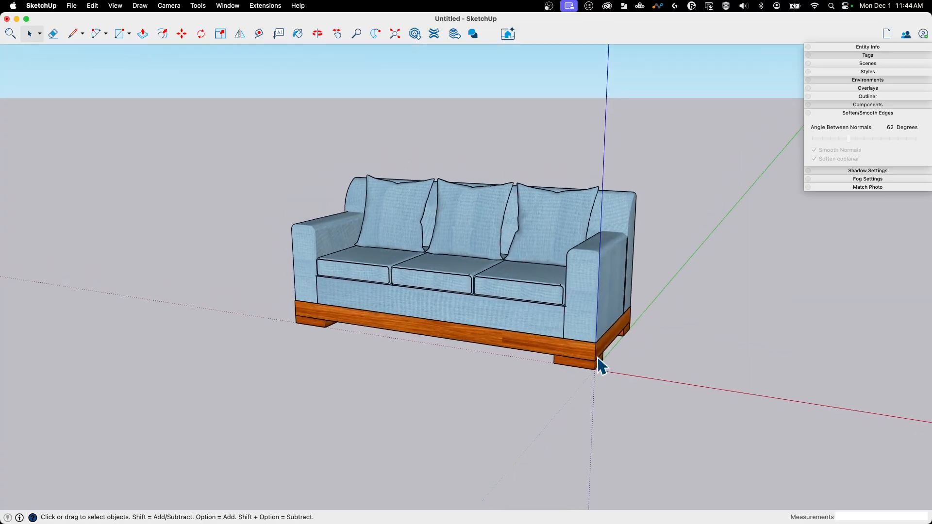
pyautogui.moveTo(600, 365); pyautogui.dragTo(446, 348)
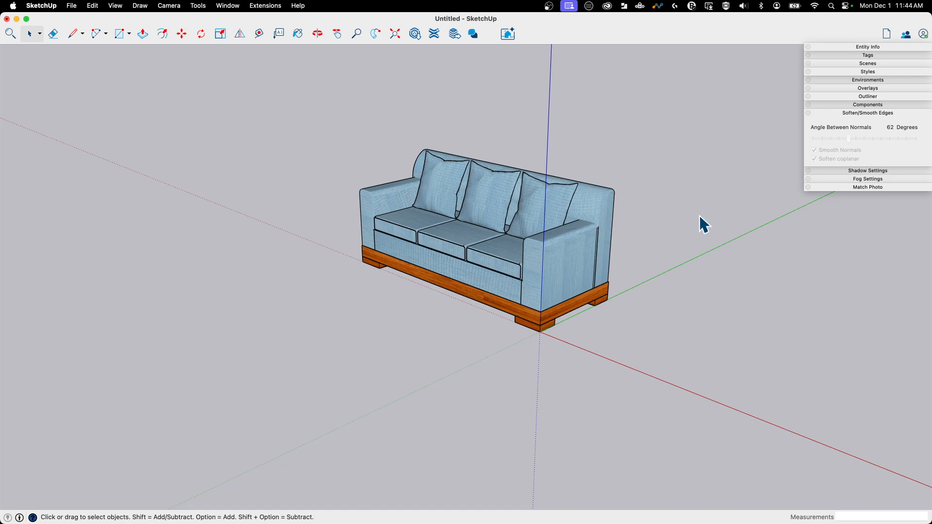
pyautogui.moveTo(661, 252)
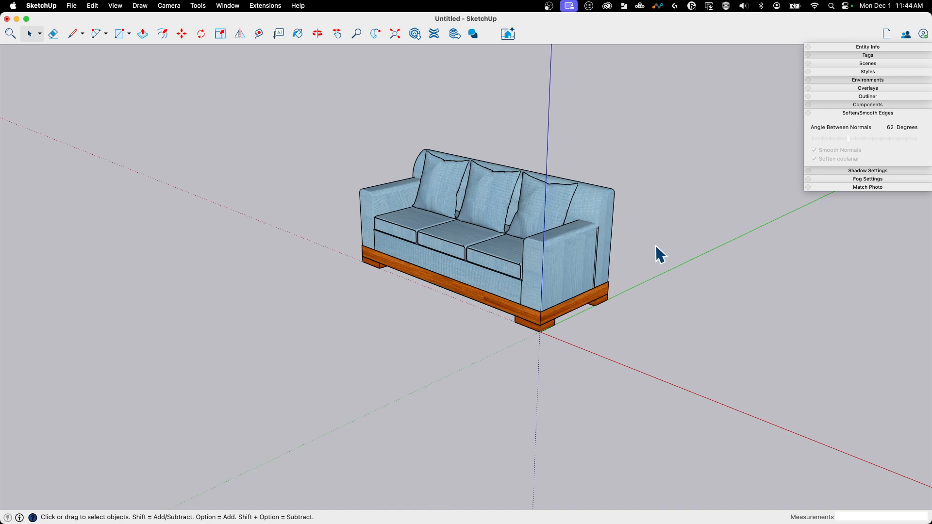